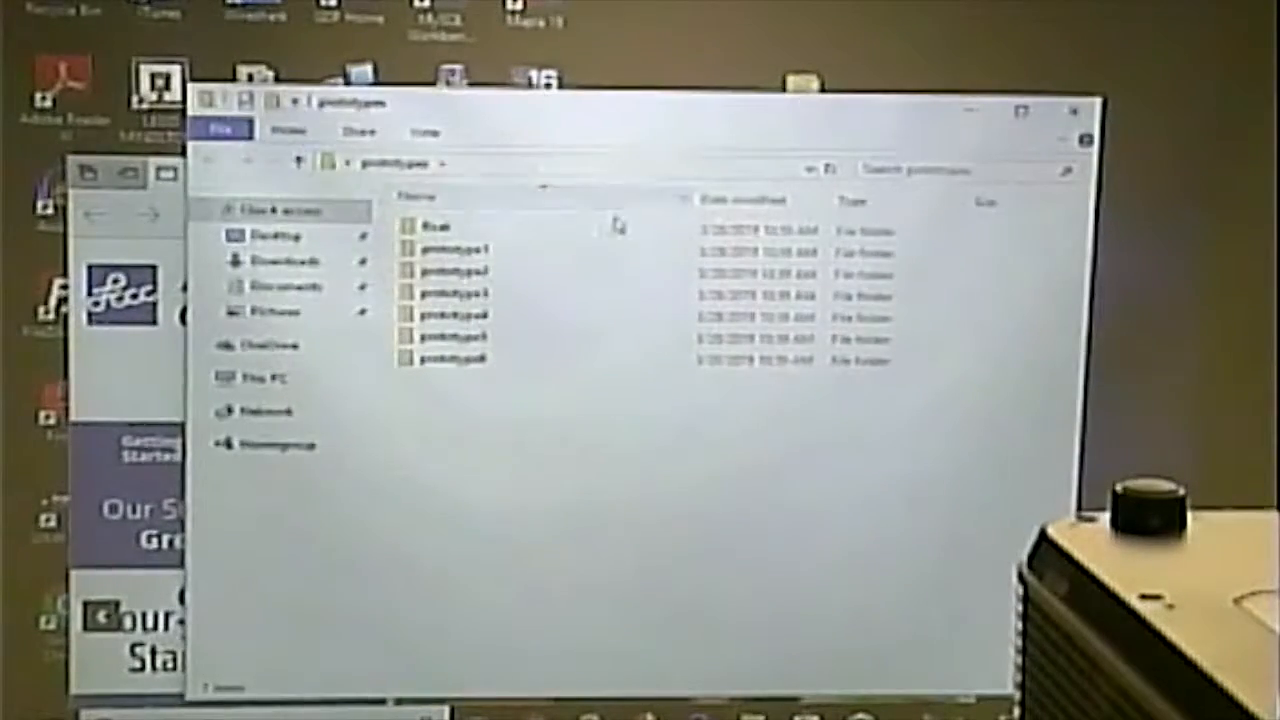
# - Open the prototype6 folder to show its image, HTML and CSS files
pyautogui.doubleClick(448, 358)
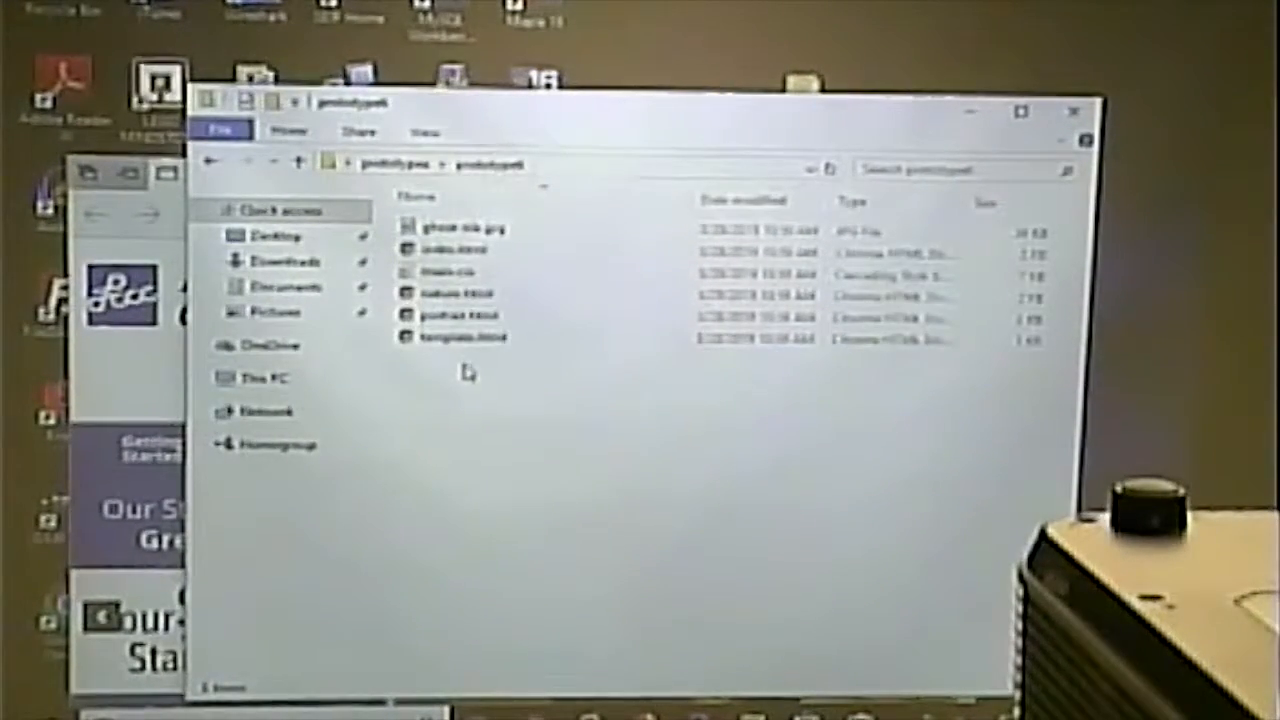
pyautogui.click(456, 250)
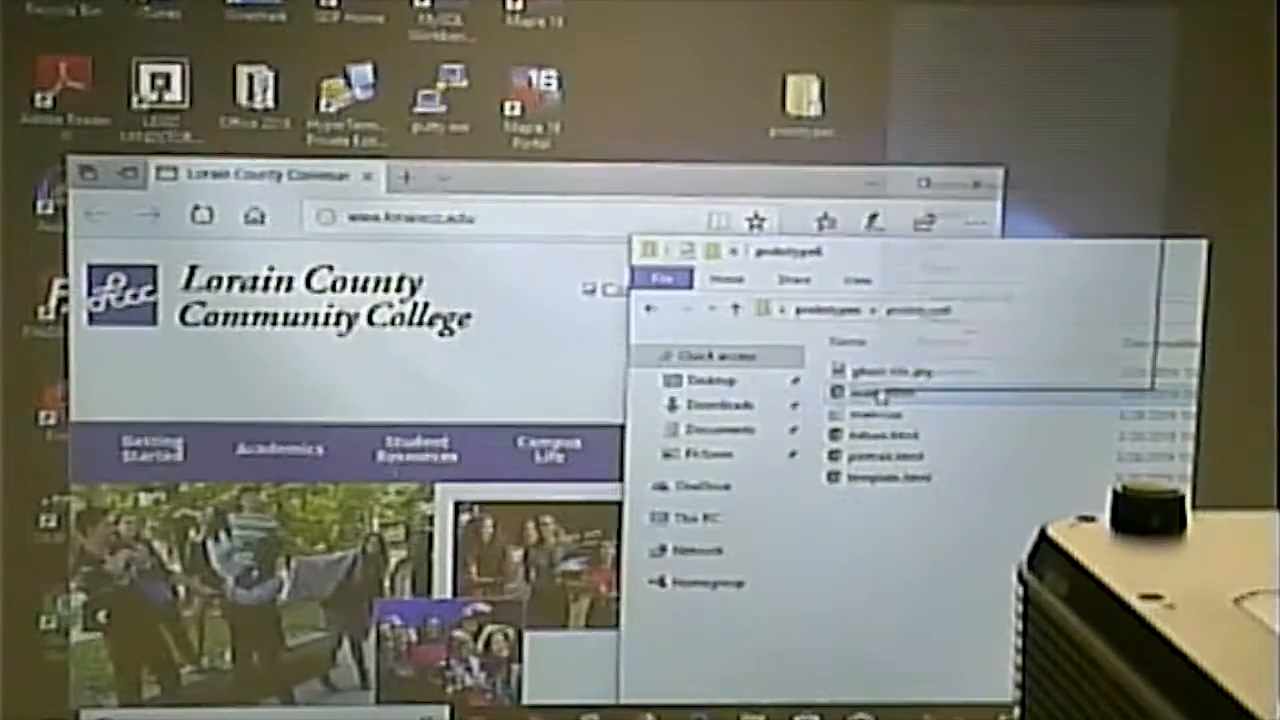
pyautogui.rightClick(864, 412)
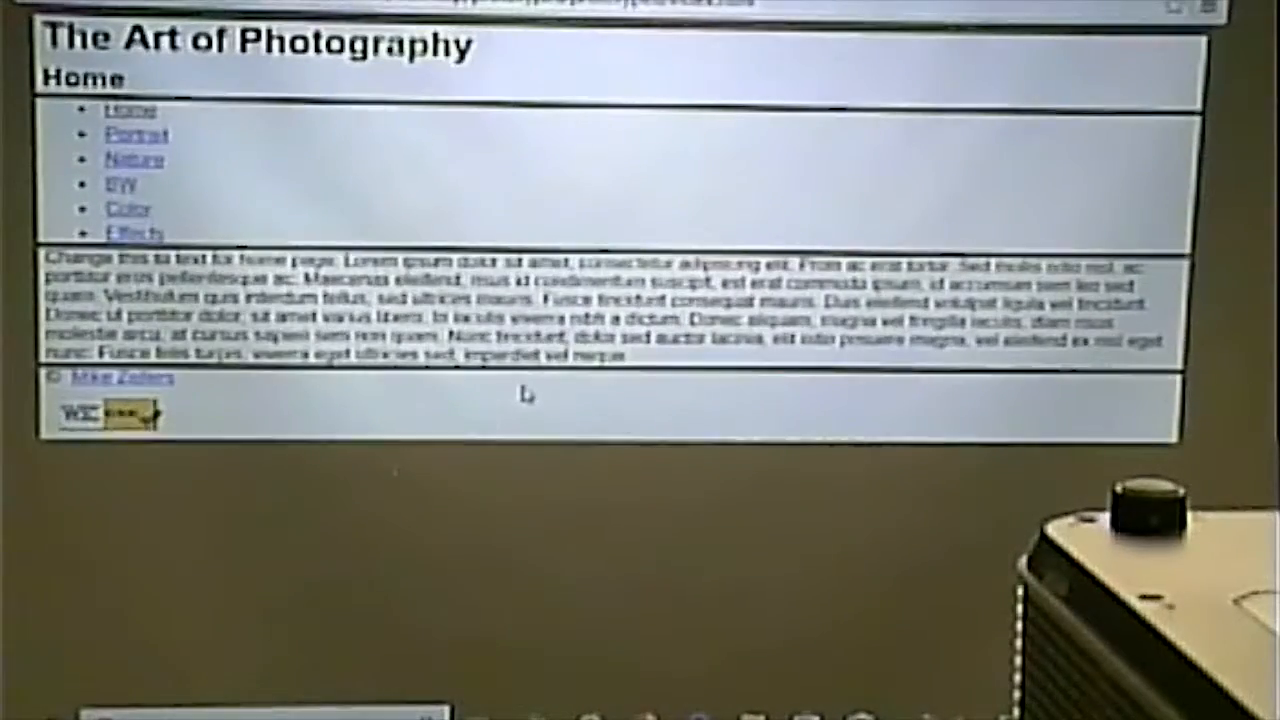
pyautogui.moveTo(690, 500)
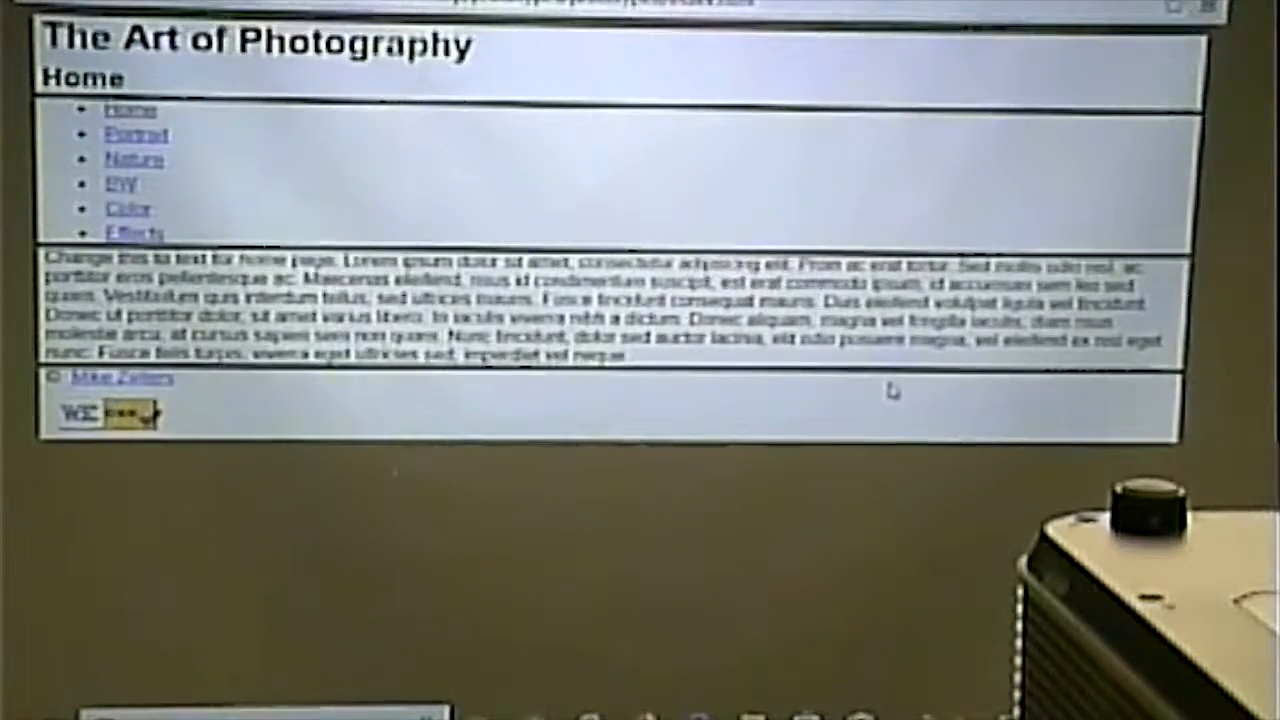
pyautogui.moveTo(208, 164)
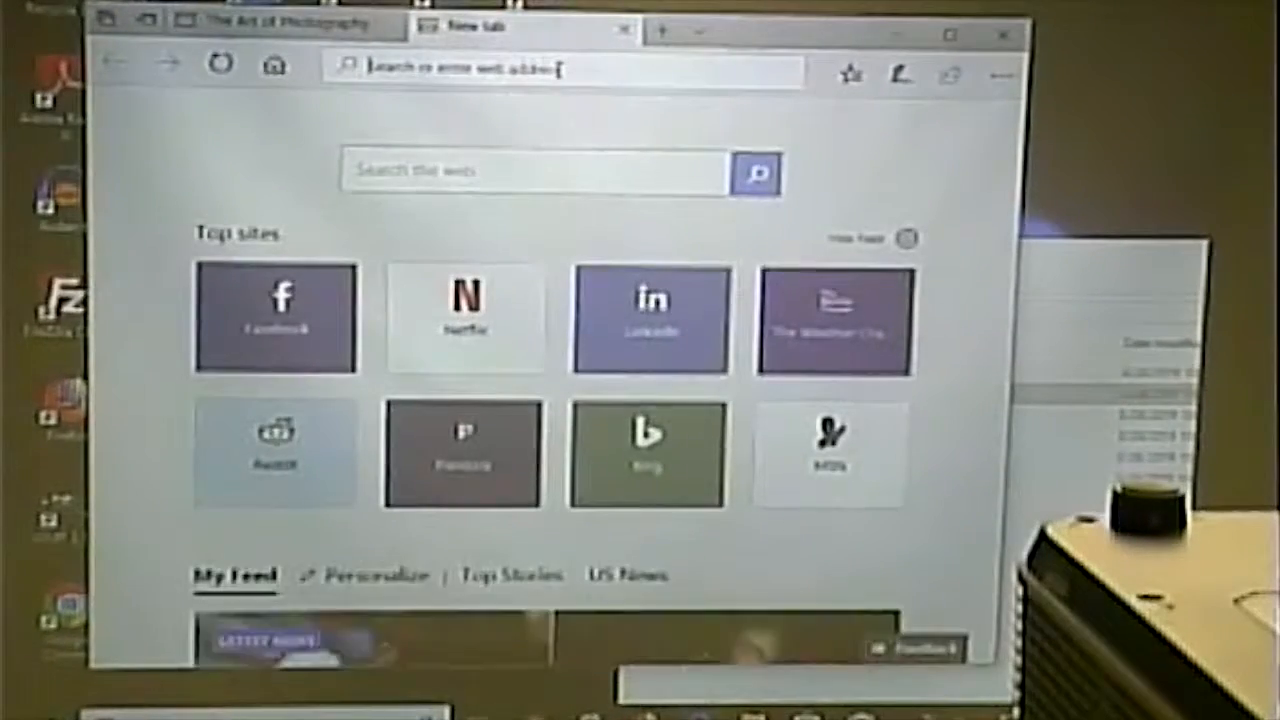
# - Run a Bing search for "browser usage 2019" from the address bar suggestion
pyautogui.write('browser')
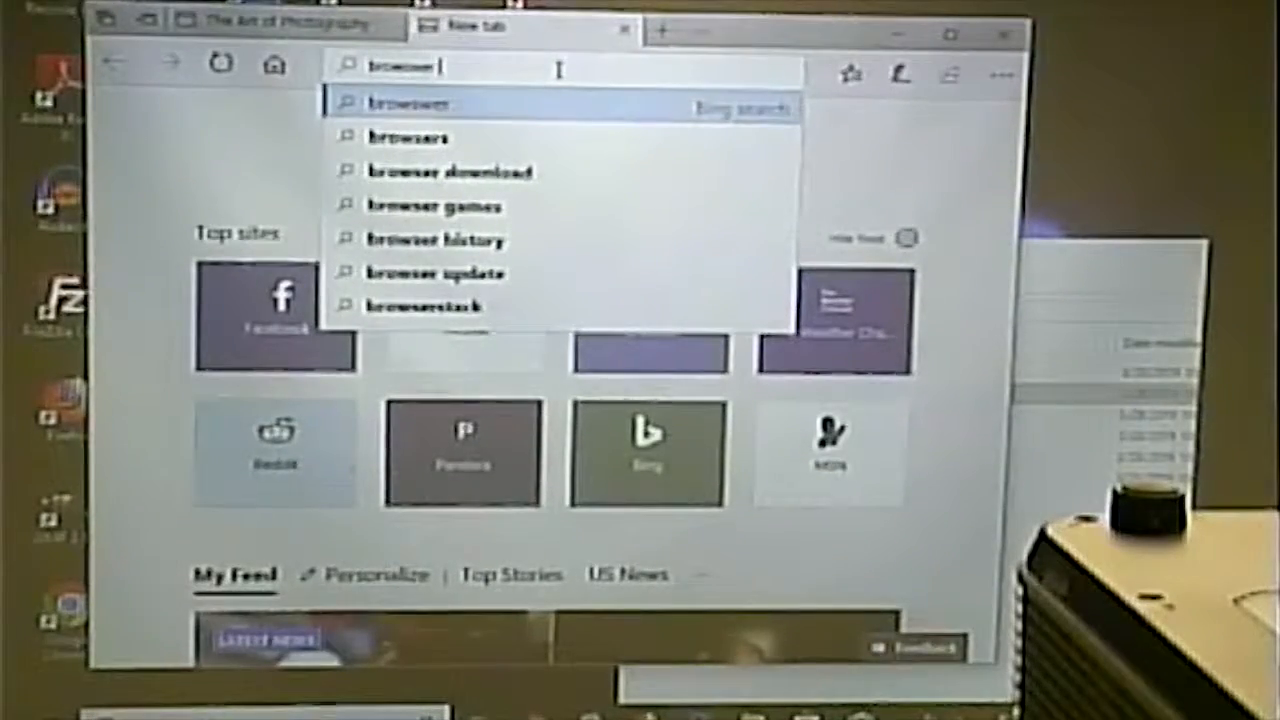
pyautogui.press('Backspace')
pyautogui.write(' us')
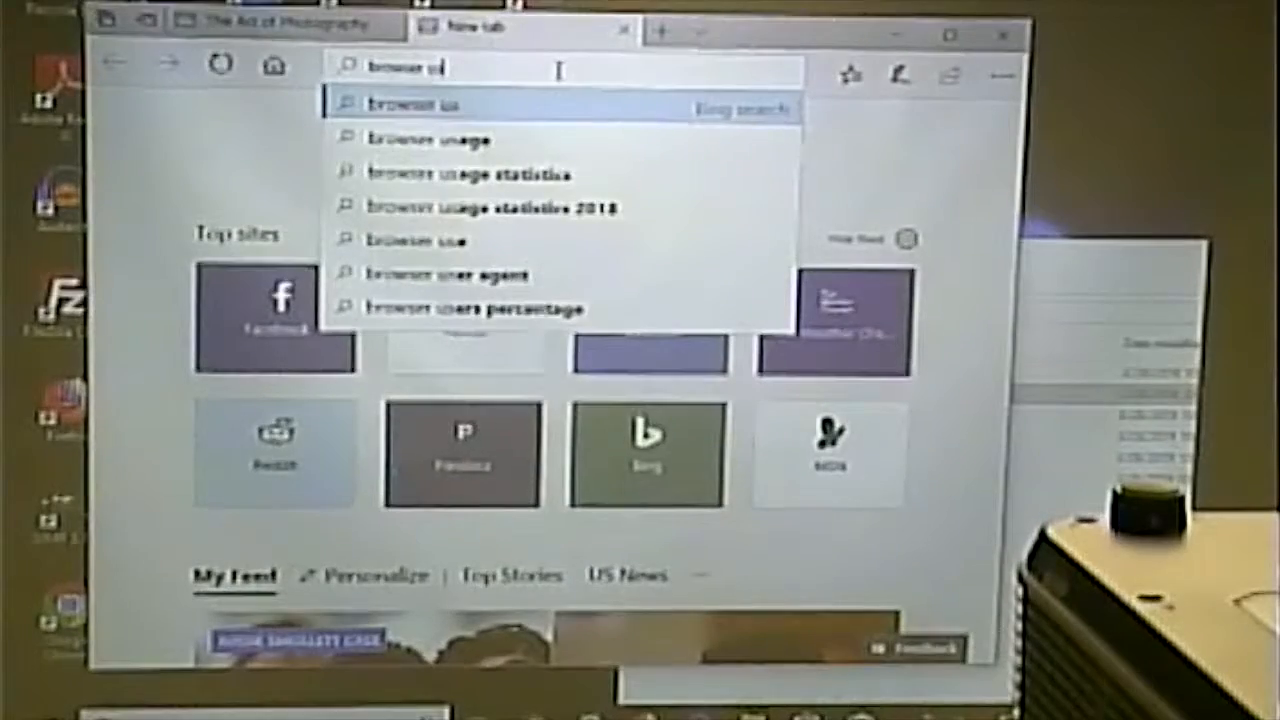
pyautogui.write('age')
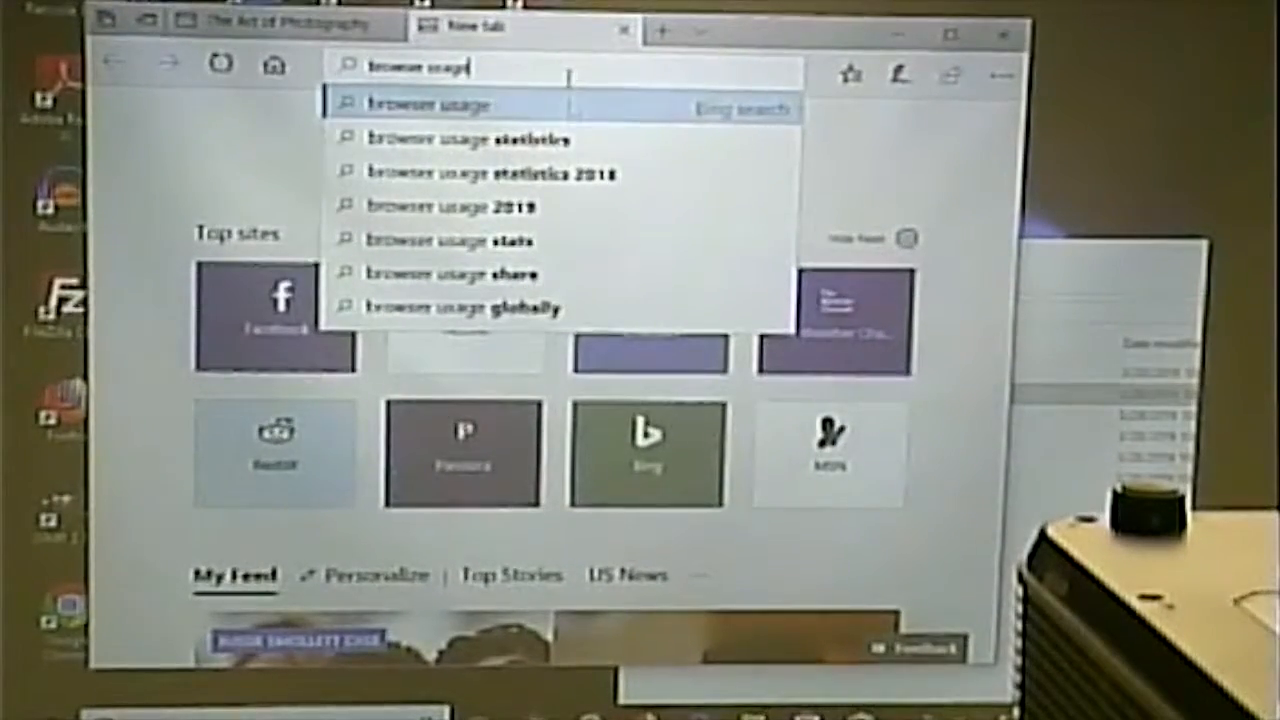
pyautogui.click(450, 206)
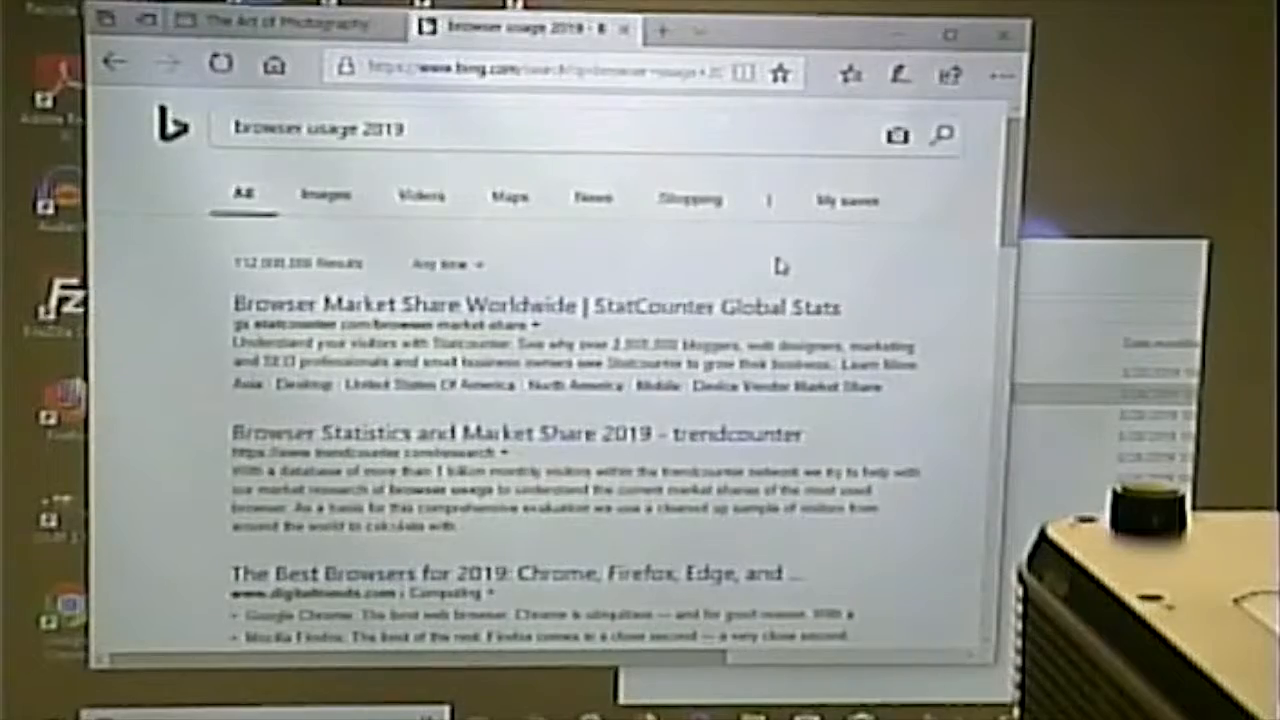
pyautogui.moveTo(790, 262)
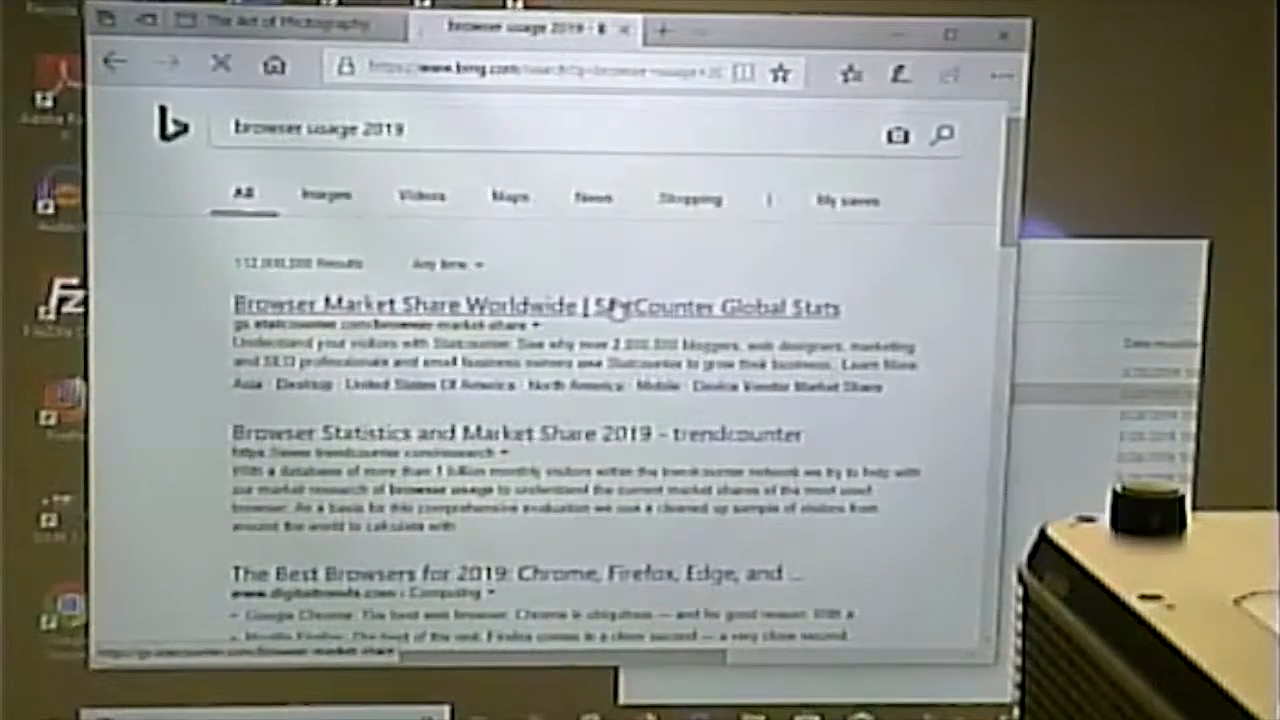
# - Open StatCounter's worldwide browser market share page and reach the platform breakdown links
pyautogui.click(536, 308)
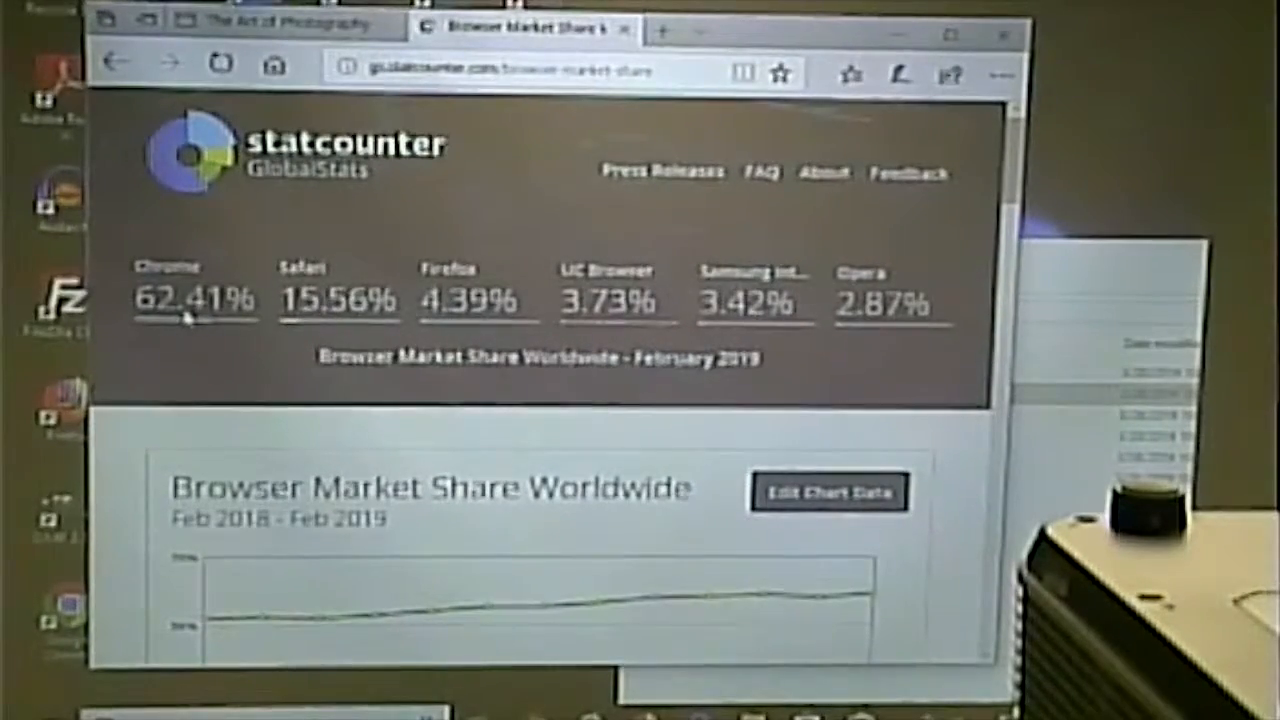
pyautogui.moveTo(336, 316)
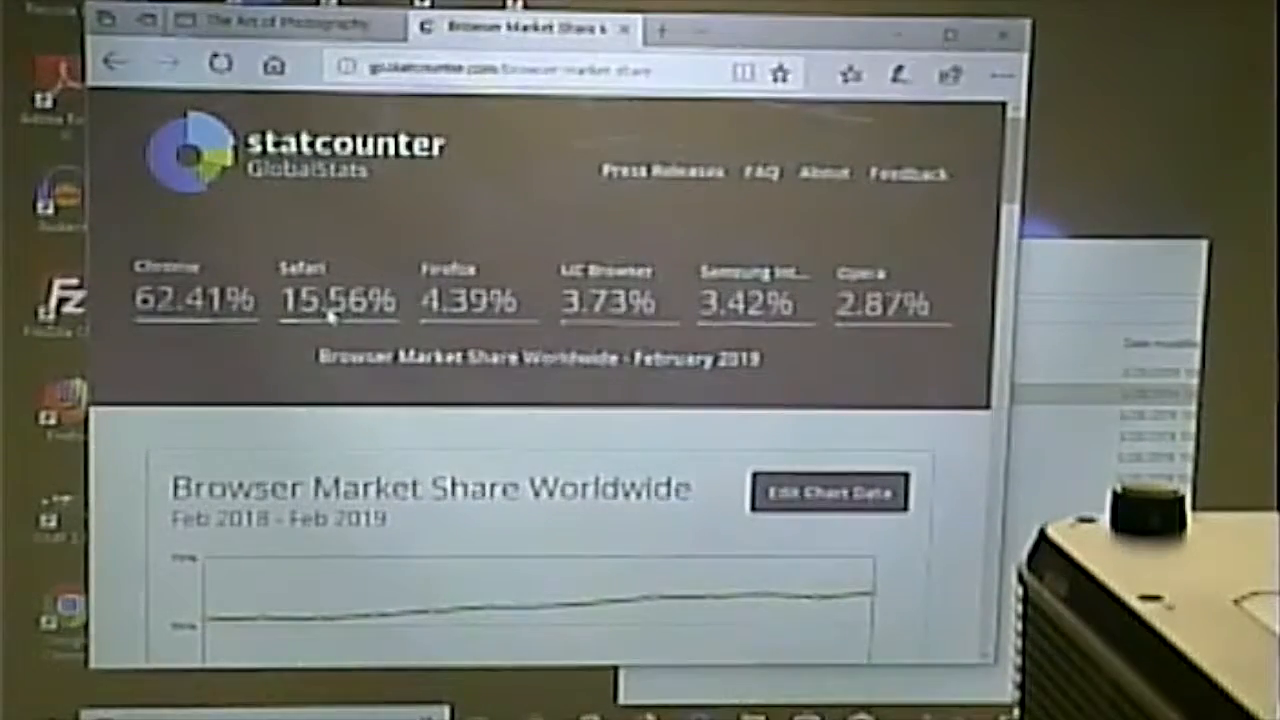
pyautogui.moveTo(436, 316)
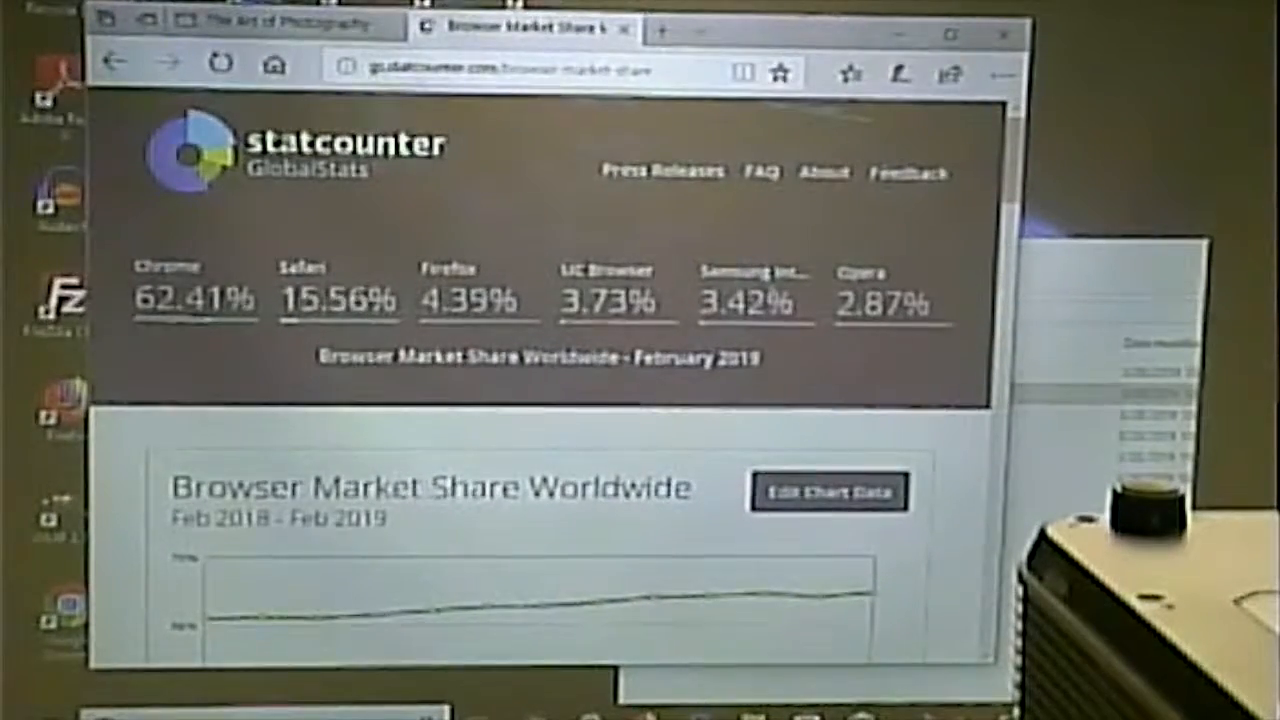
pyautogui.scroll(-3)
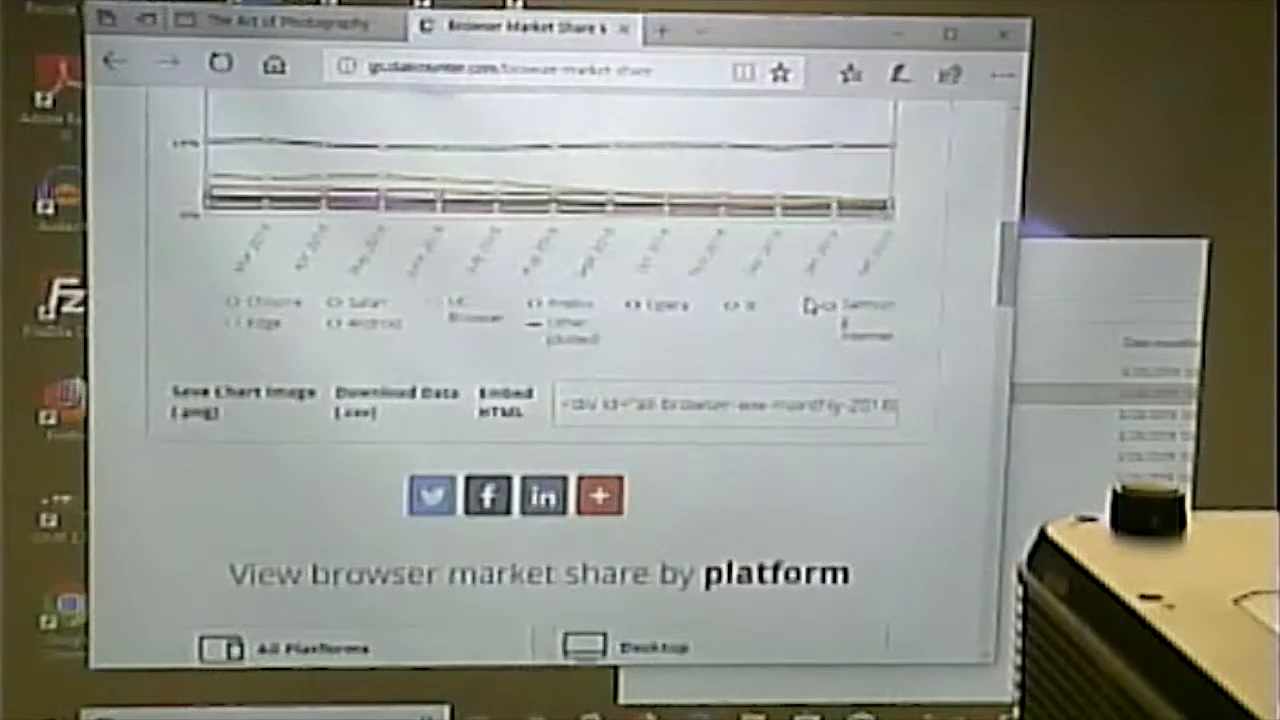
pyautogui.scroll(-3)
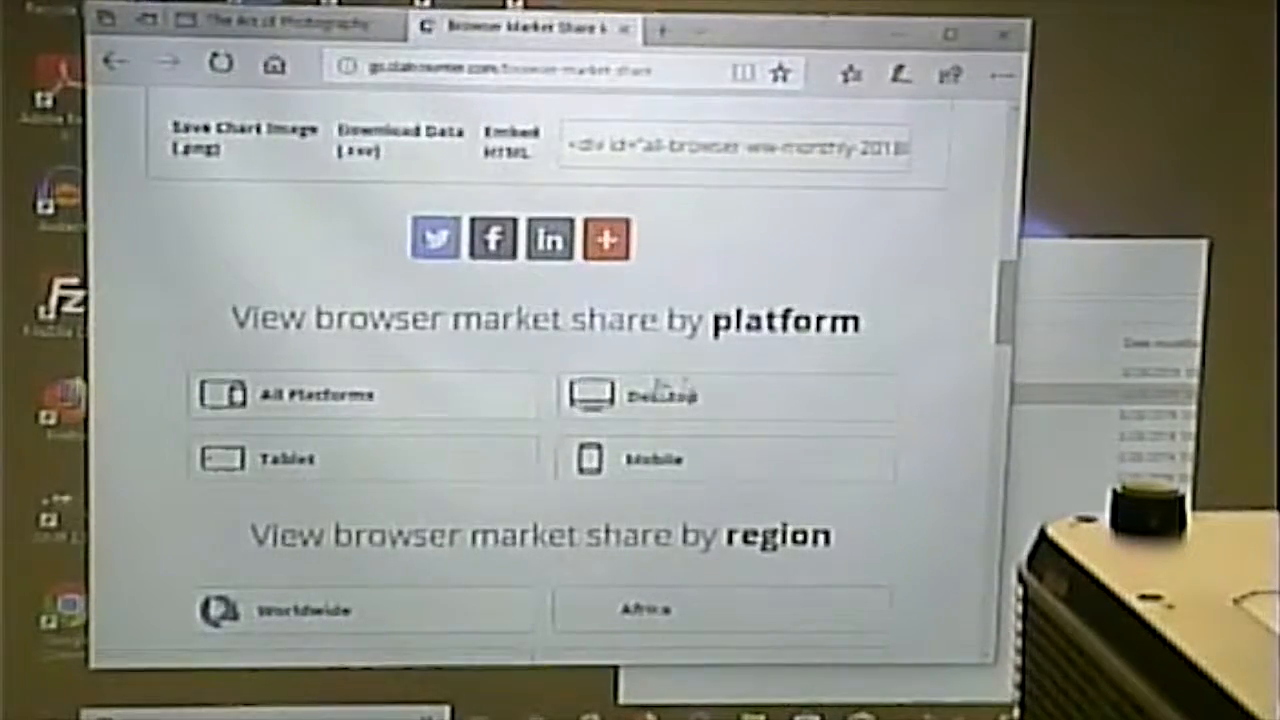
# - Show desktop-only browser market share, where Chrome leads with 71.58%
pyautogui.click(660, 396)
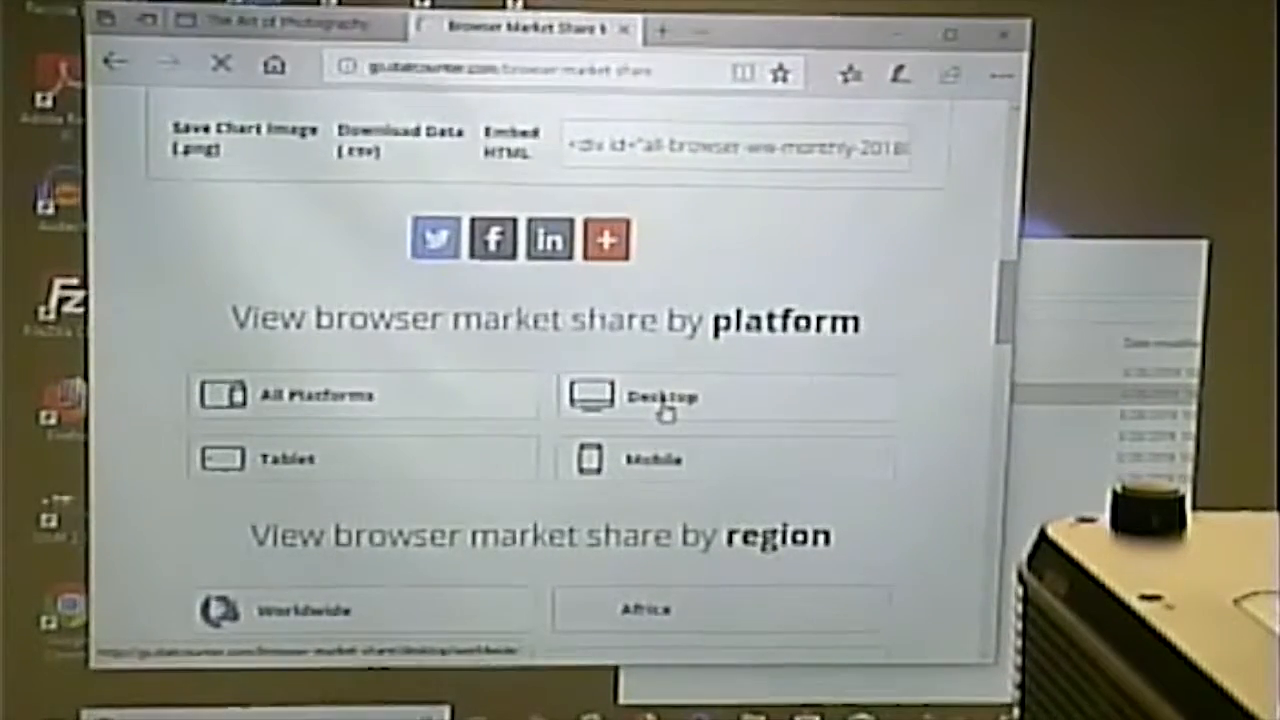
pyautogui.click(660, 396)
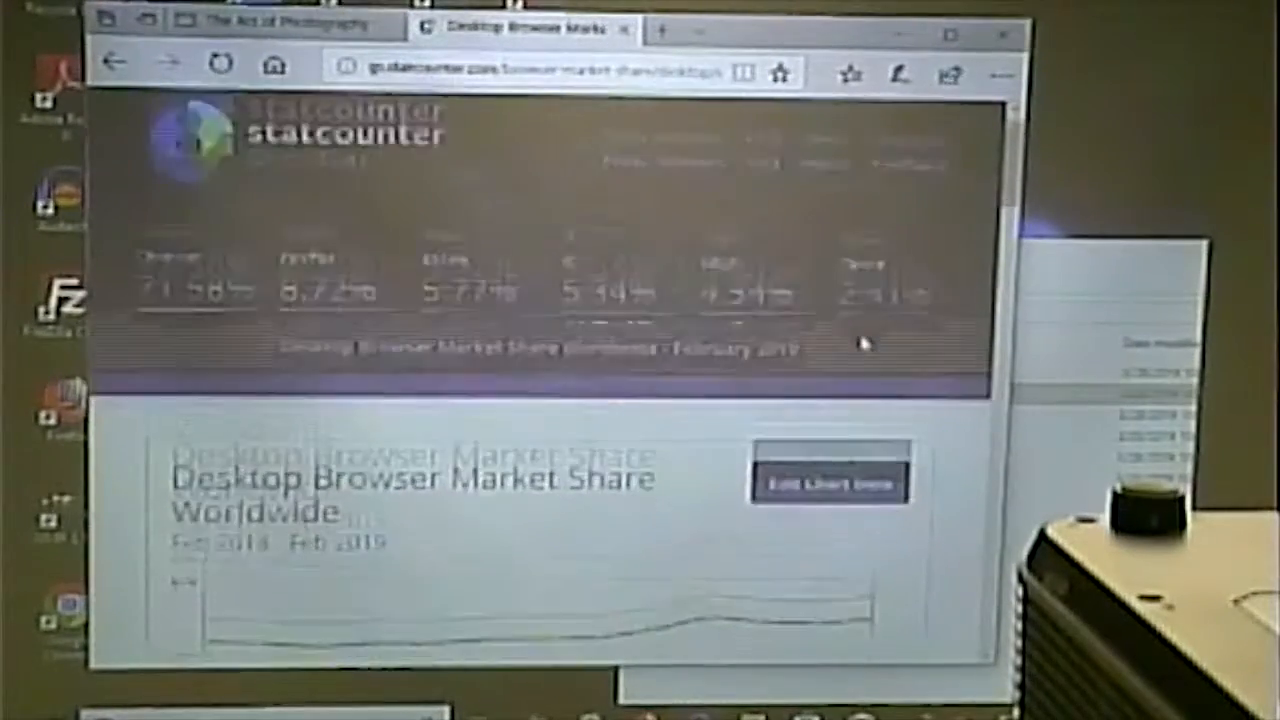
pyautogui.scroll(-3)
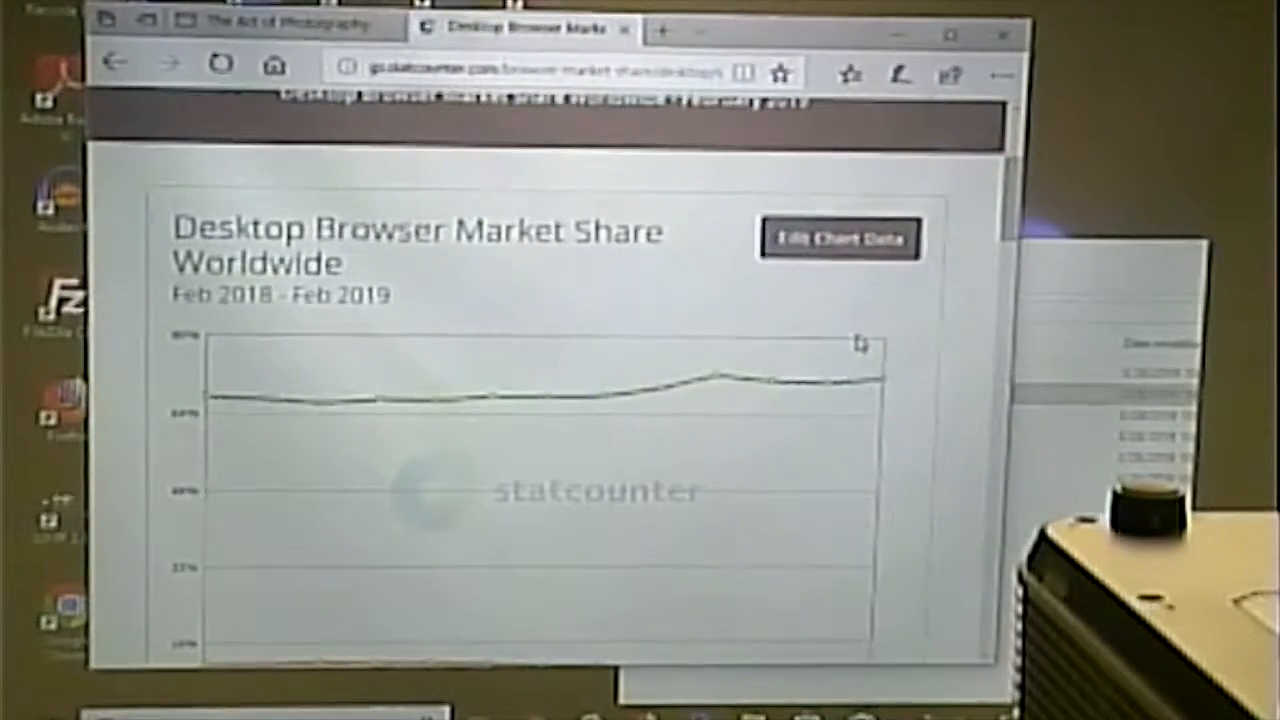
pyautogui.scroll(3)
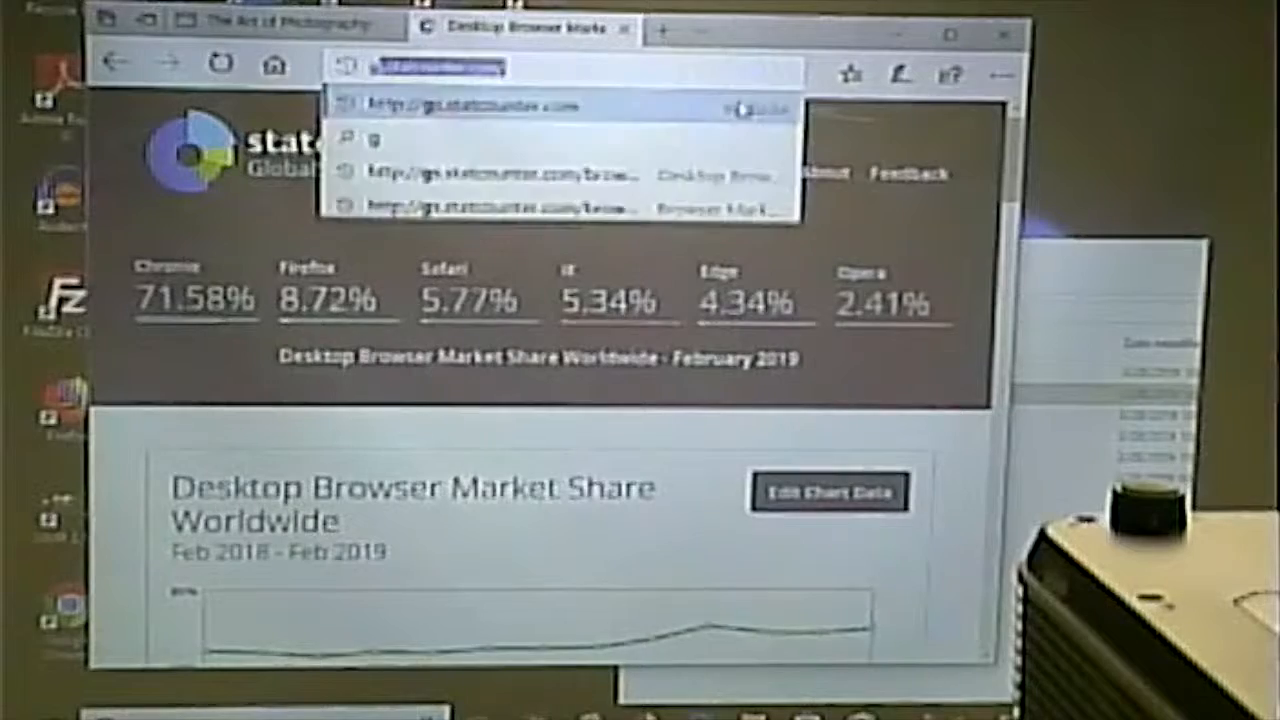
# - Search Google for "can i use html" and open the caniuse.com result
pyautogui.write('google.c')
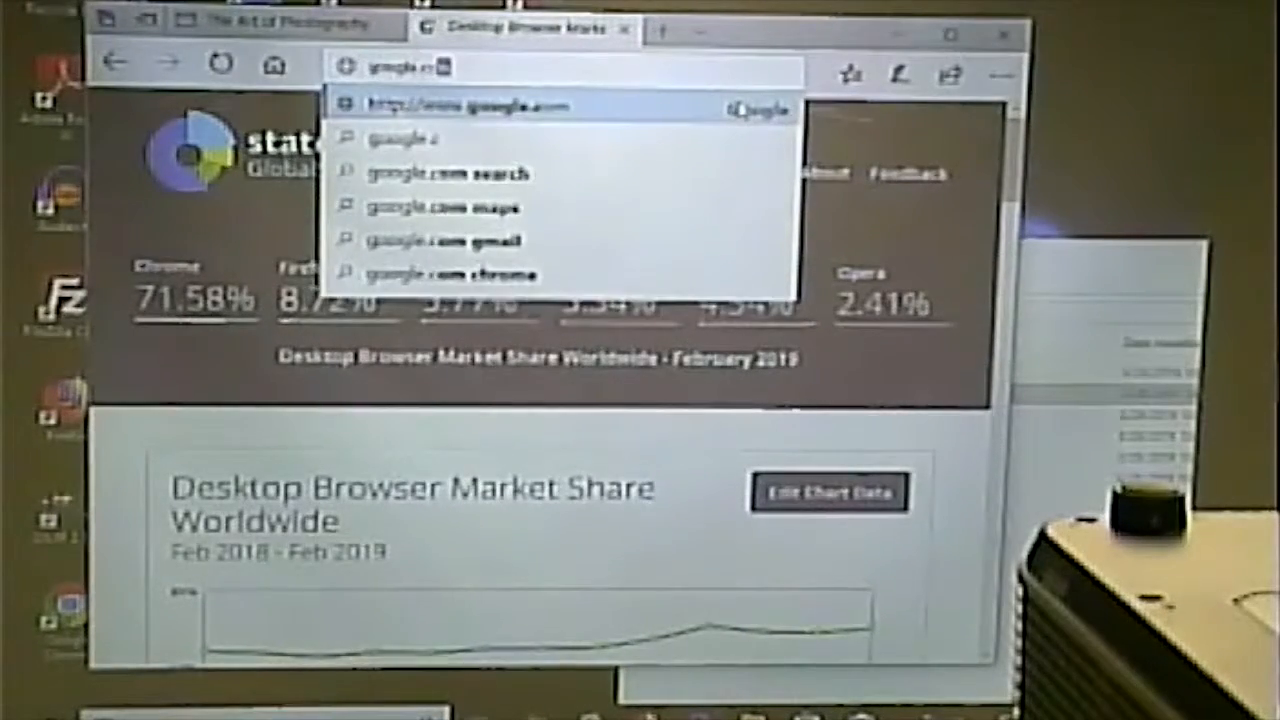
pyautogui.click(476, 104)
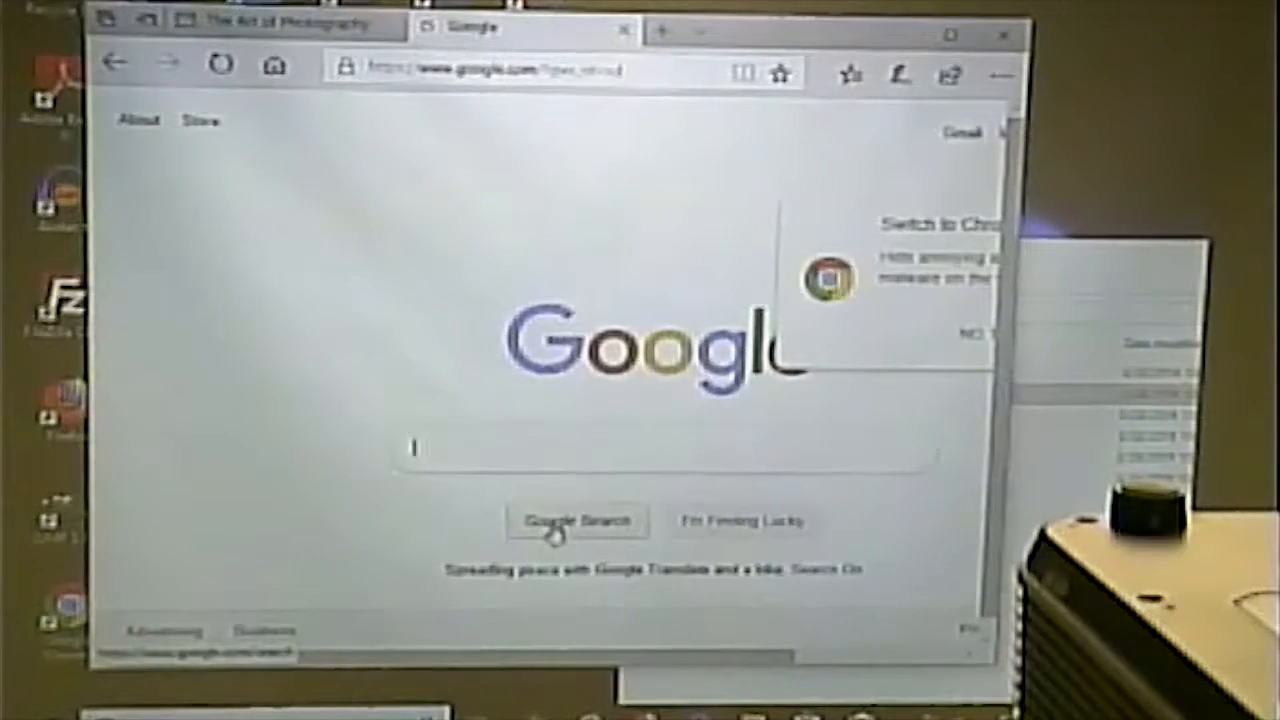
pyautogui.write('carl')
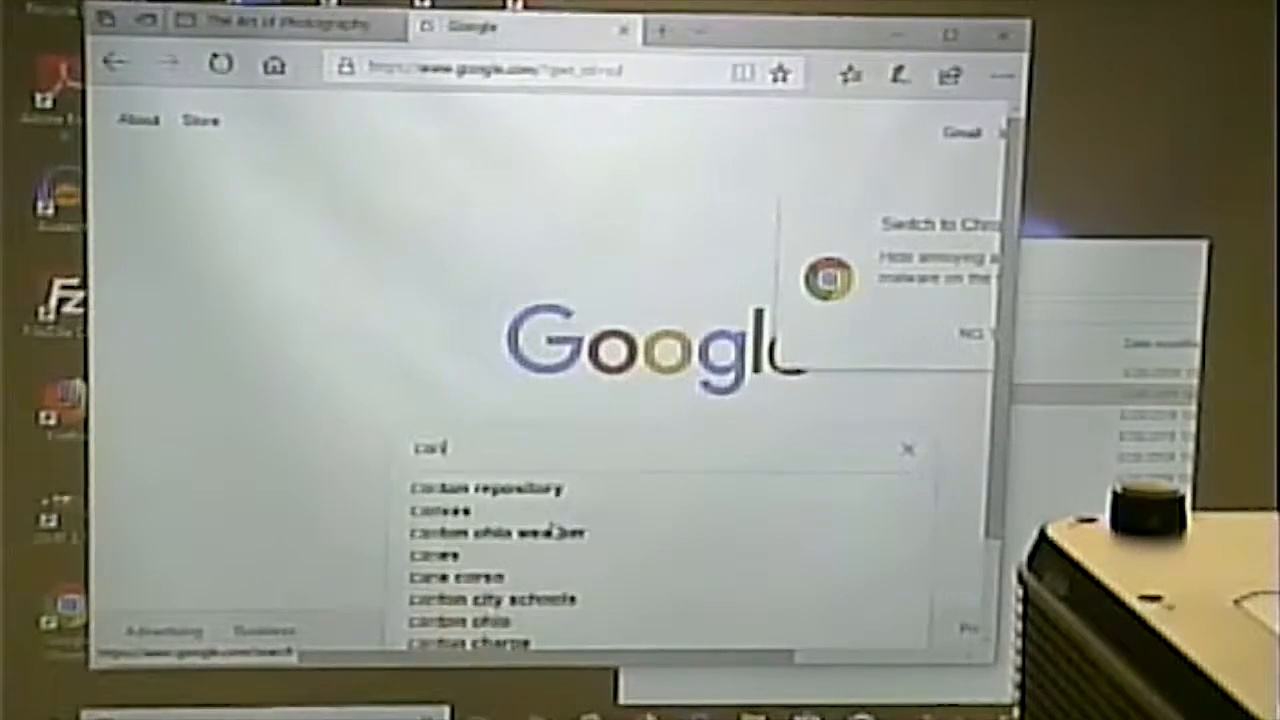
pyautogui.write('can i')
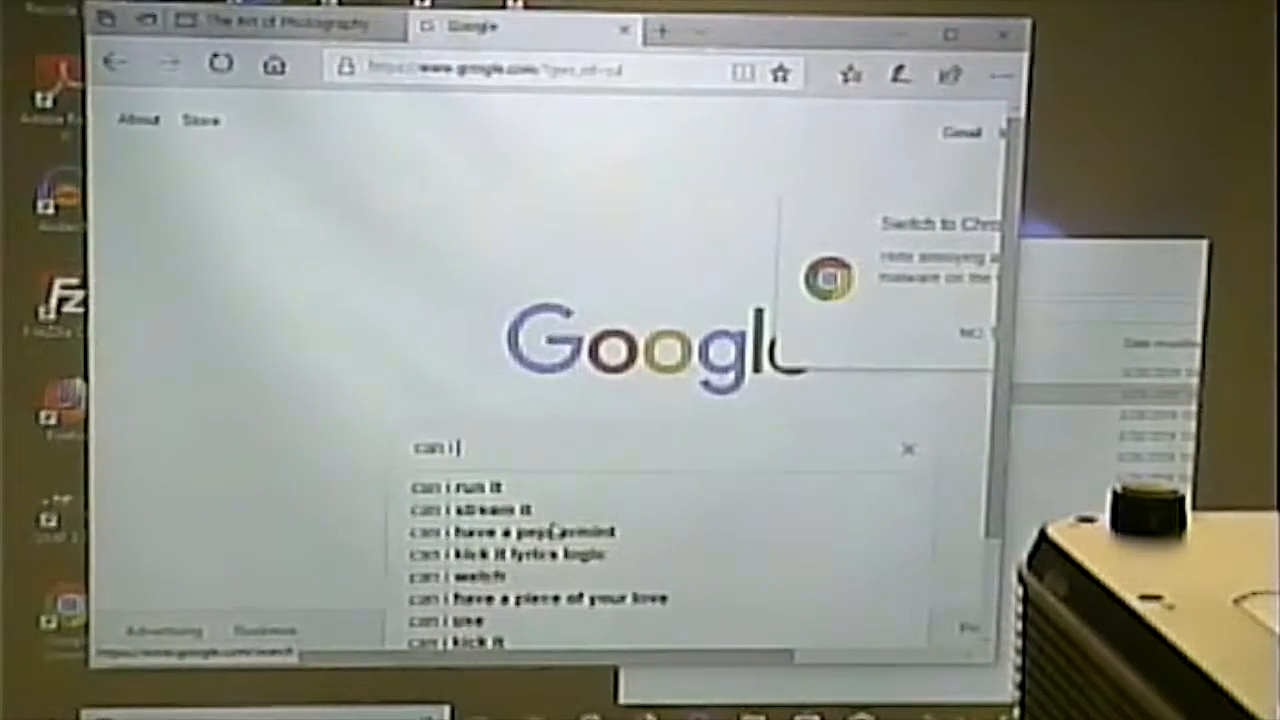
pyautogui.write('use hrt')
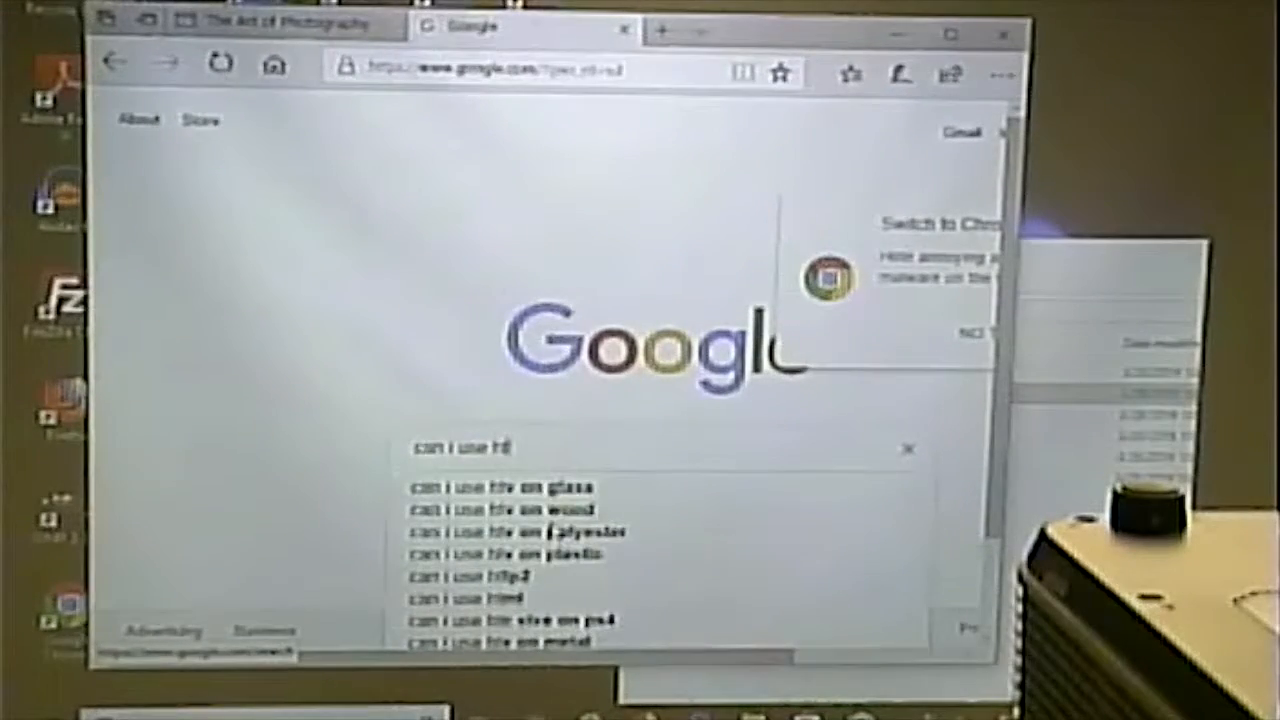
pyautogui.press('Return')
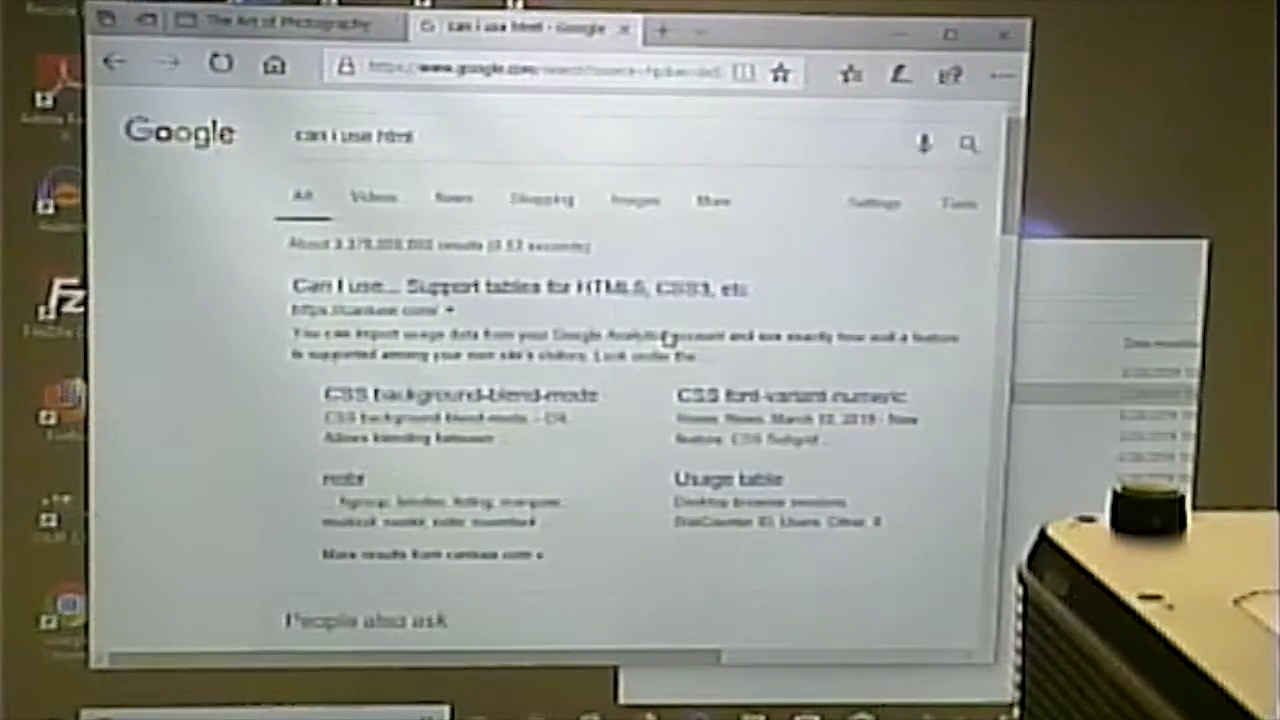
pyautogui.click(520, 288)
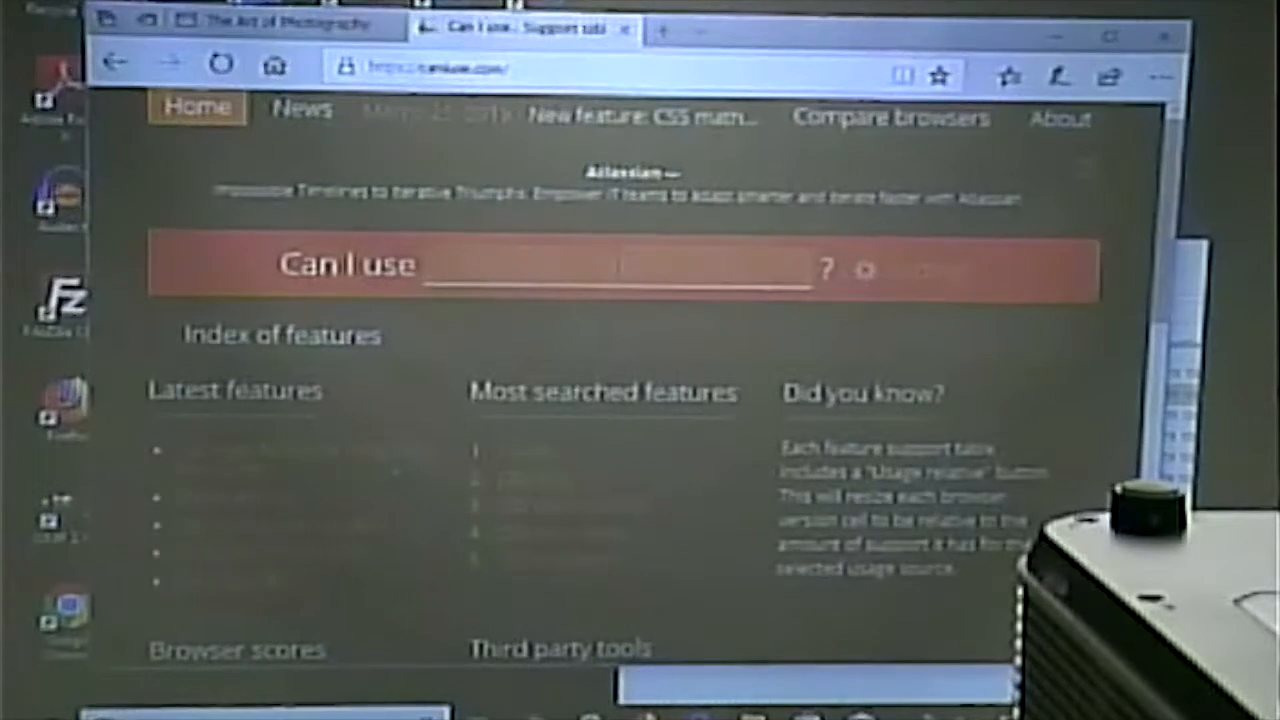
pyautogui.moveTo(744, 424)
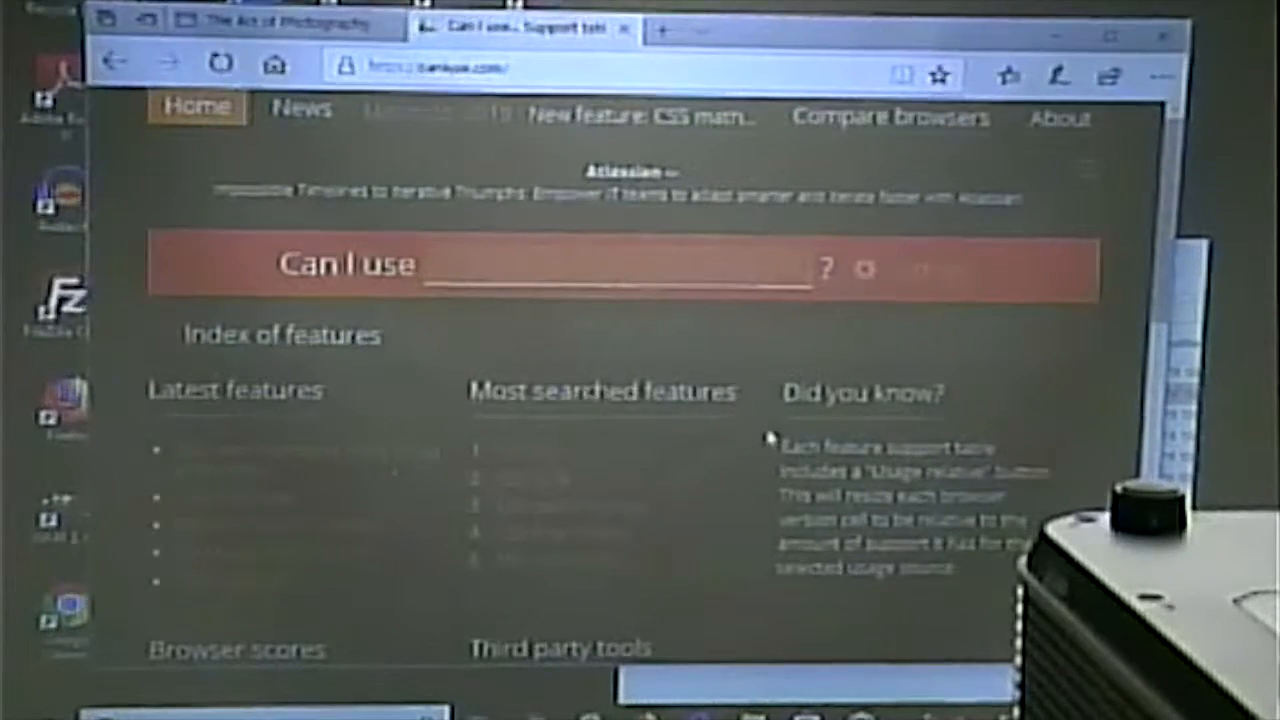
pyautogui.moveTo(544, 464)
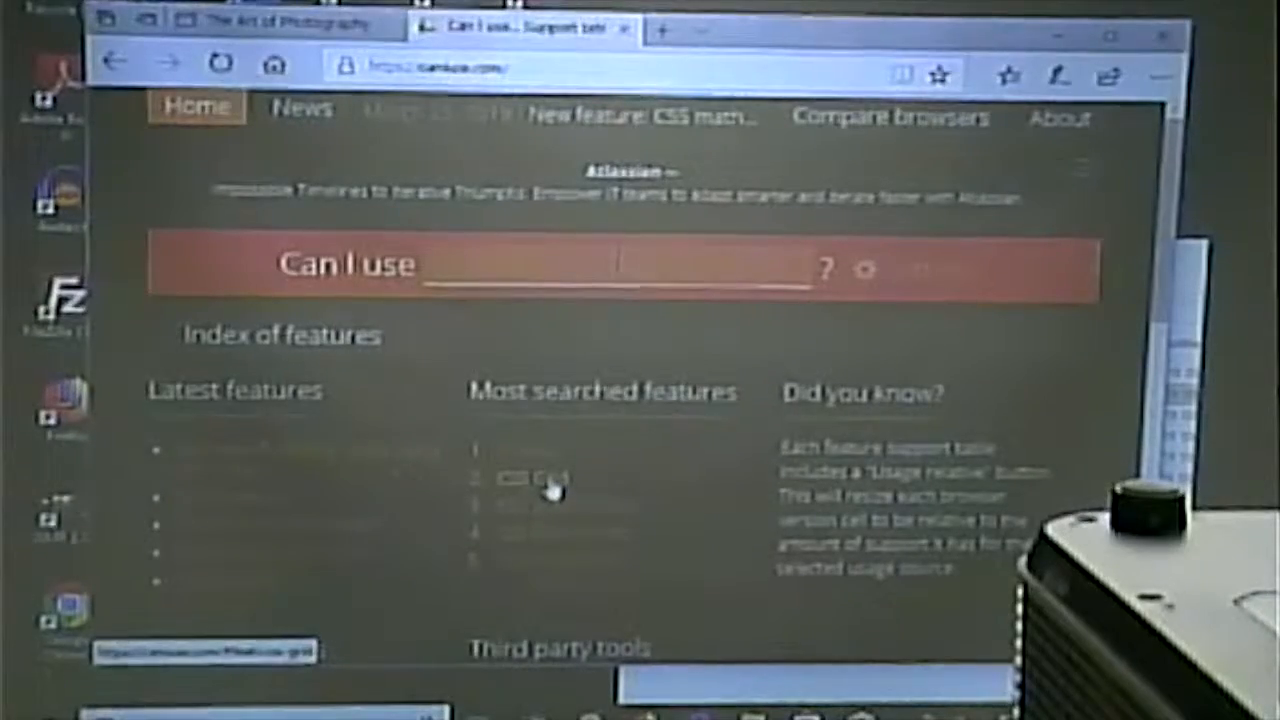
# - Open the CSS Grid Layout support table and read through it and its notes
pyautogui.click(512, 478)
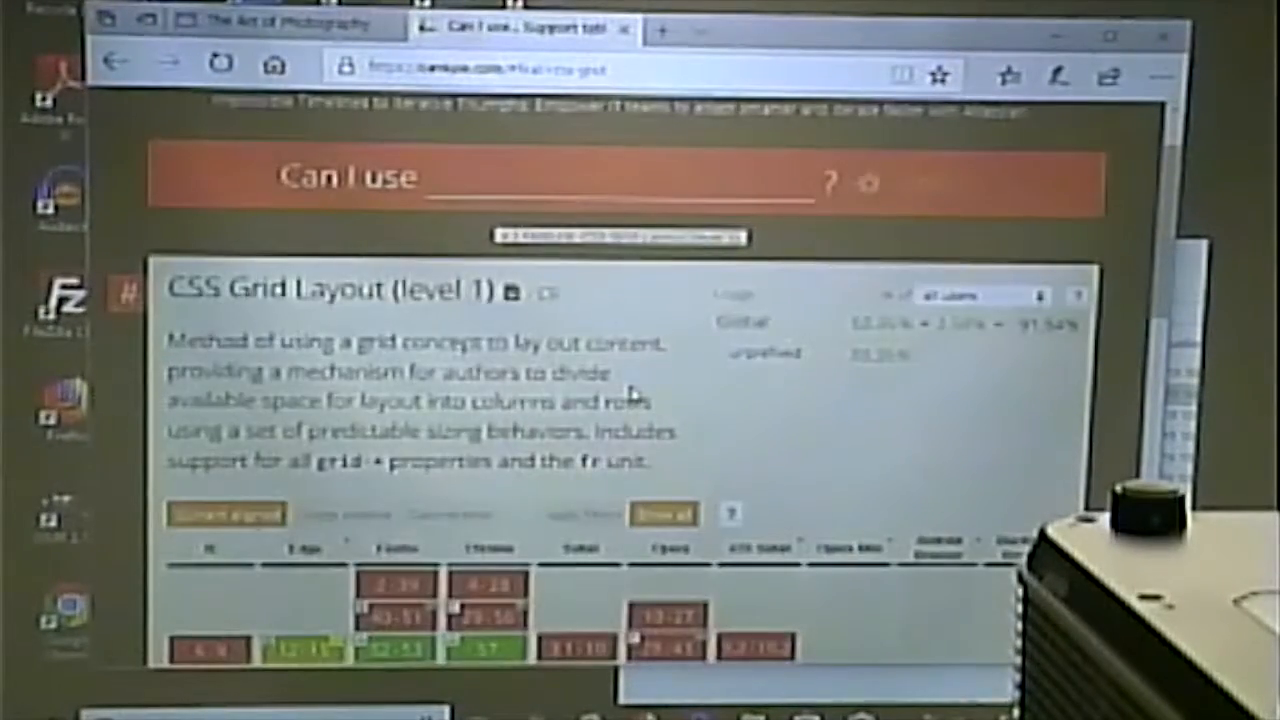
pyautogui.scroll(-3)
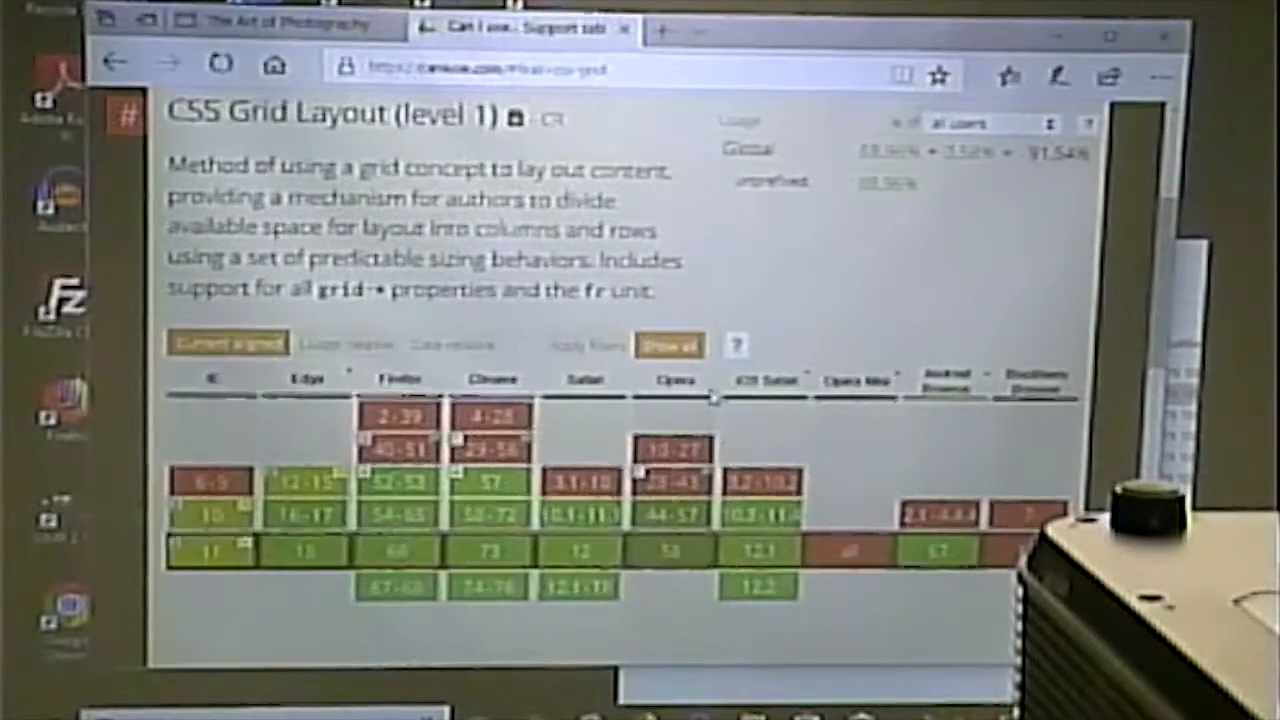
pyautogui.scroll(-3)
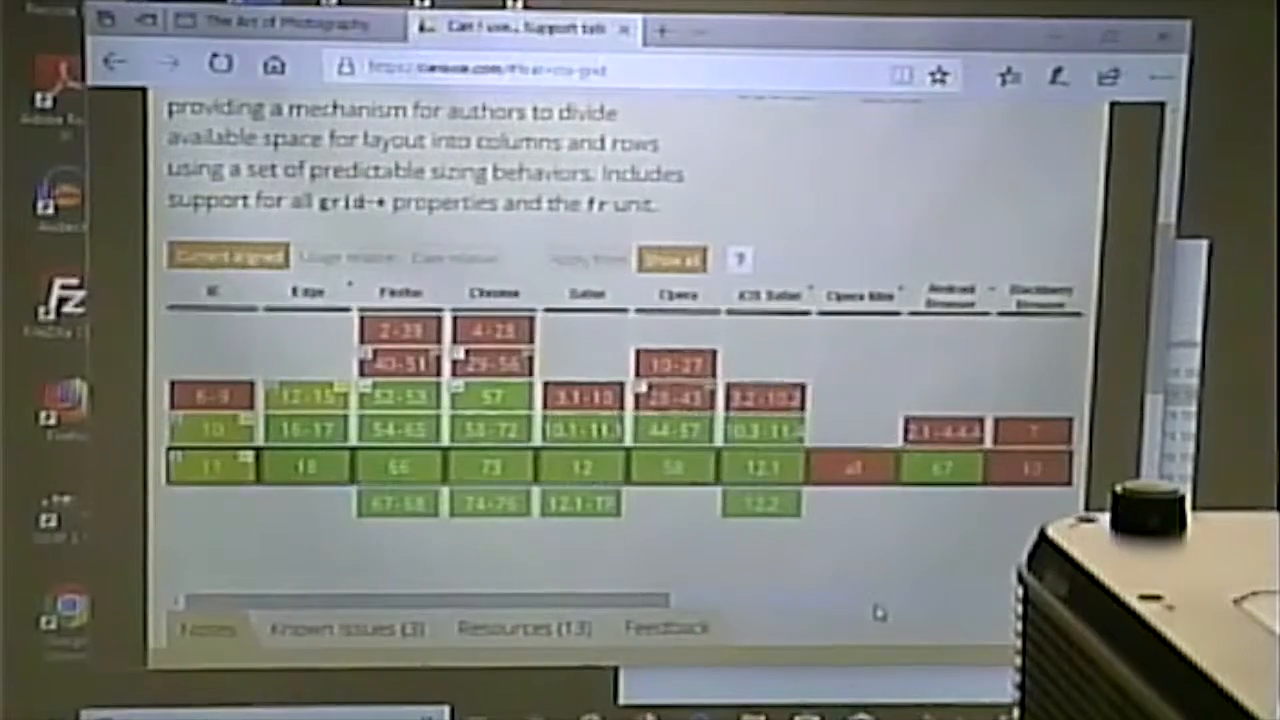
pyautogui.scroll(-3)
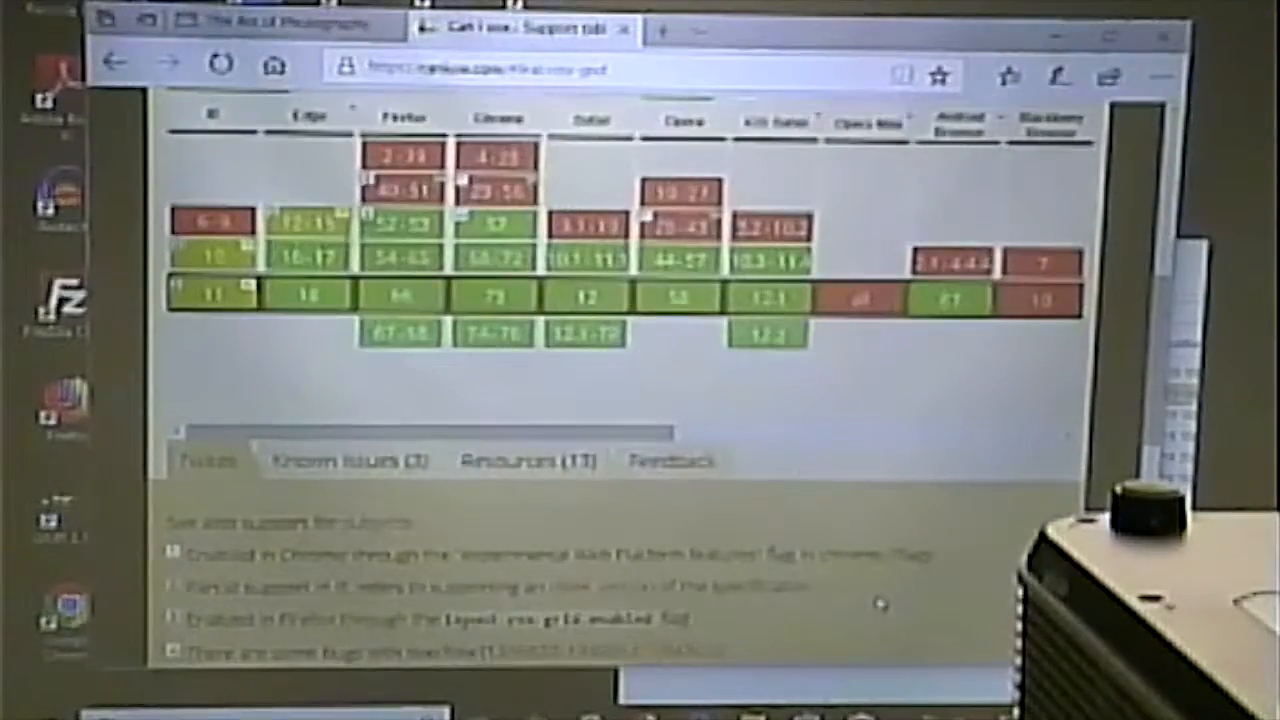
pyautogui.scroll(3)
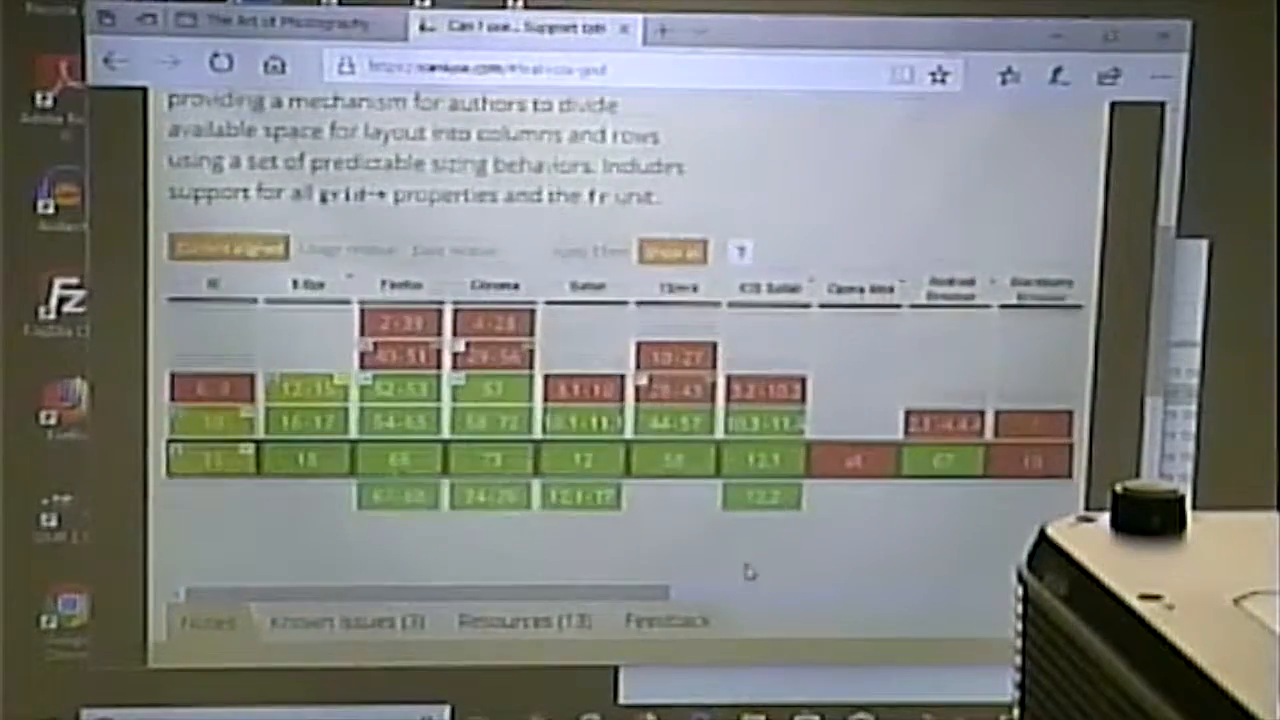
pyautogui.scroll(-3)
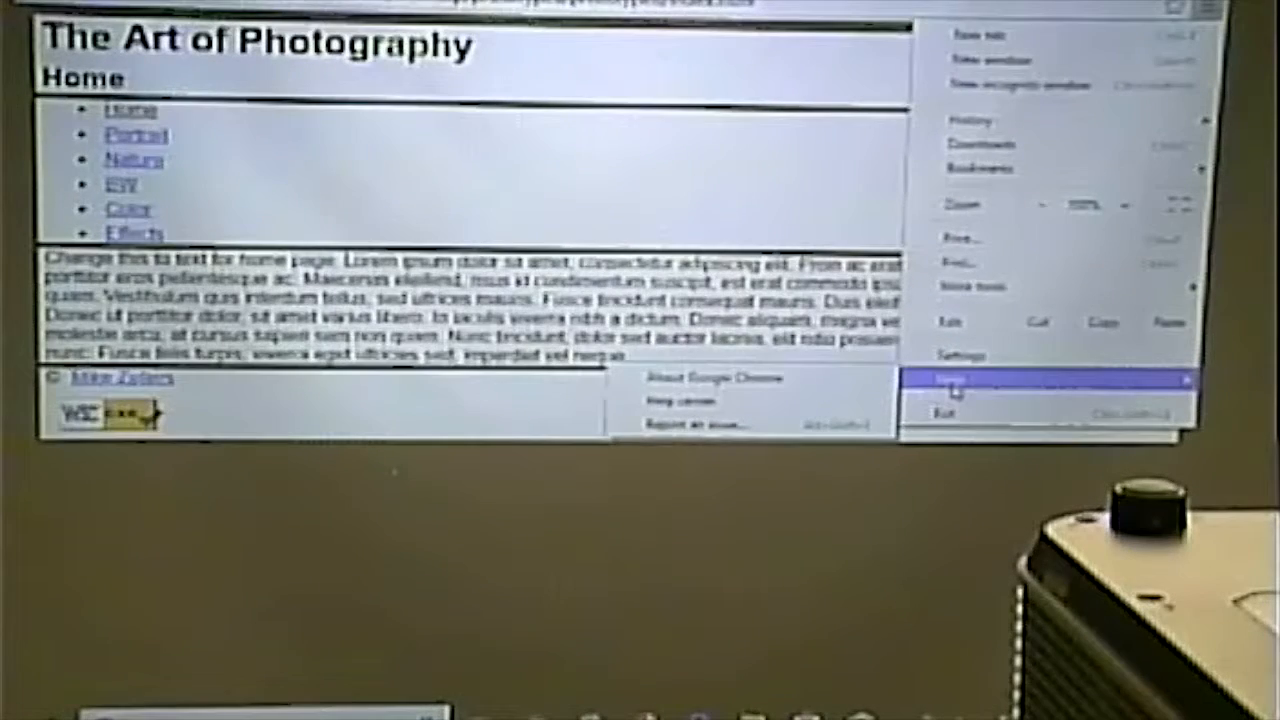
# - Check the installed Chrome version via About Google Chrome
pyautogui.click(710, 376)
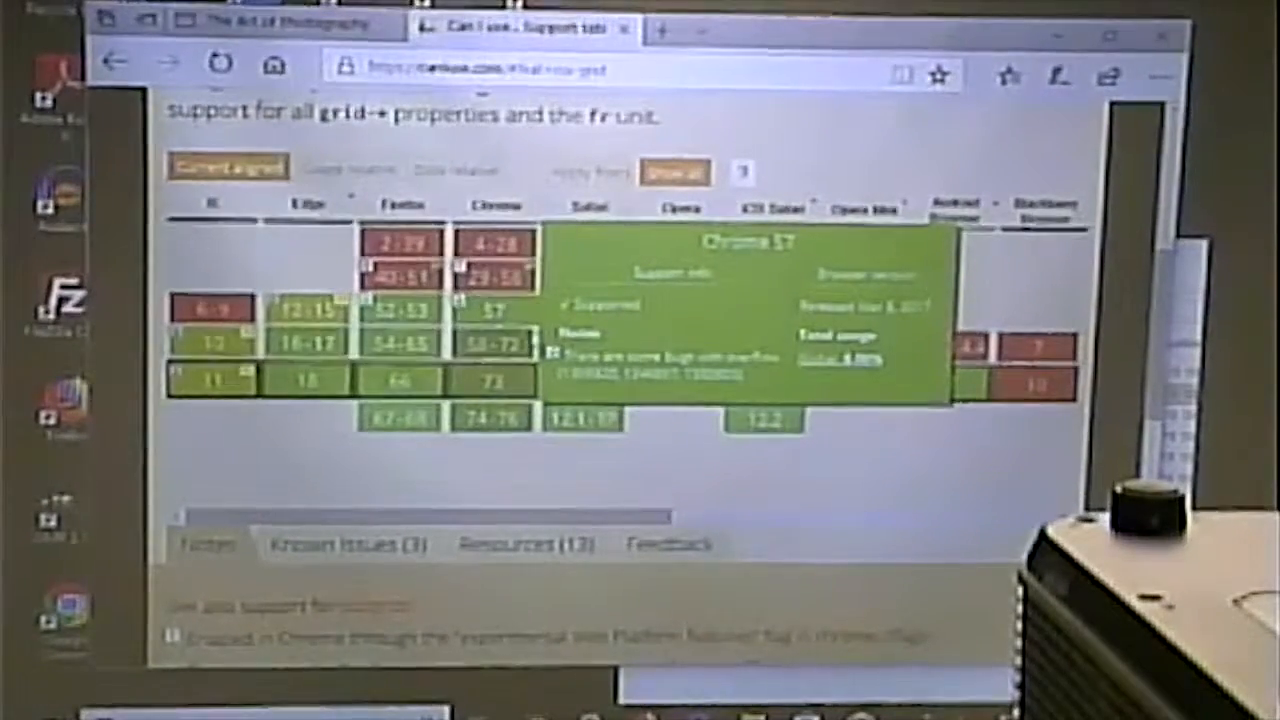
pyautogui.scroll(-3)
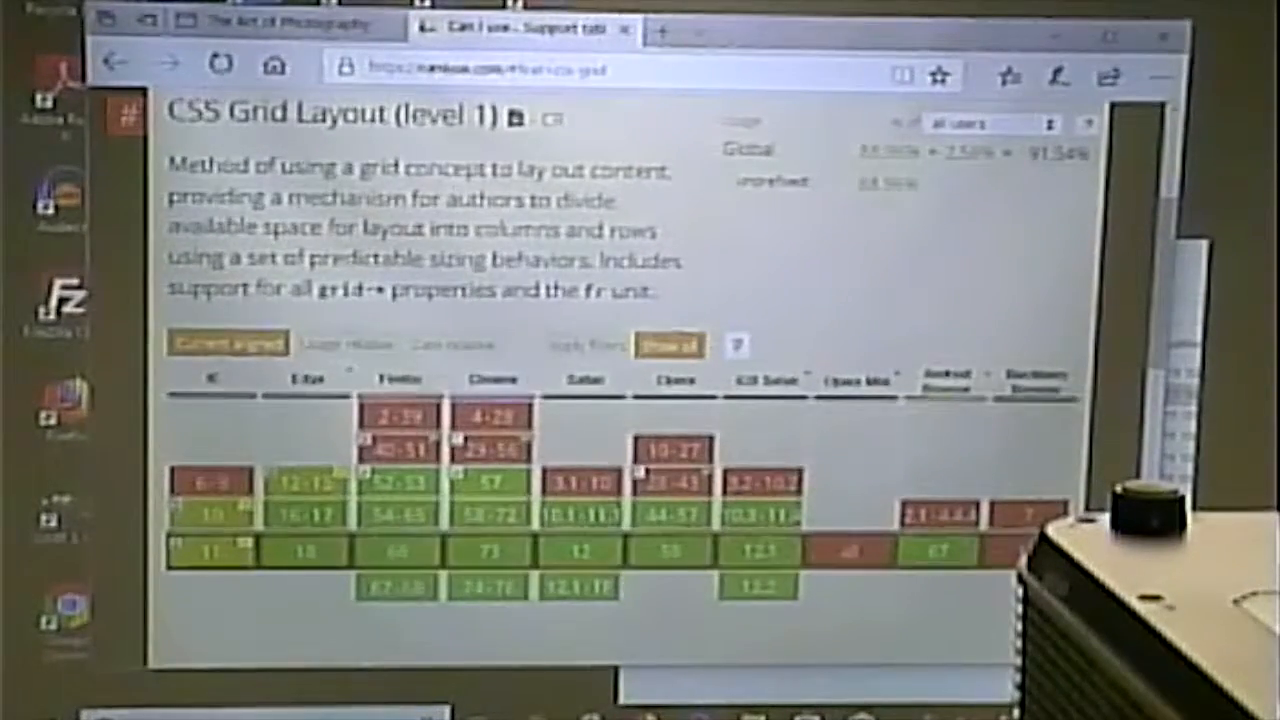
pyautogui.click(290, 24)
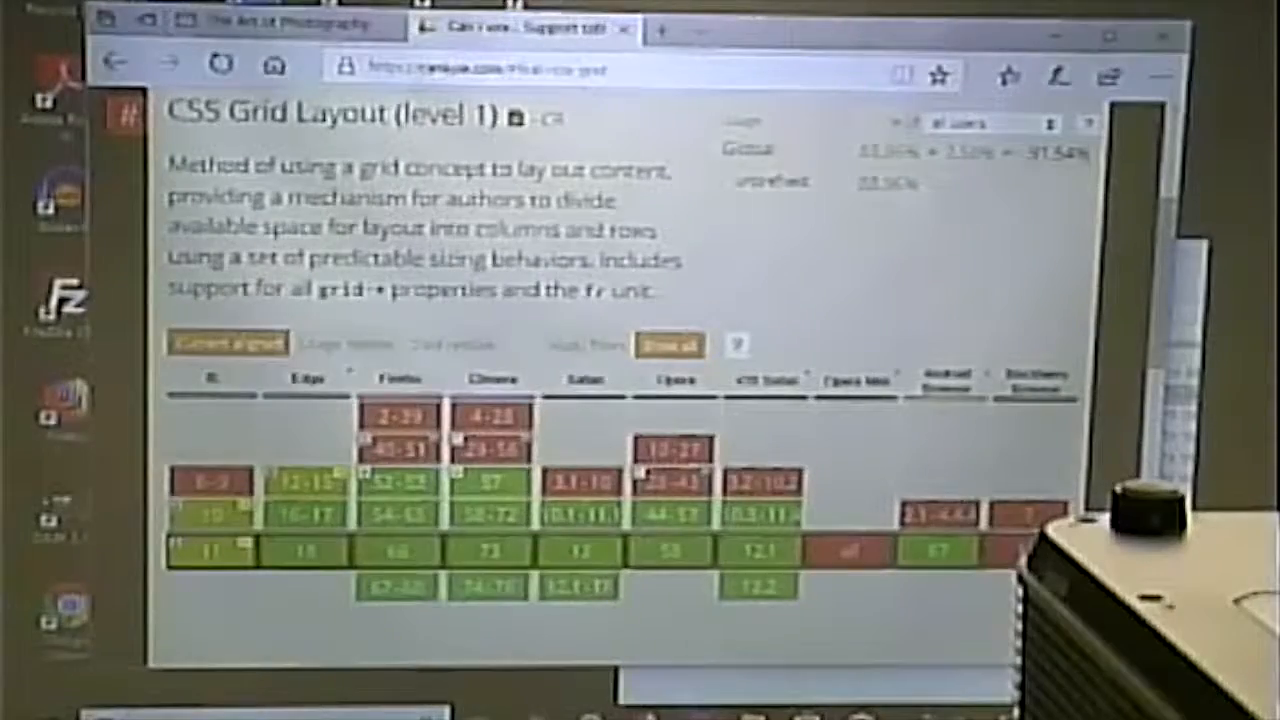
pyautogui.scroll(3)
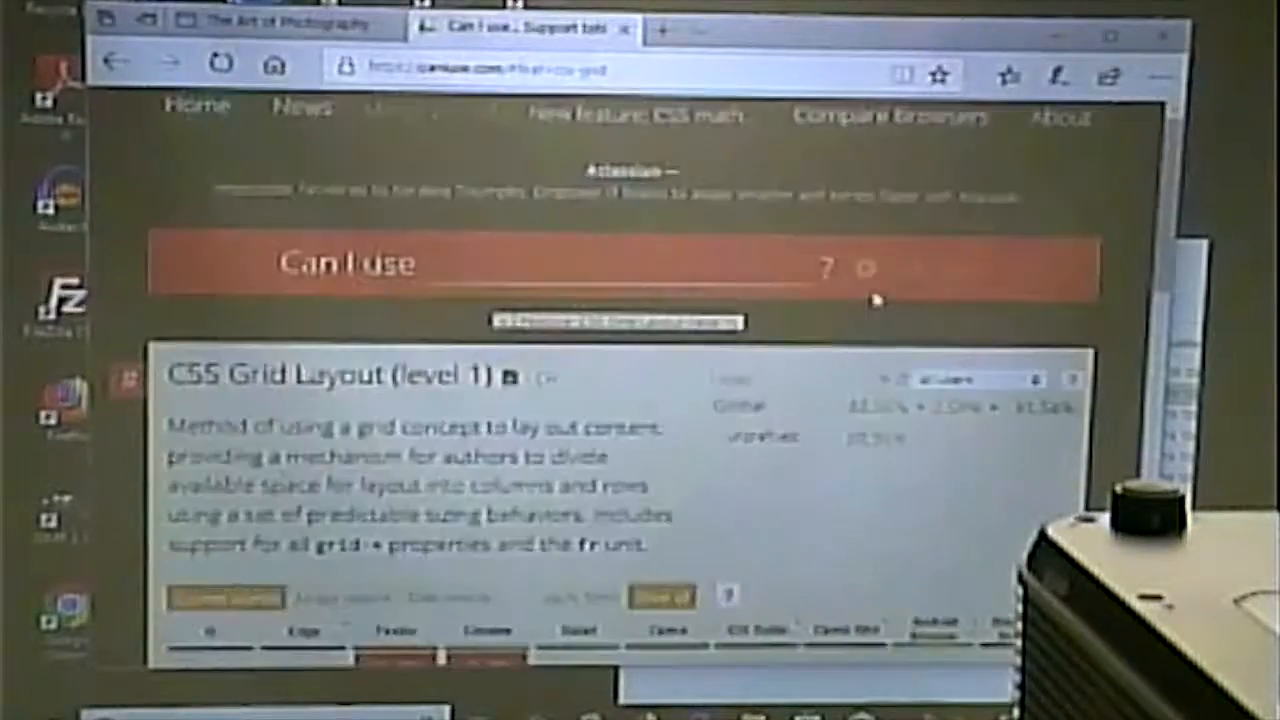
# - Look up flexbox in Can I Use to reach the Flexible Box Layout support table
pyautogui.click(196, 112)
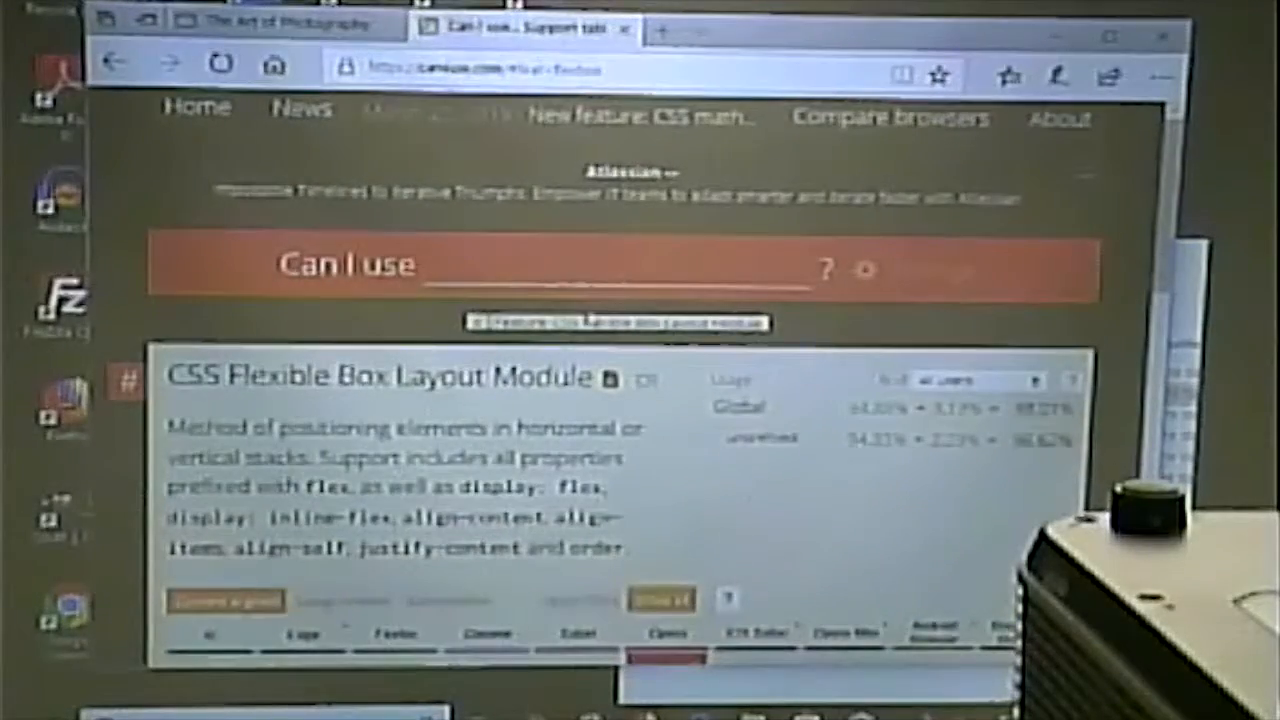
pyautogui.scroll(-3)
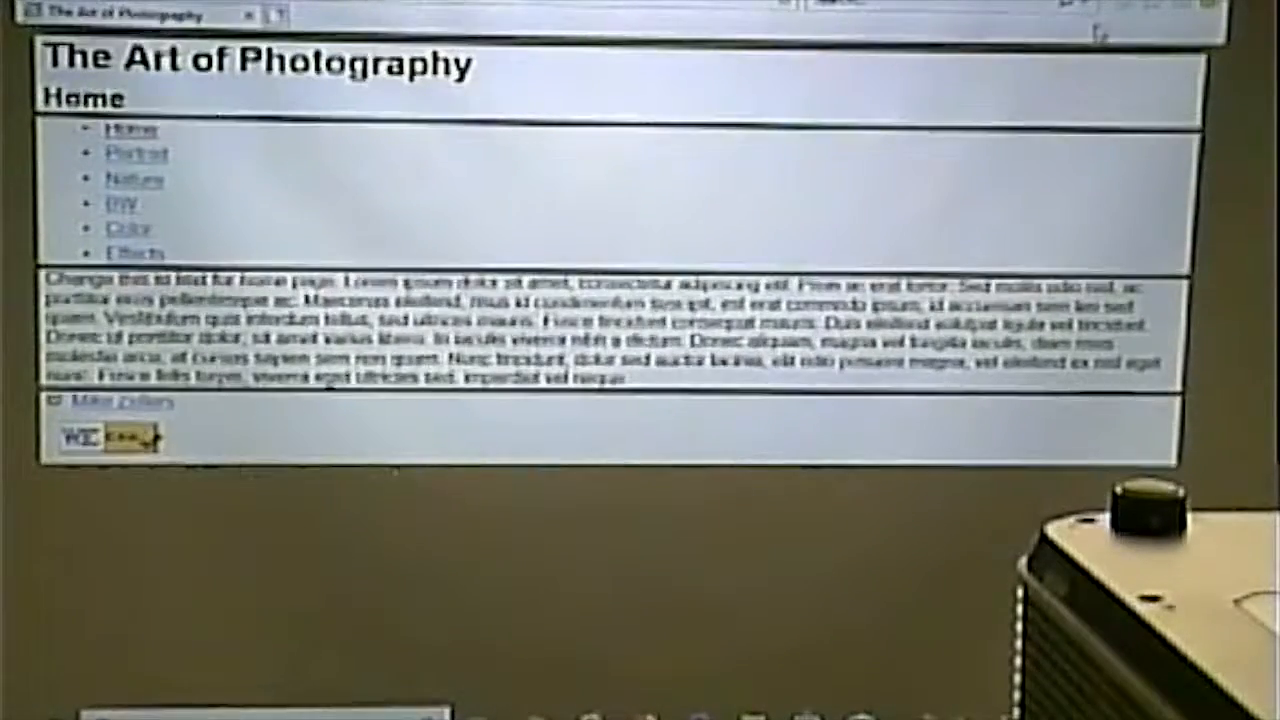
# - Show the menu bar and check the installed Internet Explorer version from Help
pyautogui.rightClick(1090, 10)
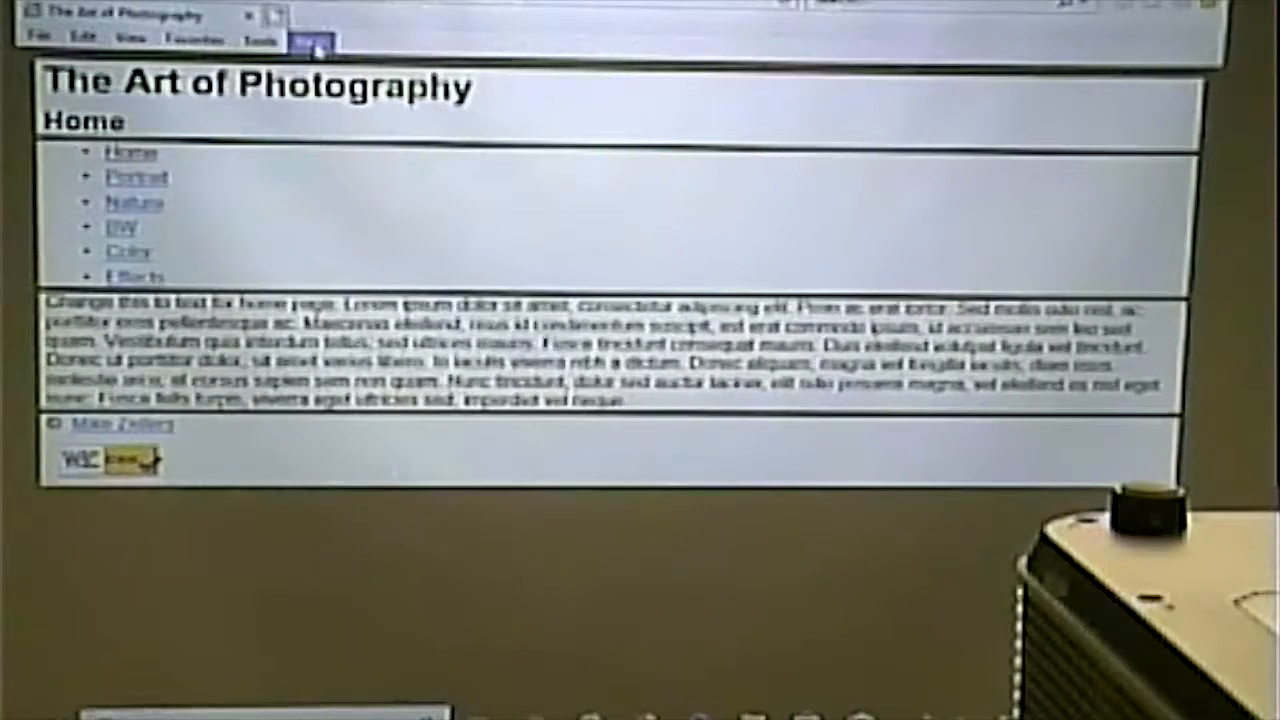
pyautogui.click(312, 40)
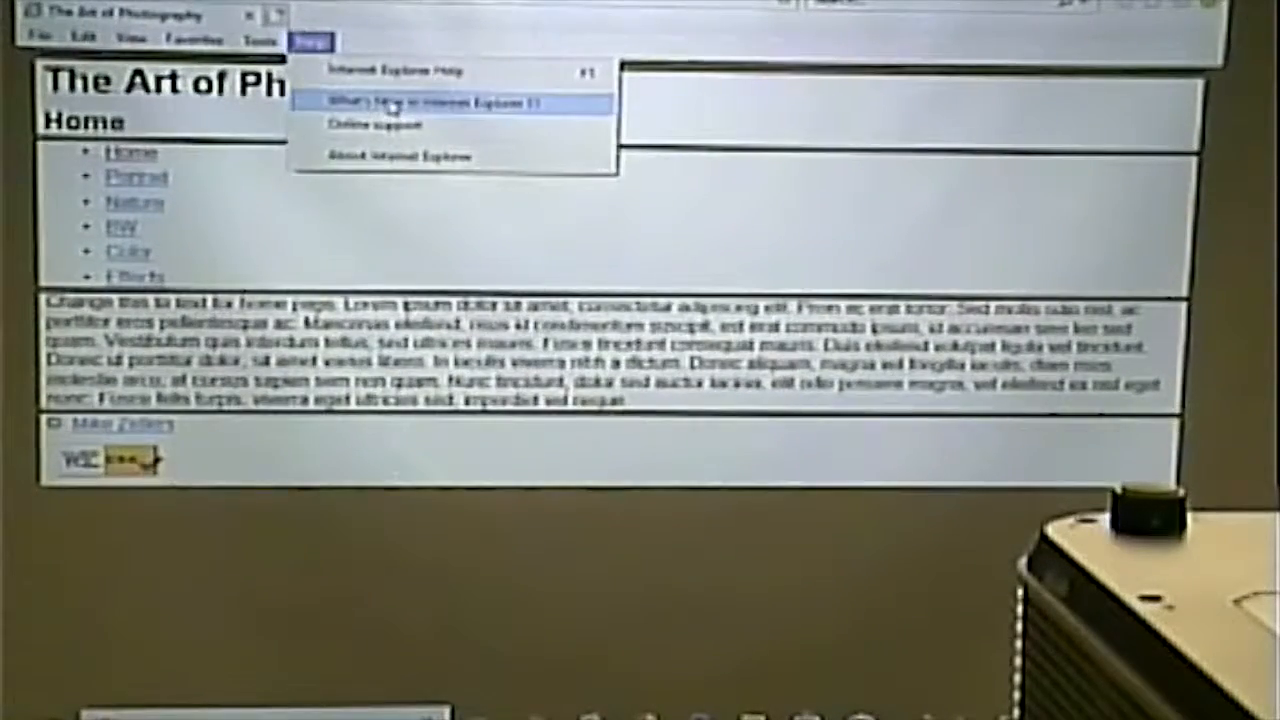
pyautogui.click(430, 104)
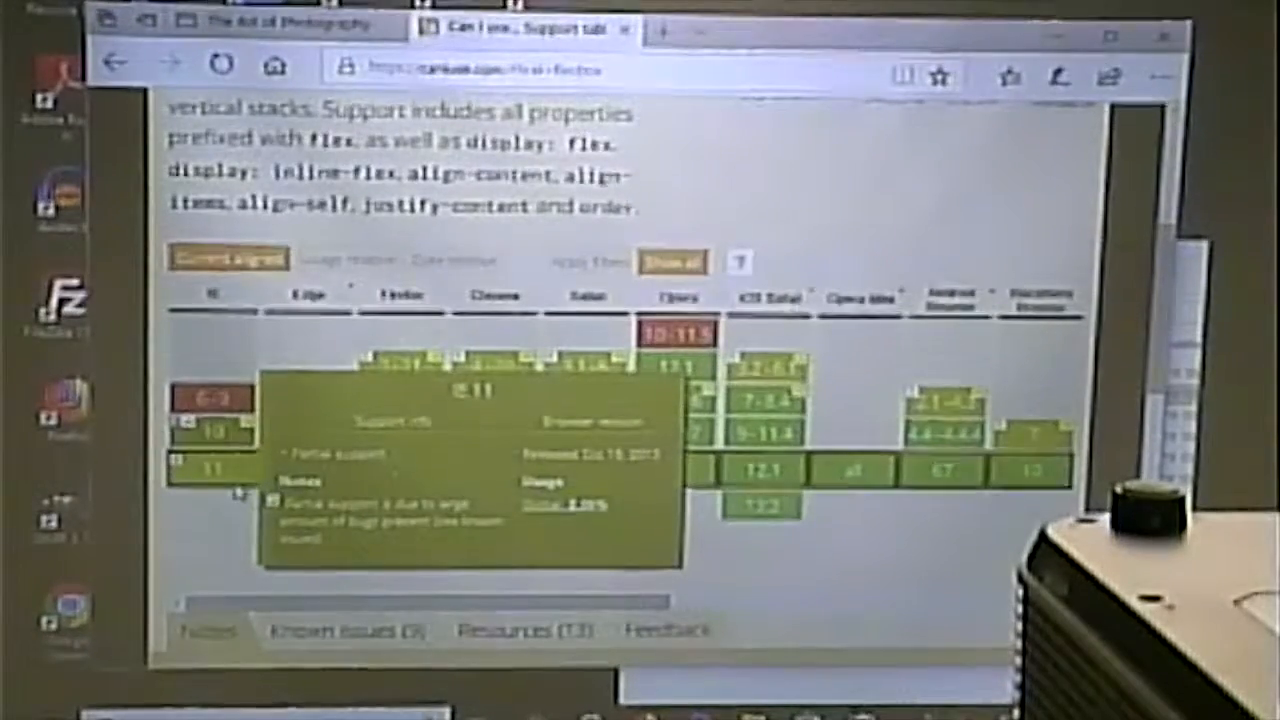
# - Scroll the flexbox support table to read IE 11's partial-support notes
pyautogui.scroll(-3)
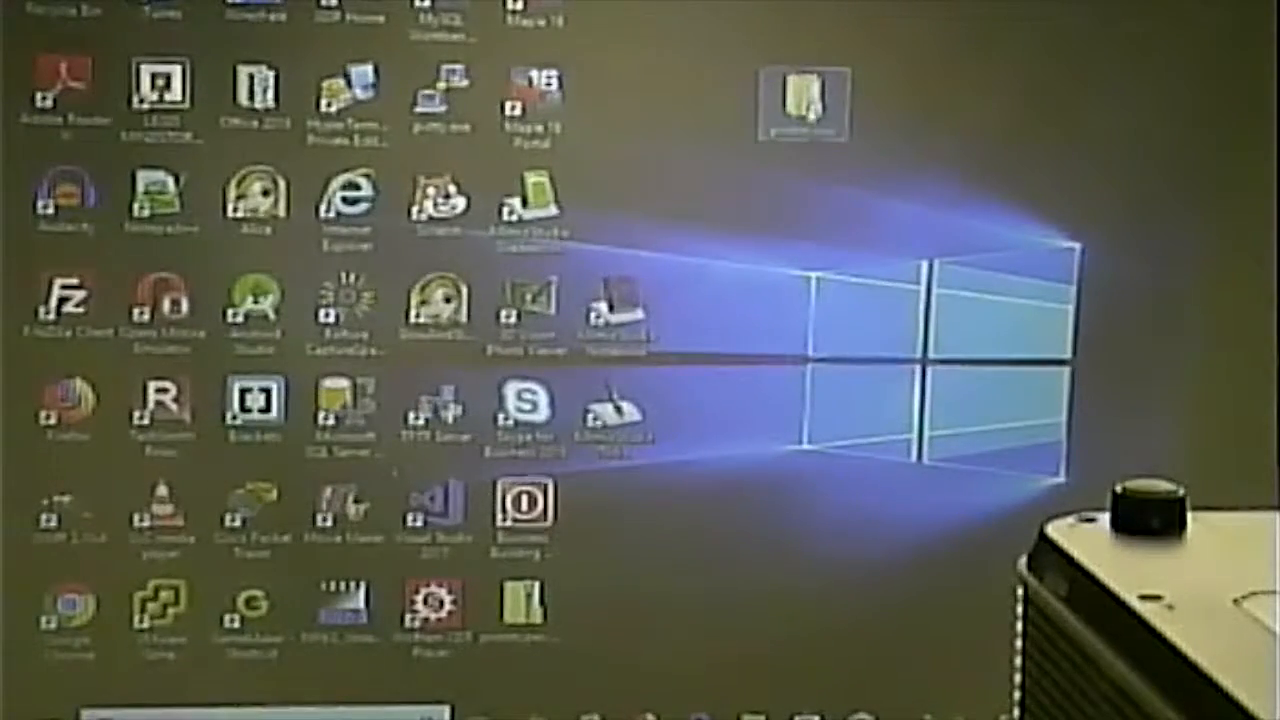
# - Duplicate the prototype6 folder inside prototypes and rename the copy to prototype7
pyautogui.doubleClick(800, 104)
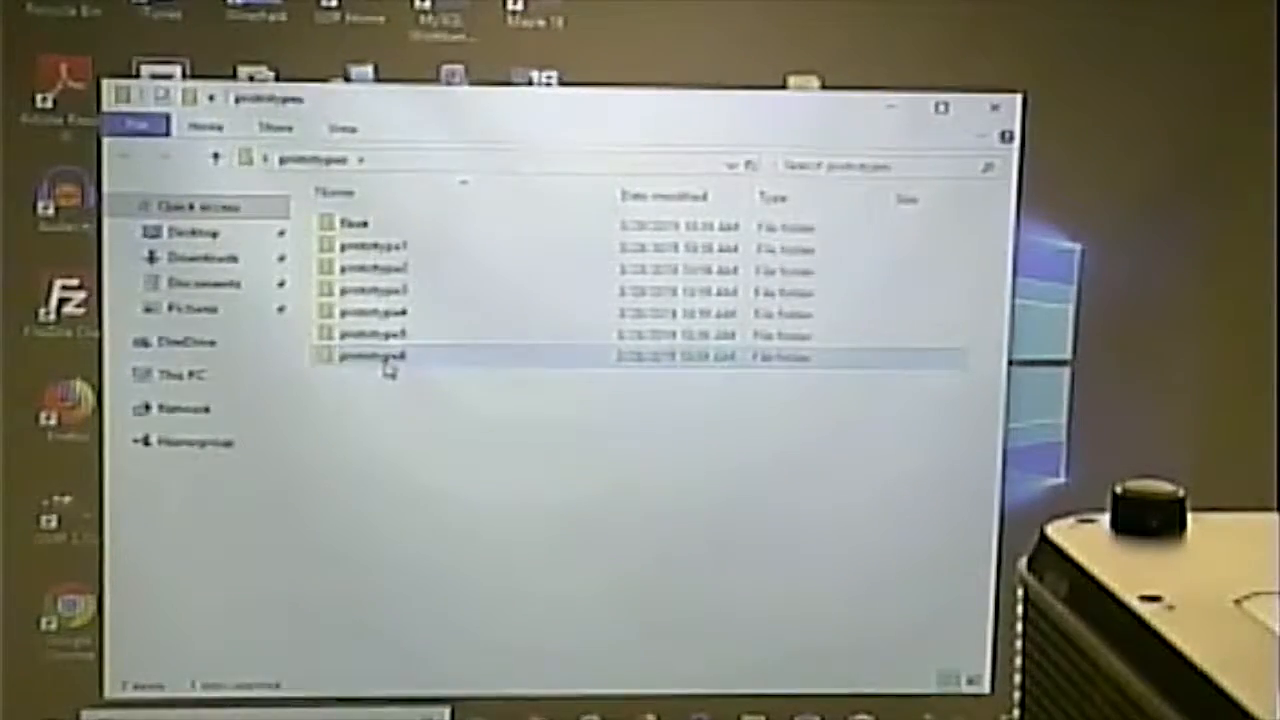
pyautogui.rightClick(368, 356)
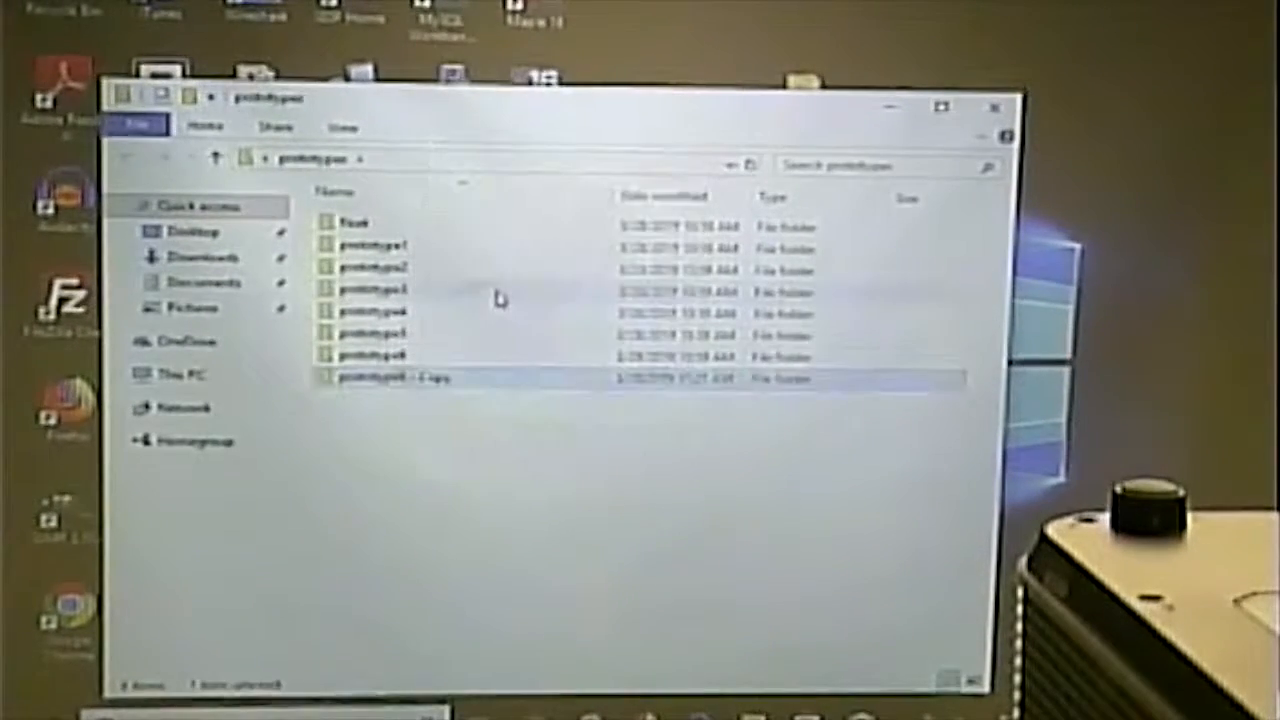
pyautogui.rightClick(390, 376)
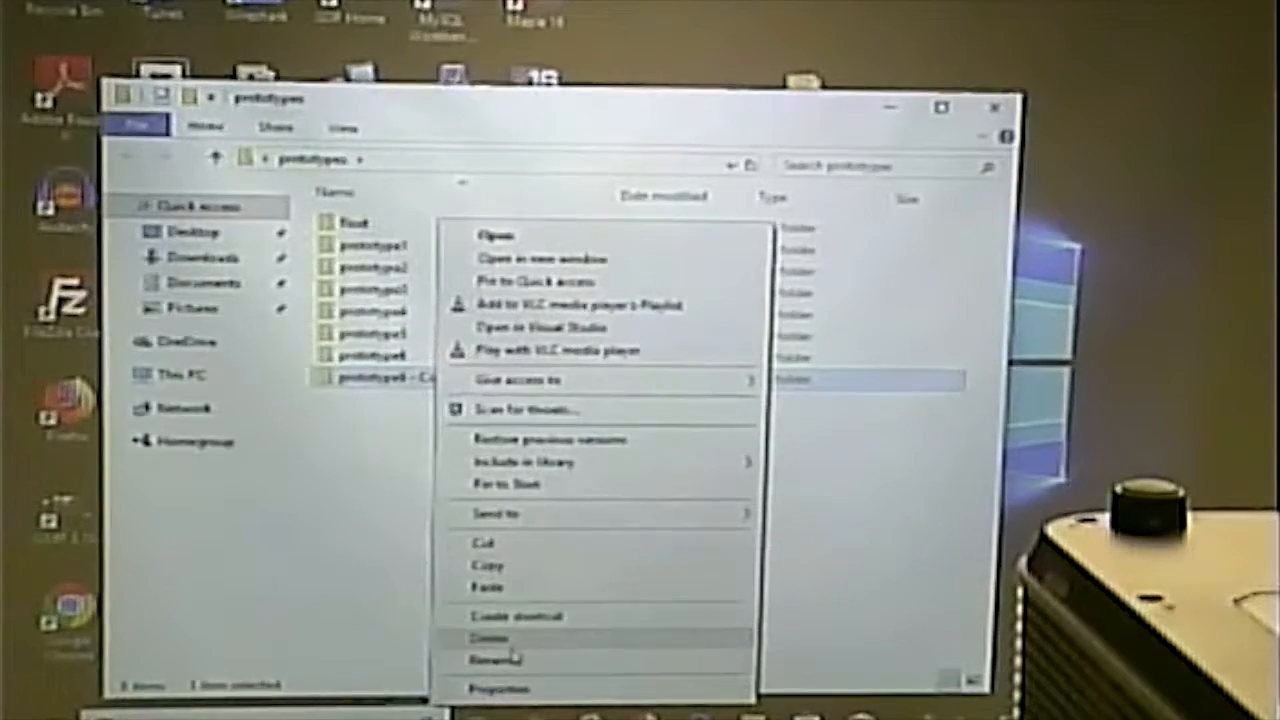
pyautogui.click(496, 658)
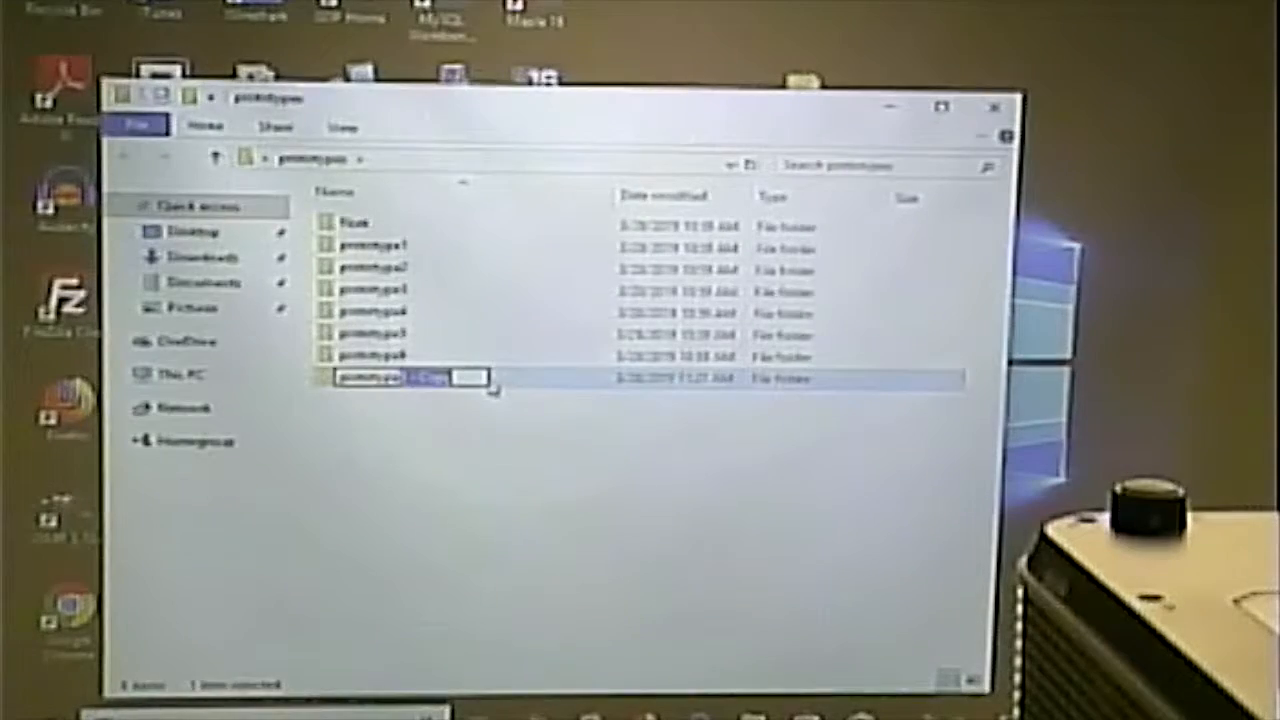
pyautogui.press('Return')
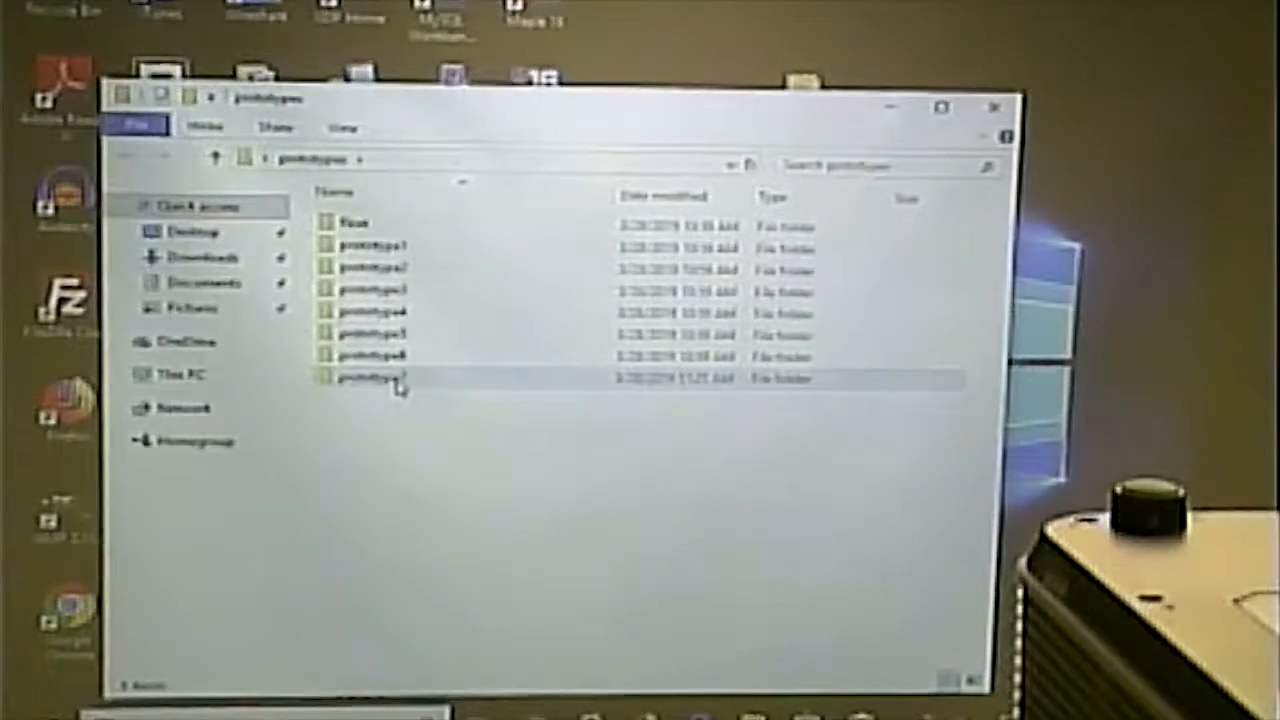
# - Open prototype7's main.css stylesheet in Notepad++ for editing
pyautogui.doubleClick(364, 378)
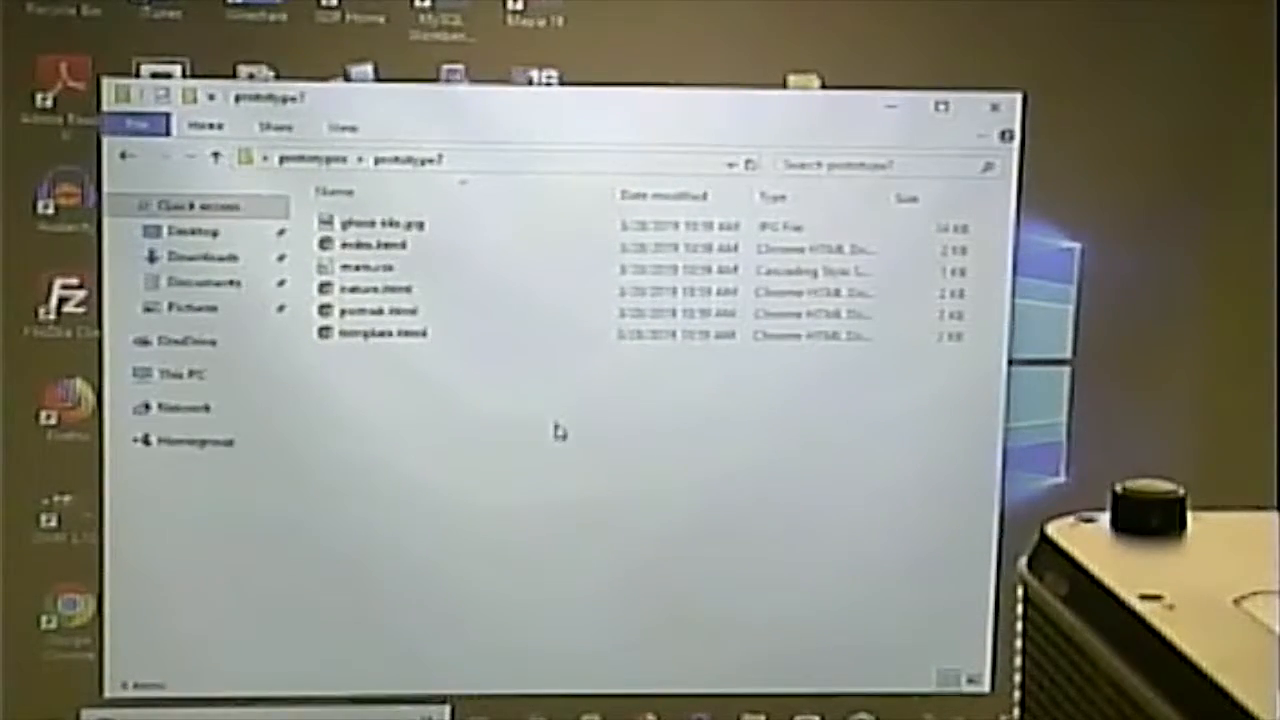
pyautogui.rightClick(364, 270)
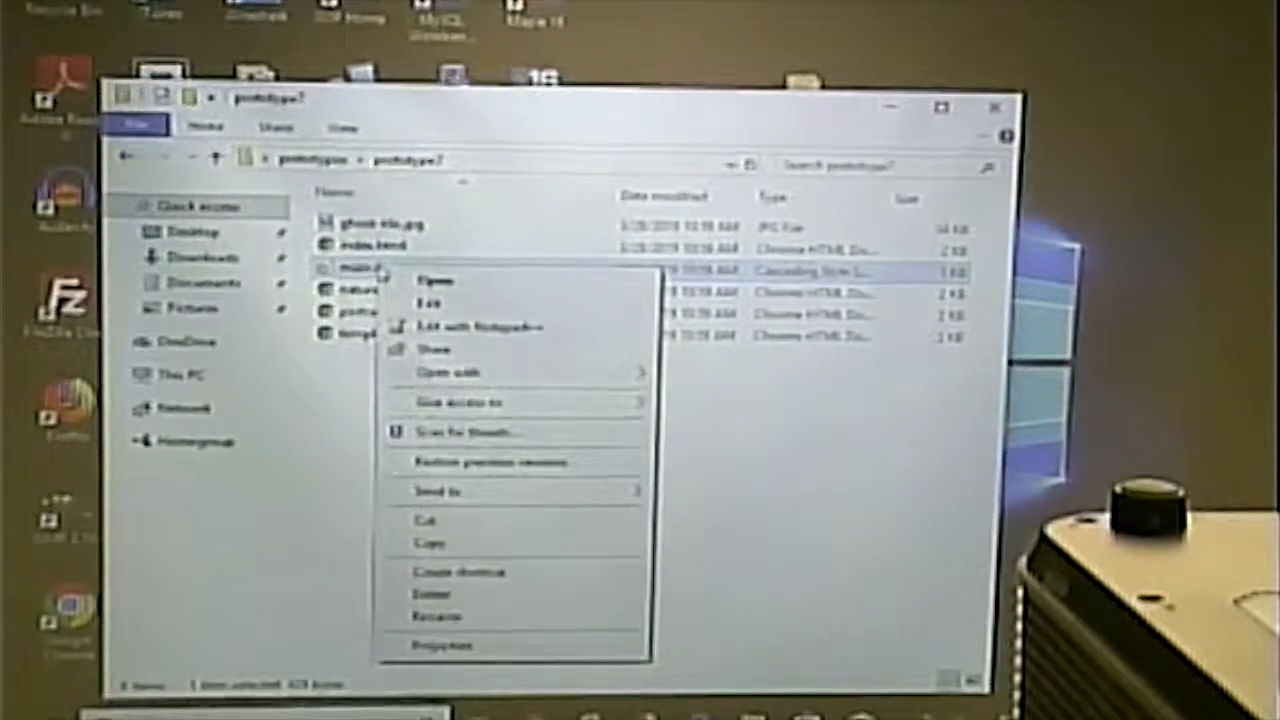
pyautogui.click(470, 326)
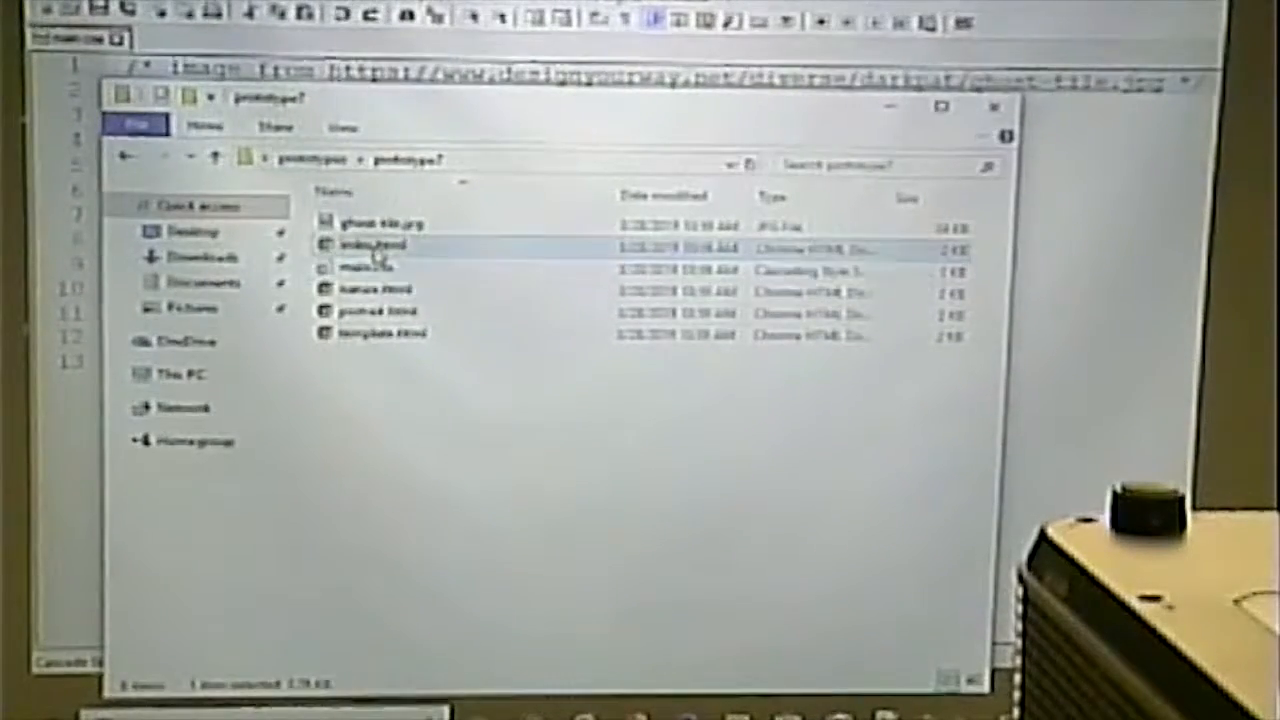
# - Open prototype7's index.html with another application from its context menu
pyautogui.rightClick(372, 246)
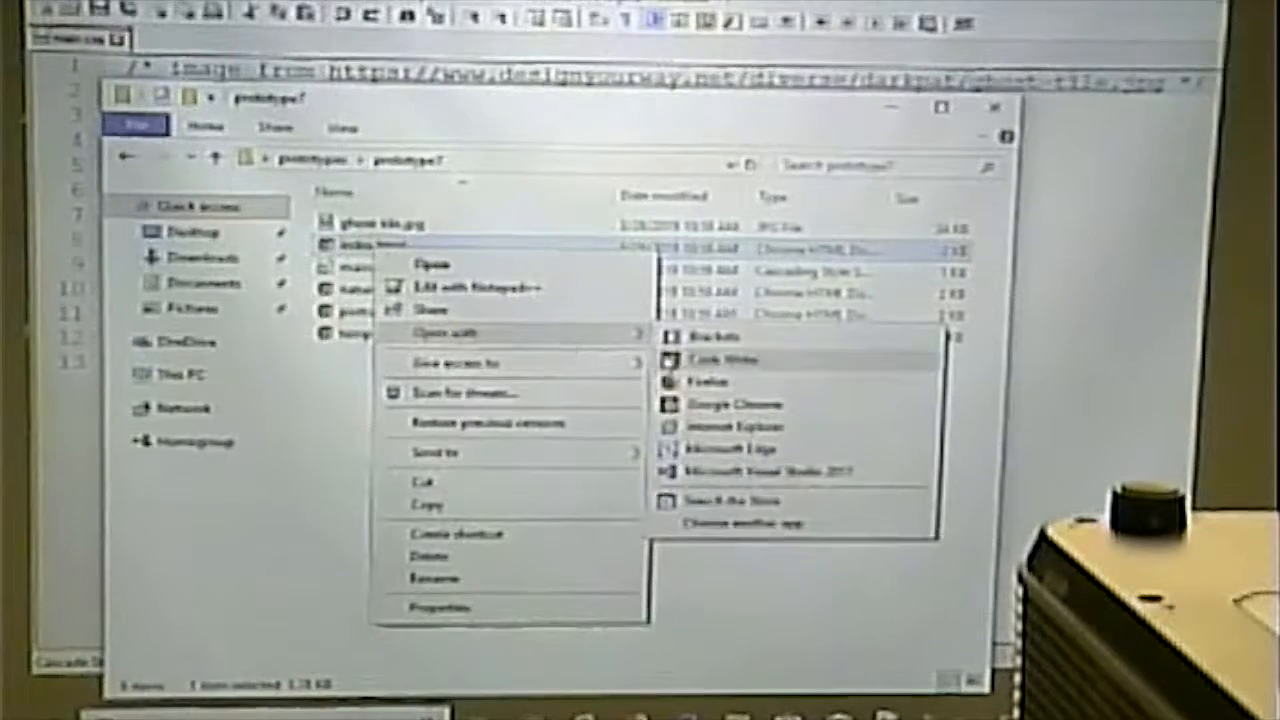
pyautogui.click(736, 404)
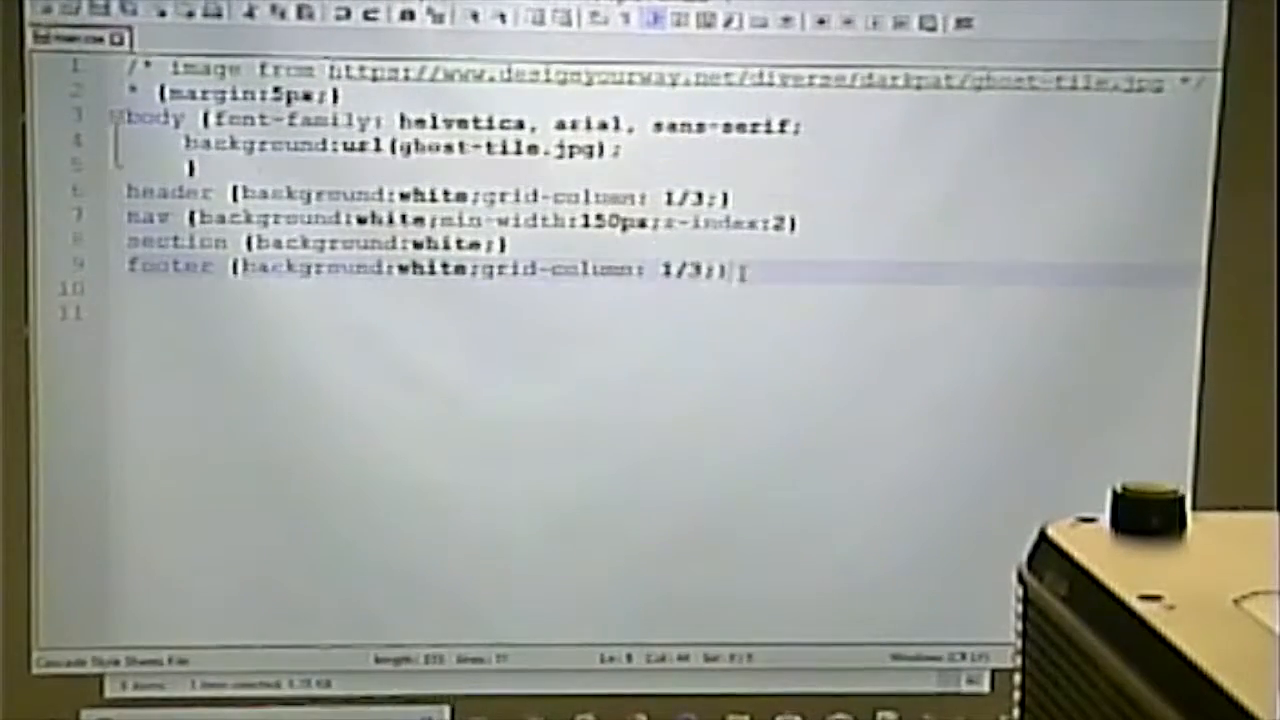
# - Replace the old rules with a grouped header, nav, section, footer rule with background white
pyautogui.moveTo(130, 192); pyautogui.dragTo(730, 268)
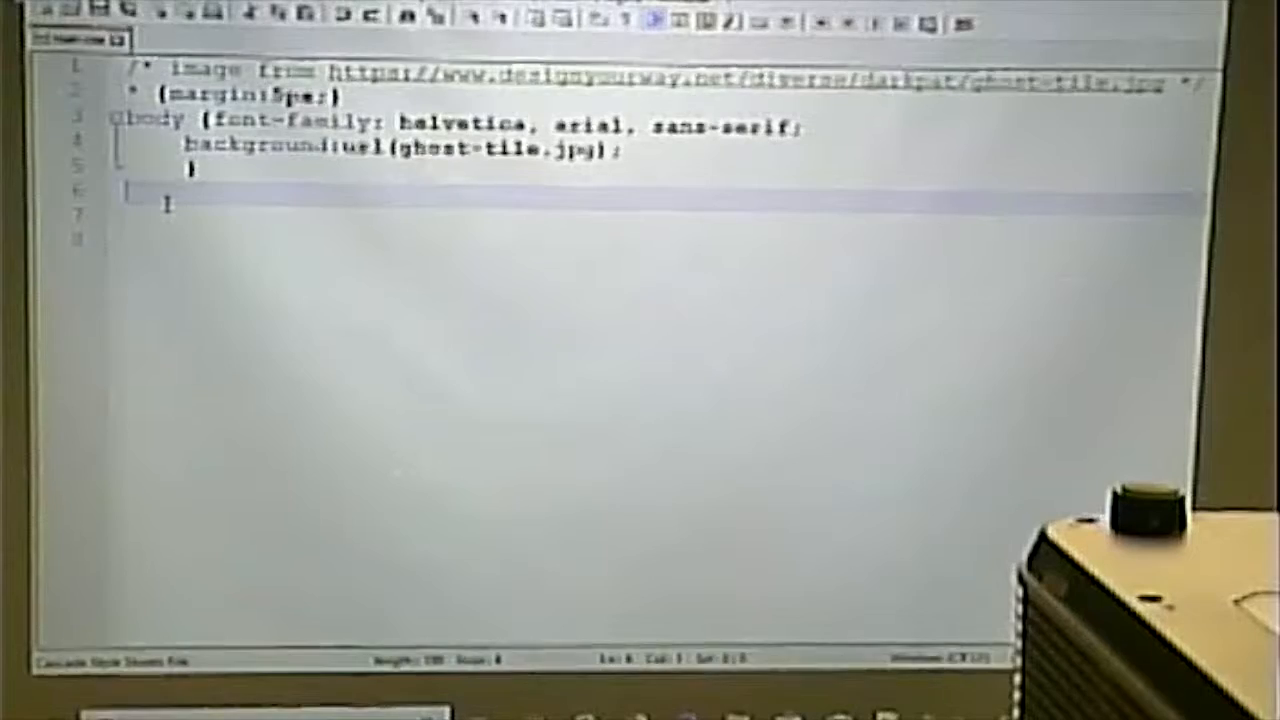
pyautogui.write('header')
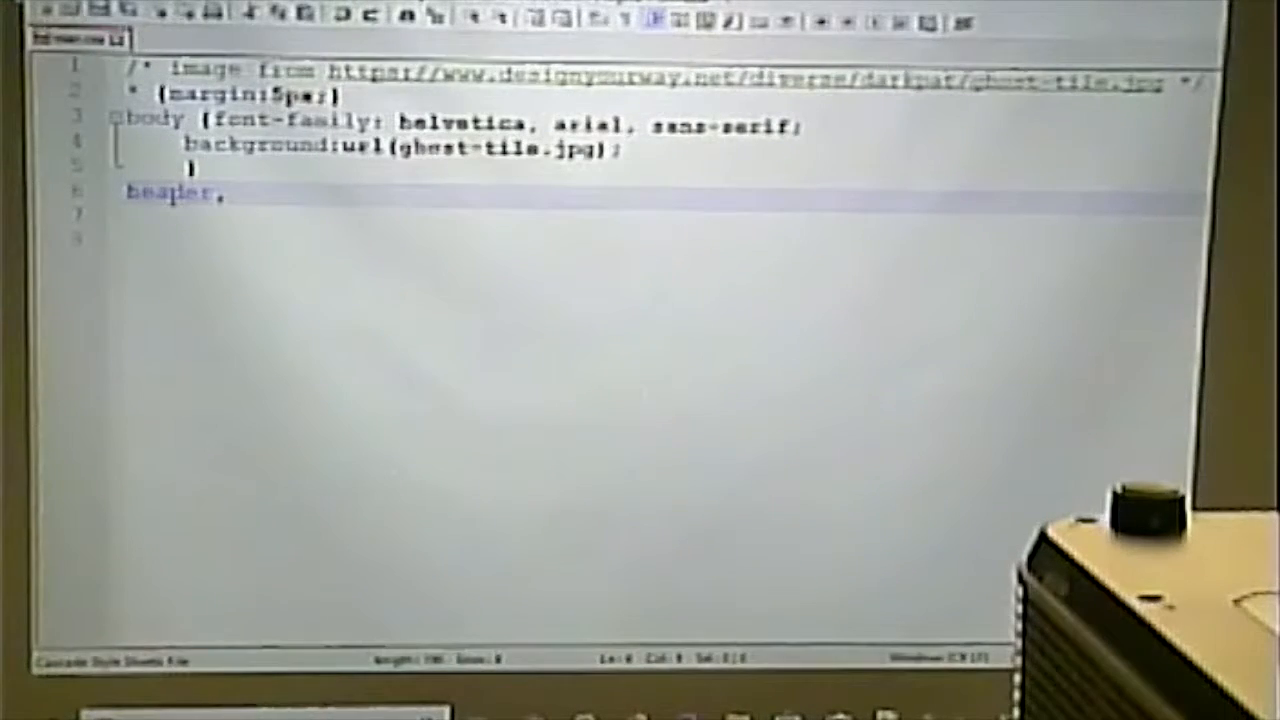
pyautogui.write(', nav, sec')
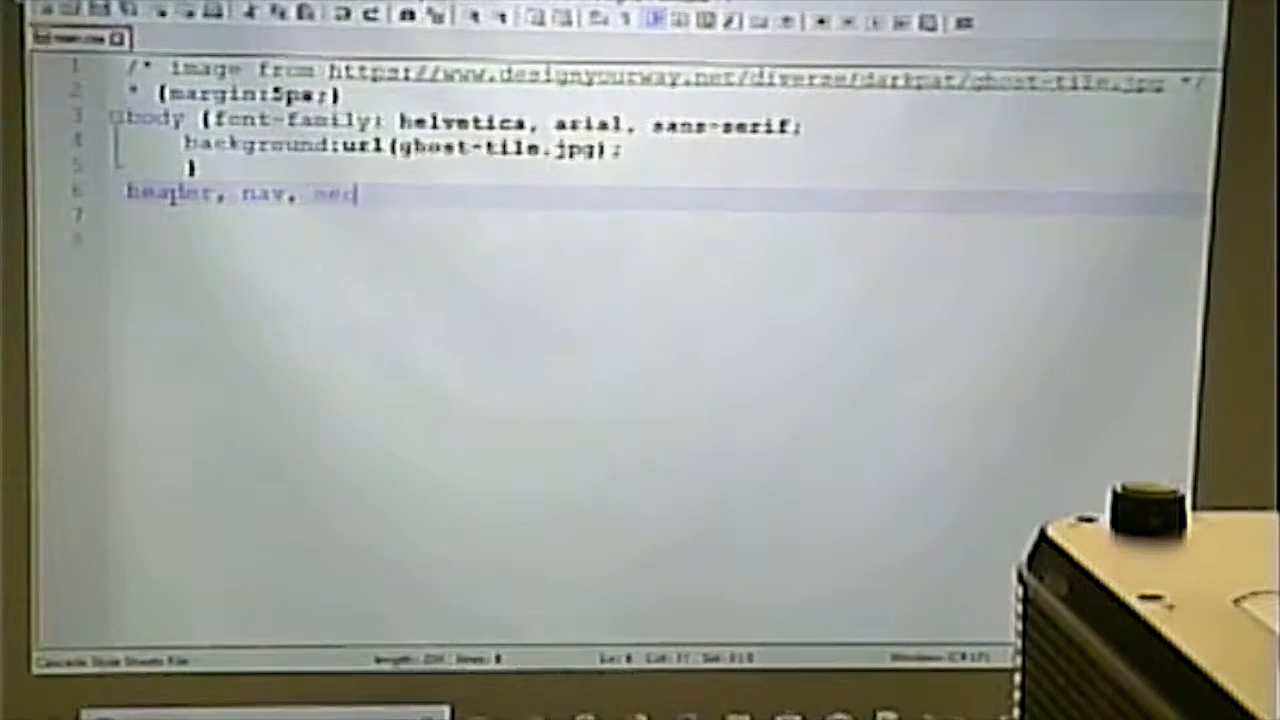
pyautogui.write('tion, footer')
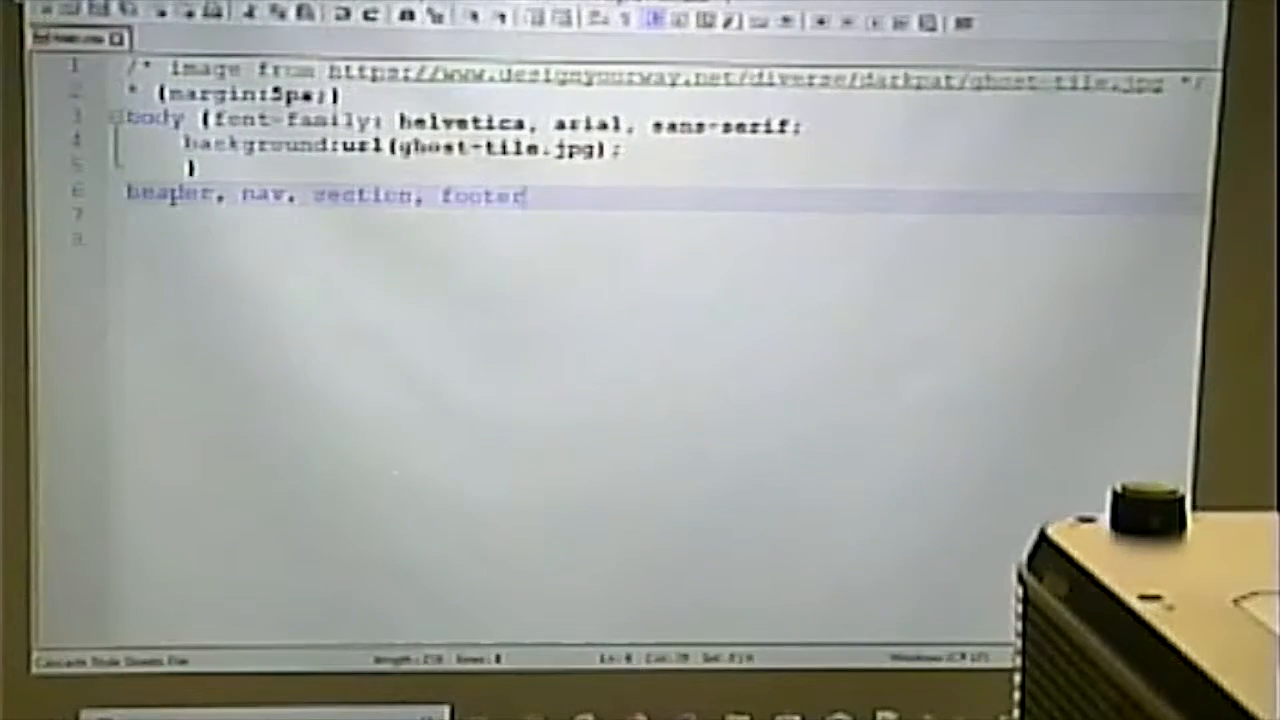
pyautogui.write('{c')
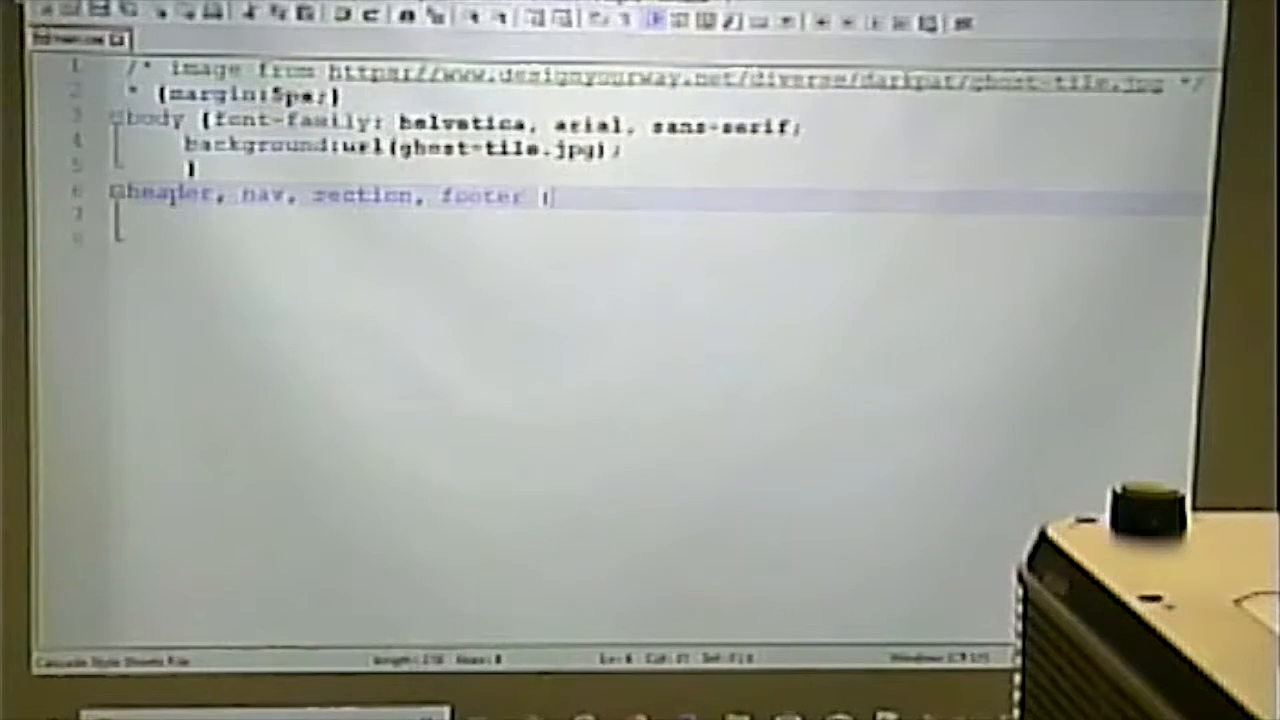
pyautogui.write('background:')
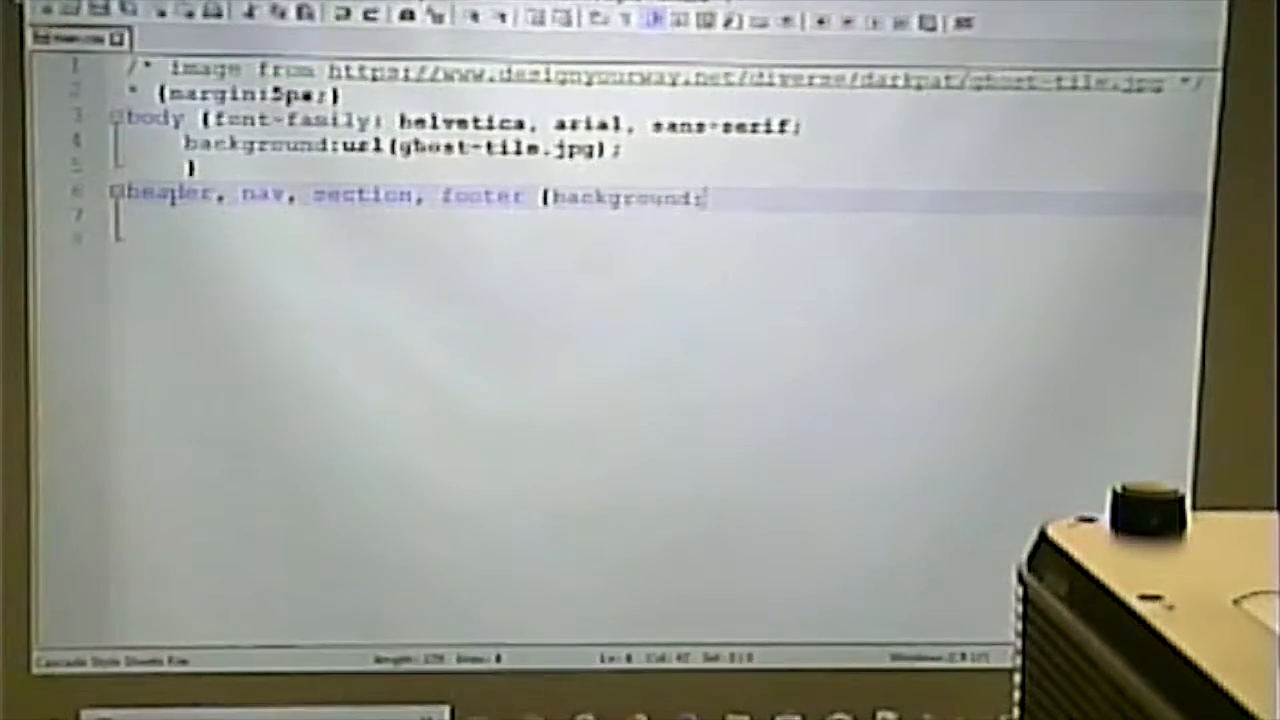
pyautogui.write('white')
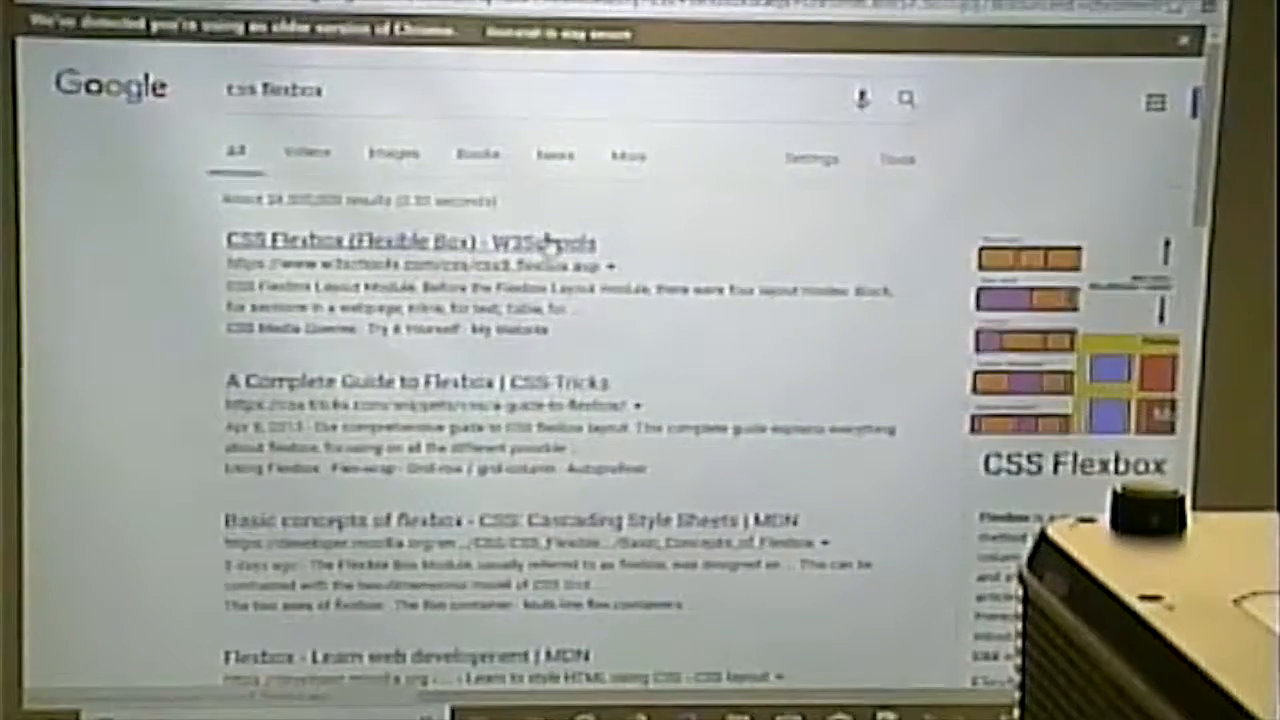
# - Open W3Schools' CSS Flexbox tutorial and read down to the three-item flex container example
pyautogui.click(408, 240)
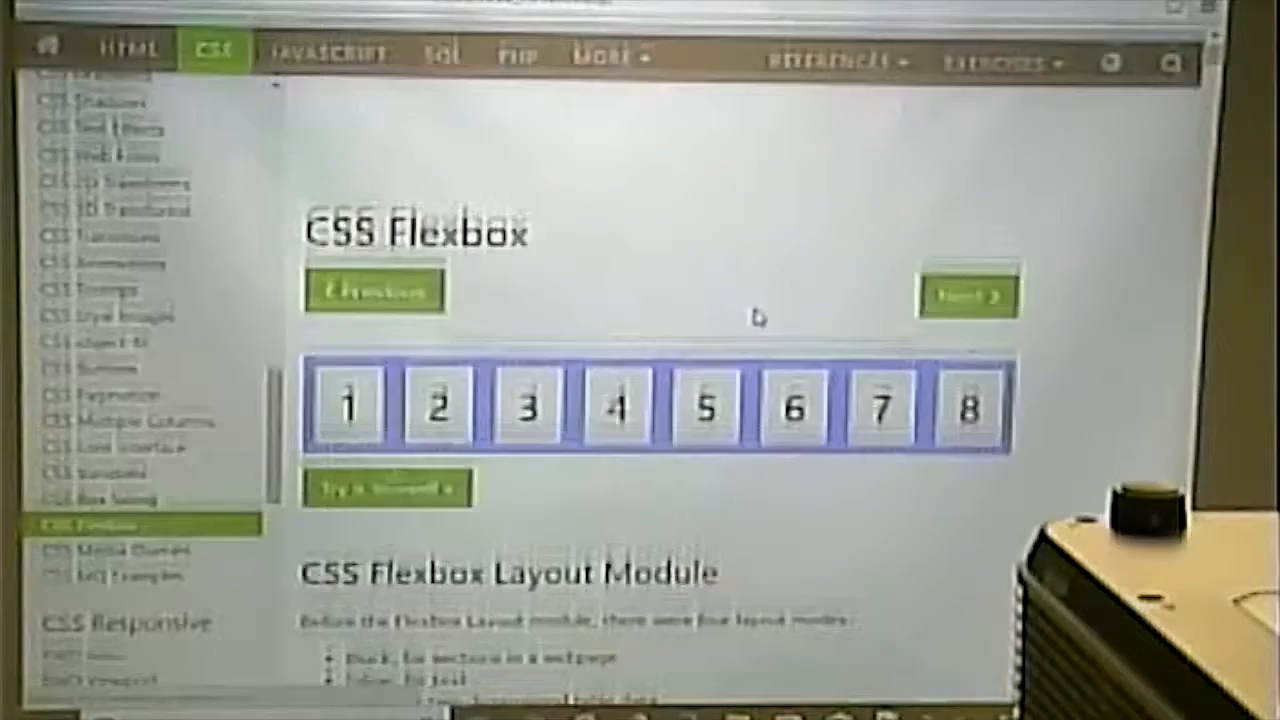
pyautogui.scroll(-3)
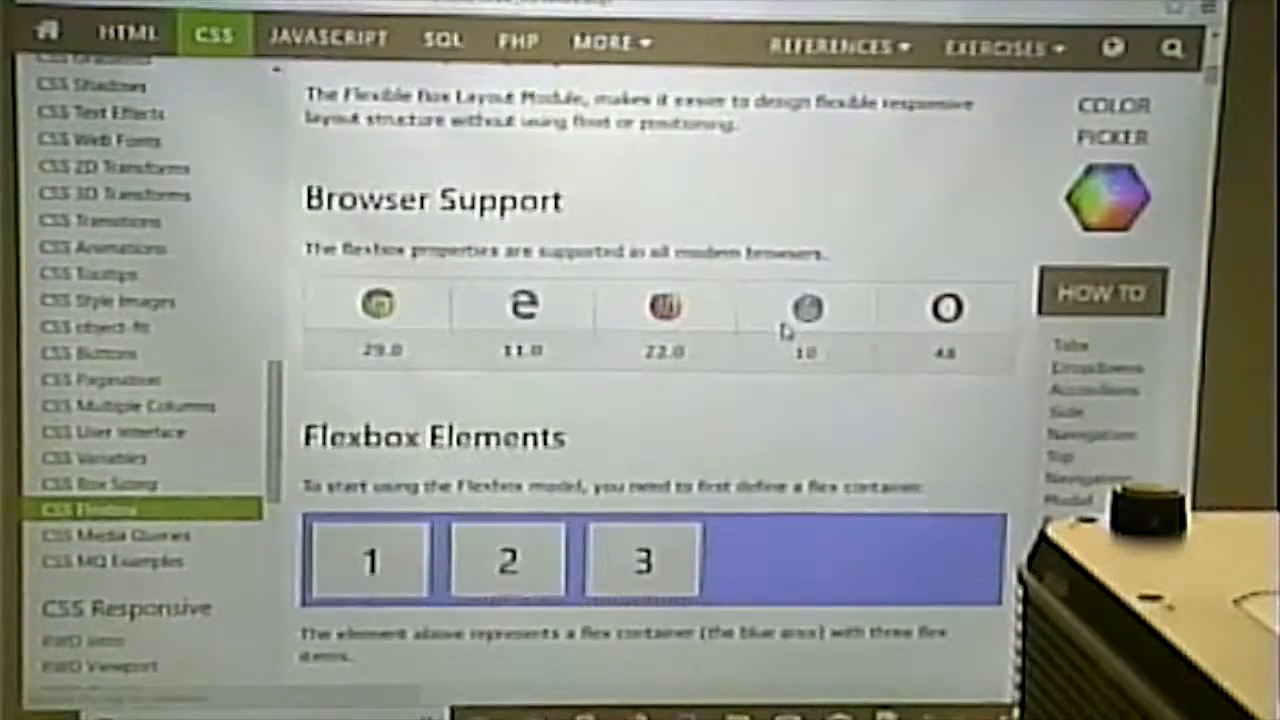
pyautogui.scroll(-3)
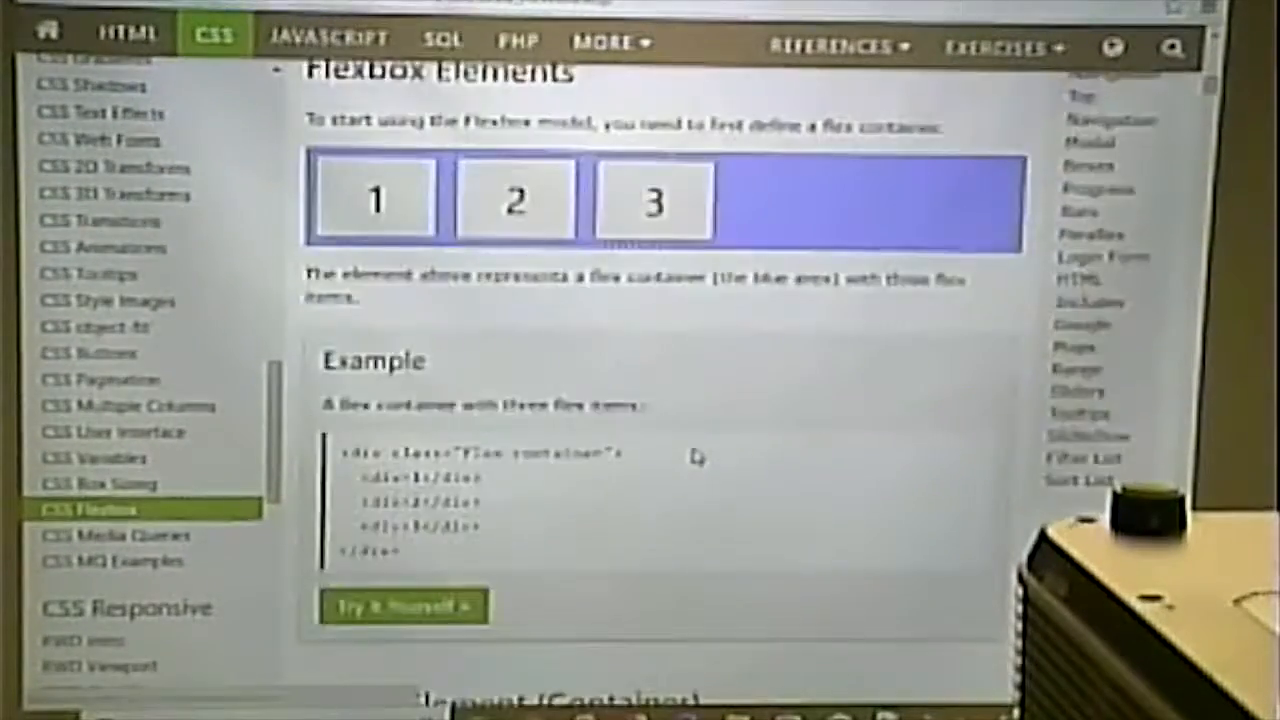
pyautogui.scroll(-3)
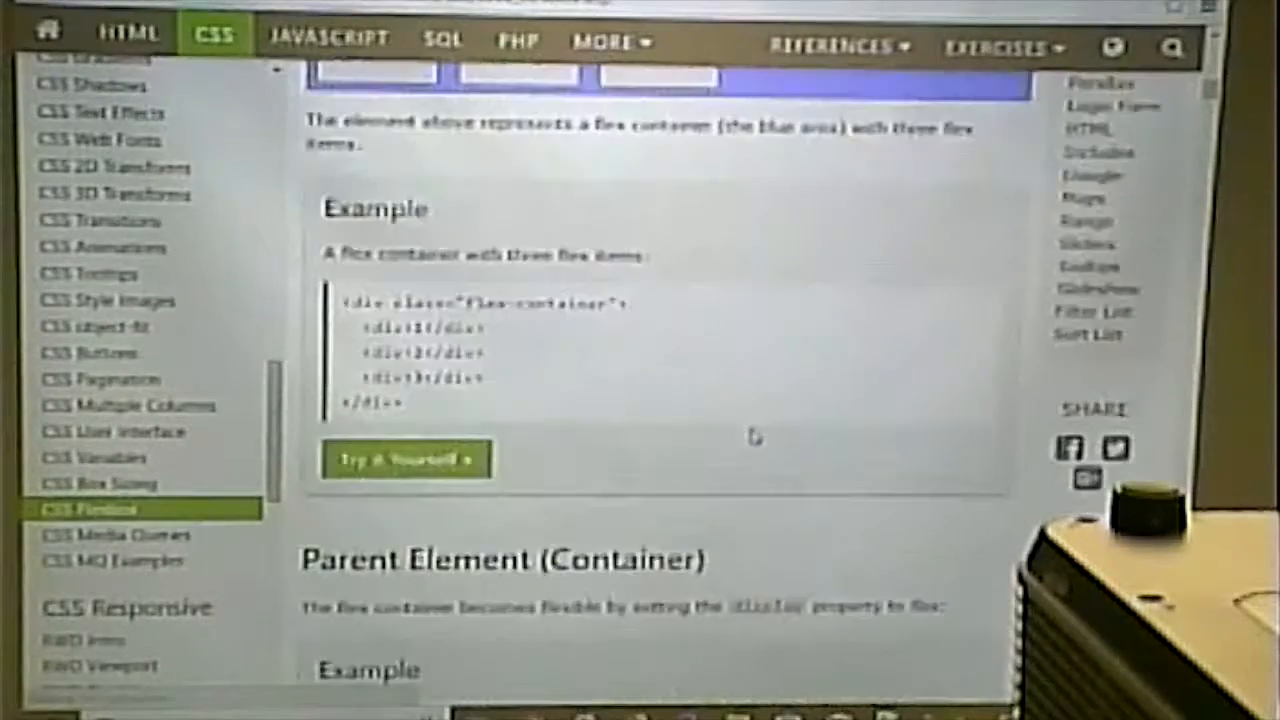
pyautogui.click(404, 458)
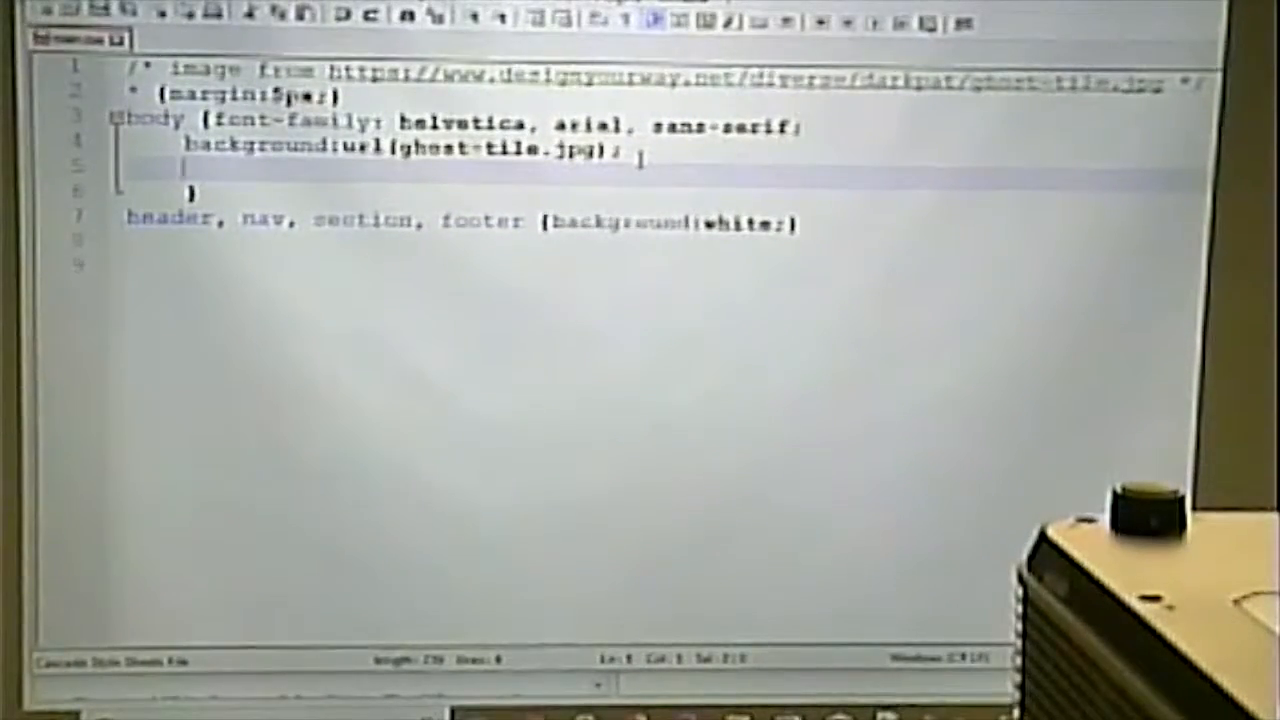
# - Add display: flex; to the body rule so it becomes a flex container
pyautogui.write('display: flex;')
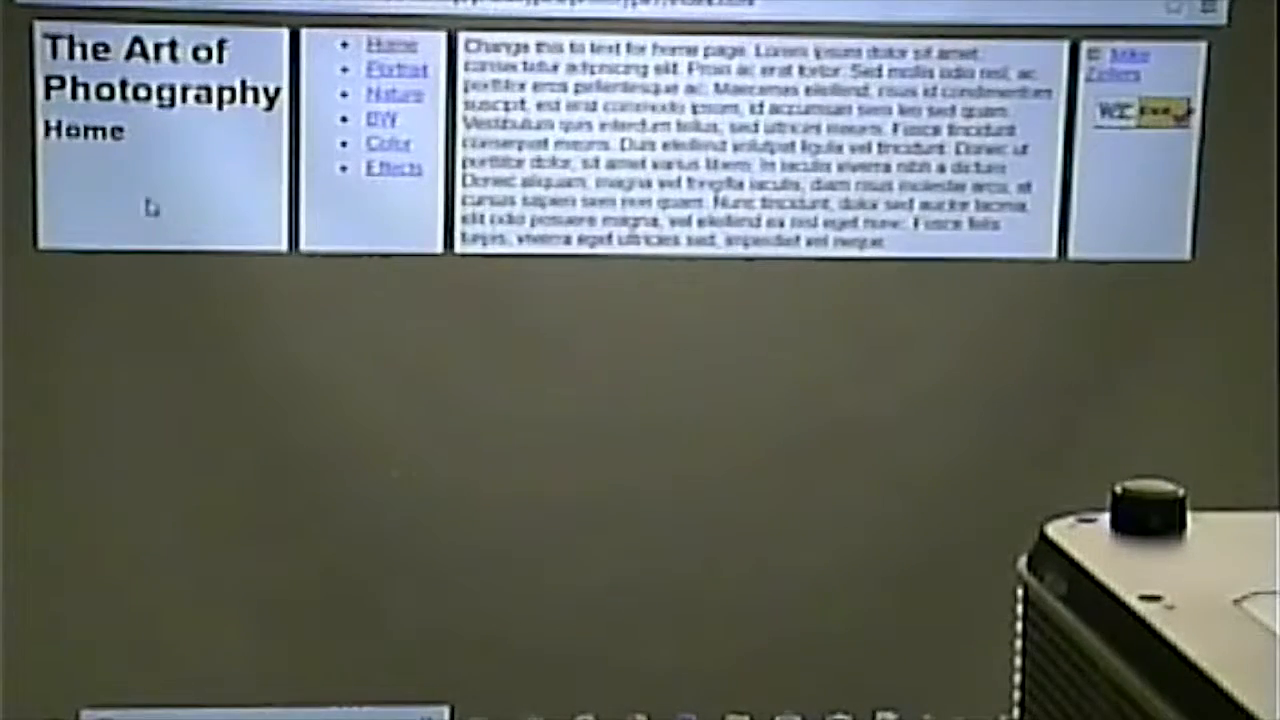
pyautogui.moveTo(850, 468)
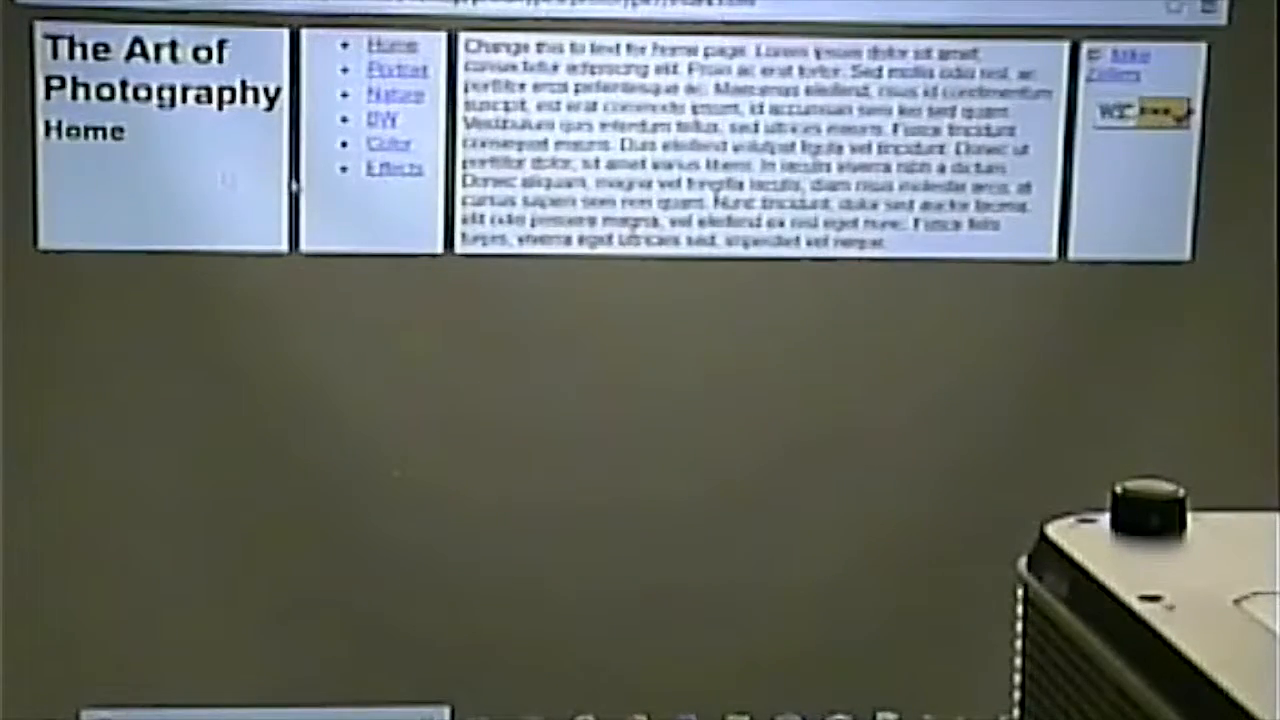
pyautogui.moveTo(424, 480)
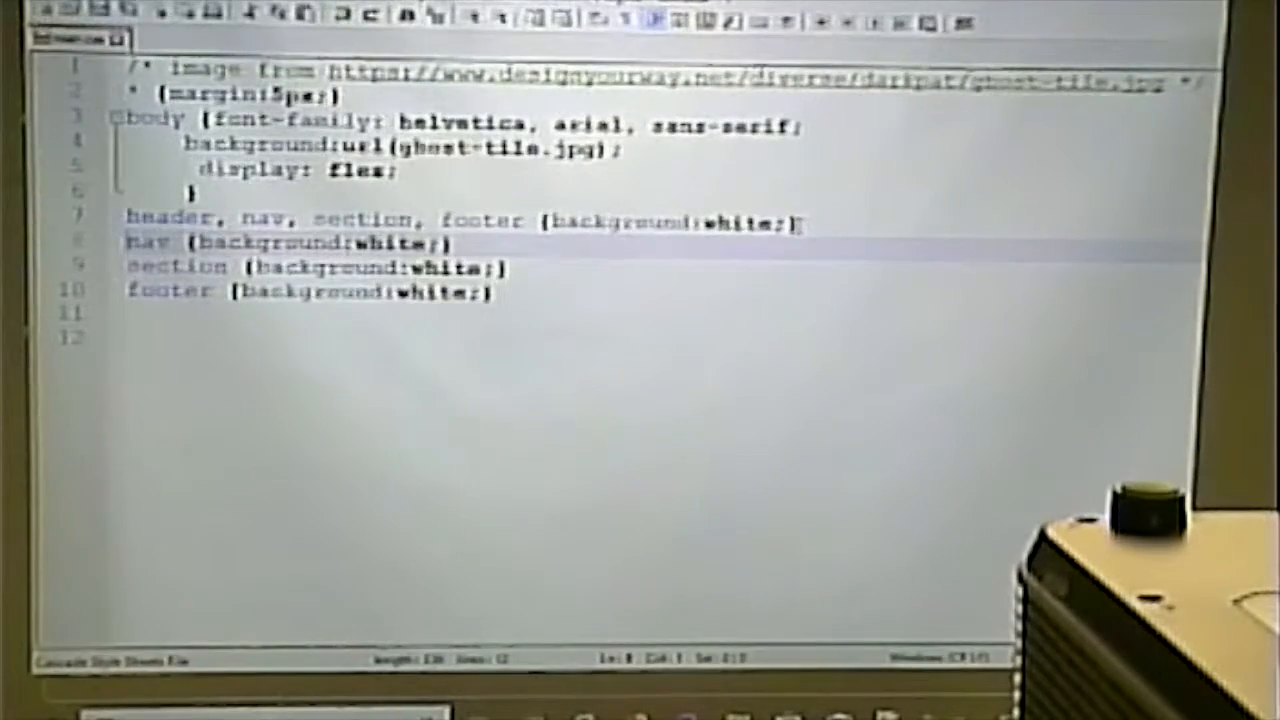
# - Add width:500px; to each of the separate header, nav, section and footer rules
pyautogui.write('width:')
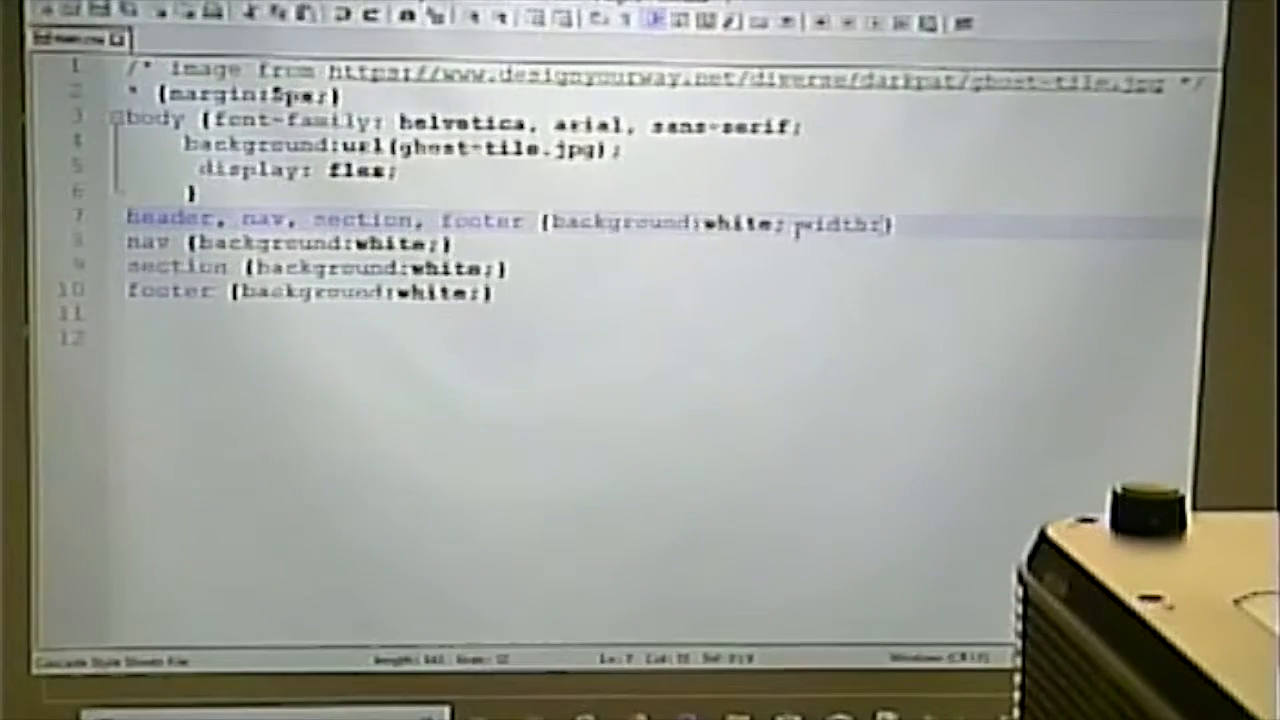
pyautogui.write('500p)')
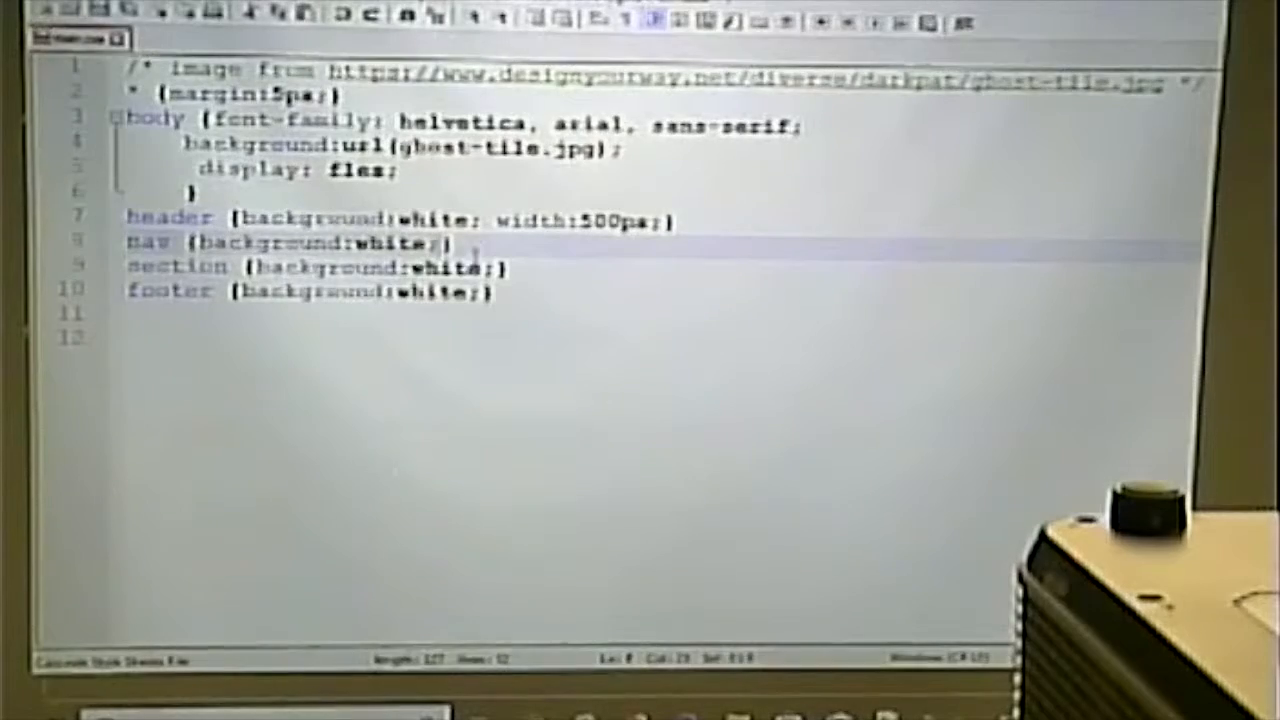
pyautogui.write('width:500px;')
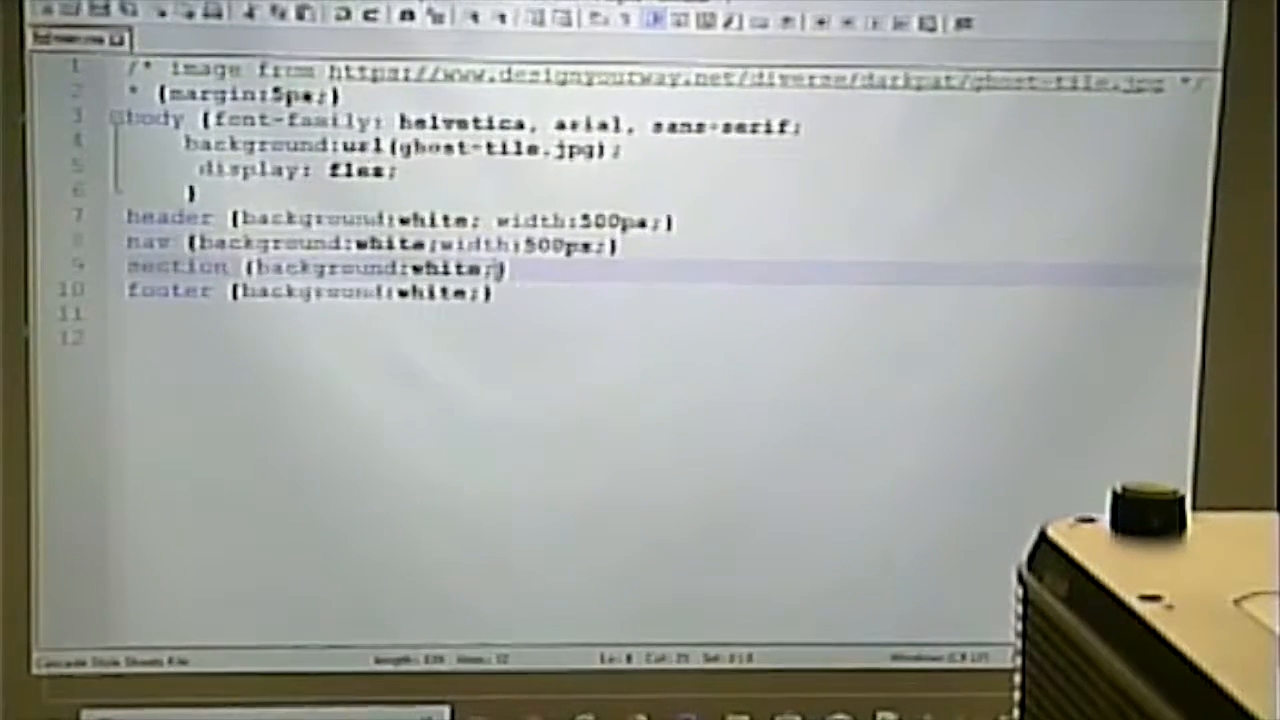
pyautogui.write('width:500px;')
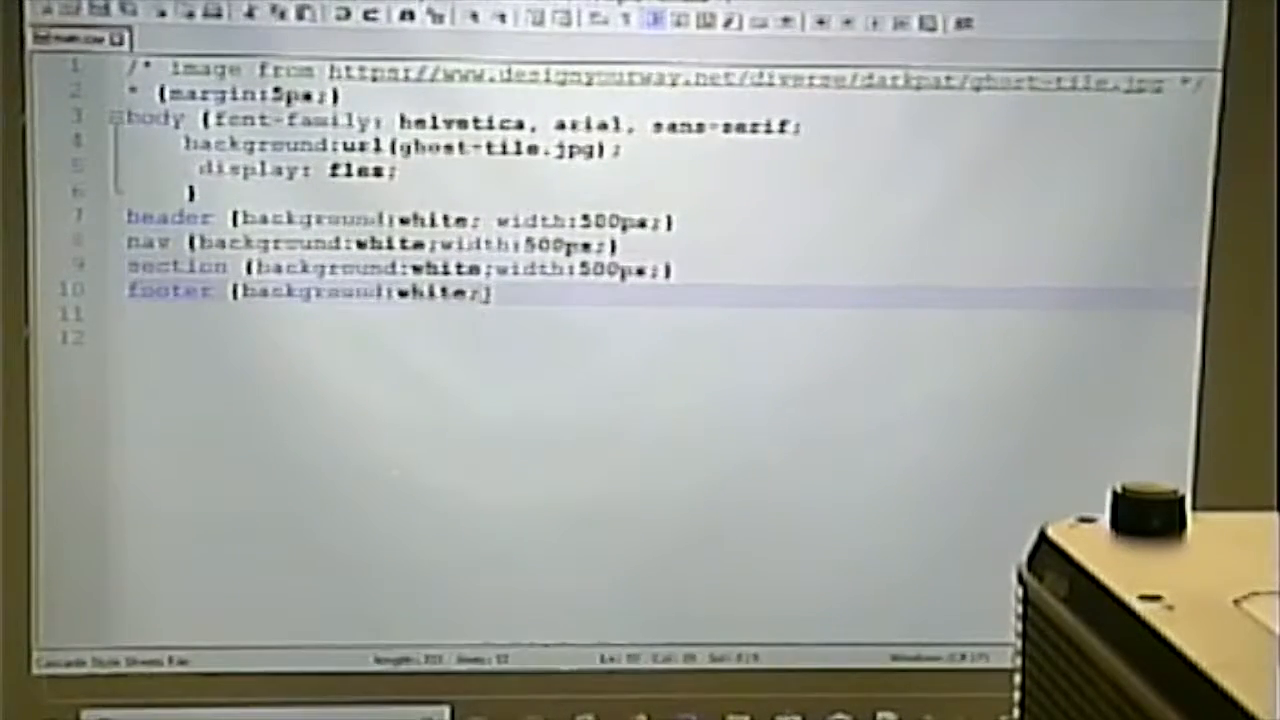
pyautogui.write('width:500px;')
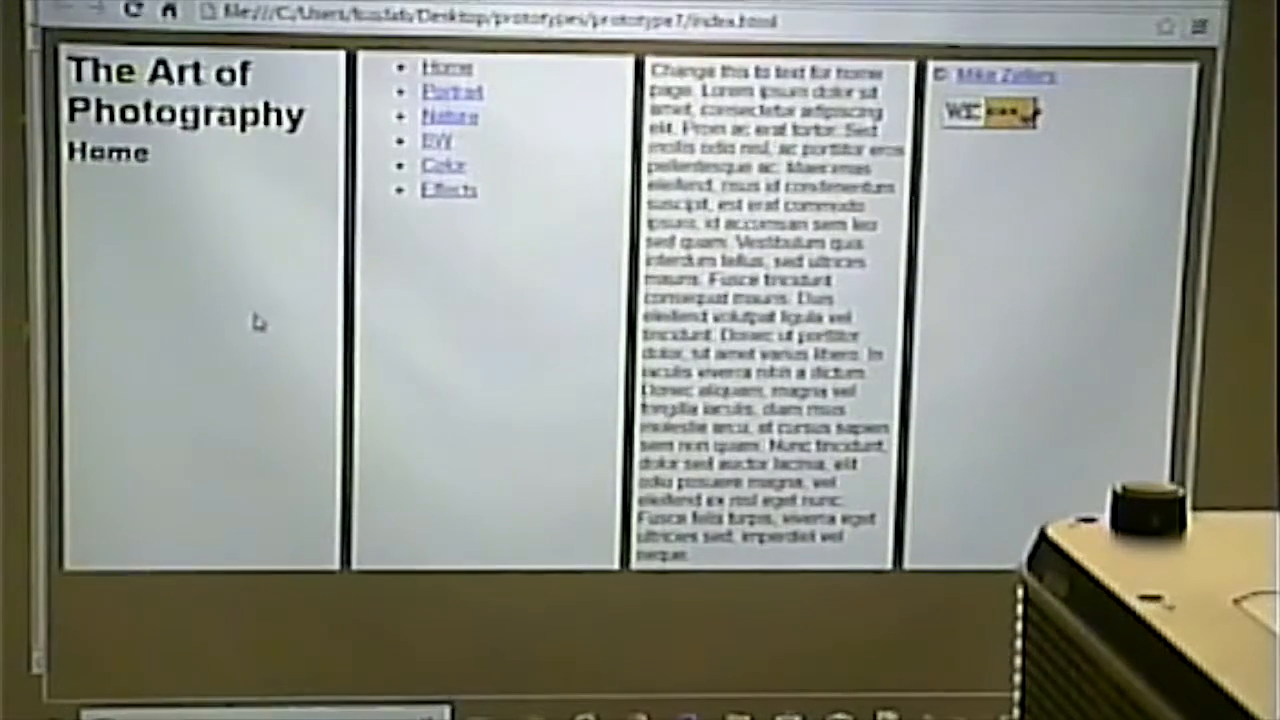
pyautogui.moveTo(376, 424)
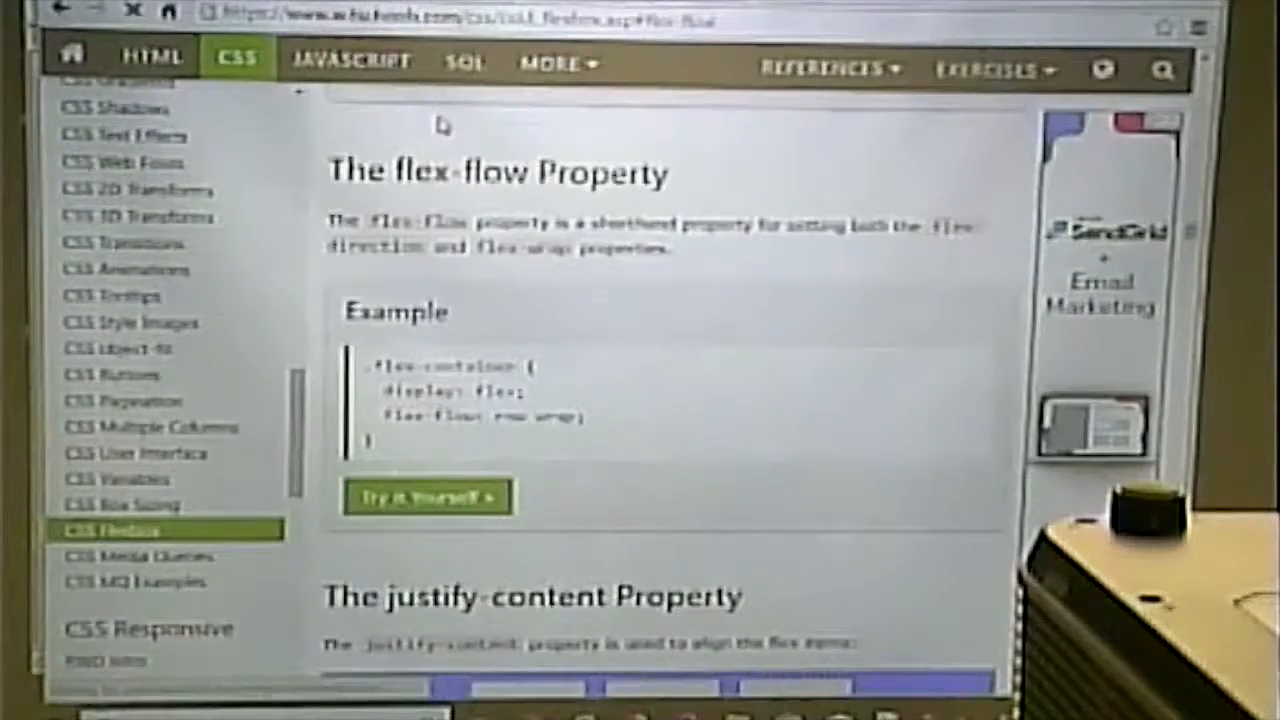
# - Scroll the Flexbox tutorial to the flex-wrap example and select its flex-wrap: wrap declaration
pyautogui.scroll(-3)
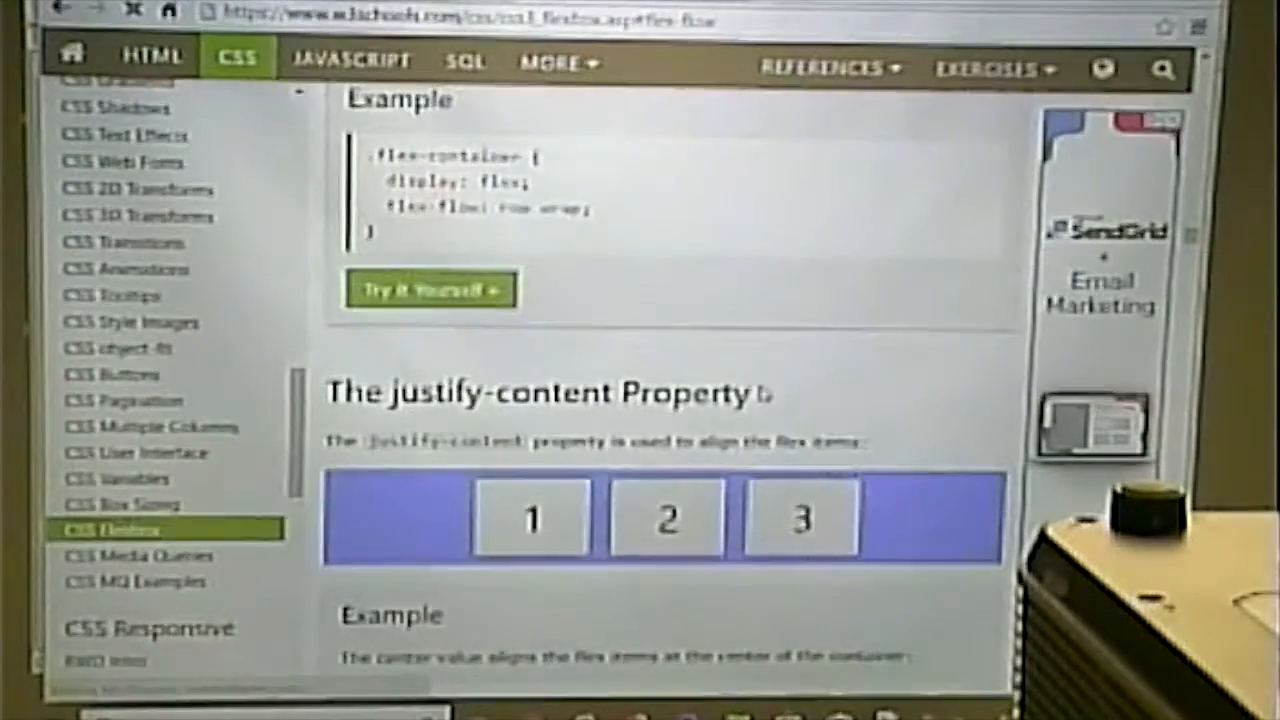
pyautogui.scroll(-3)
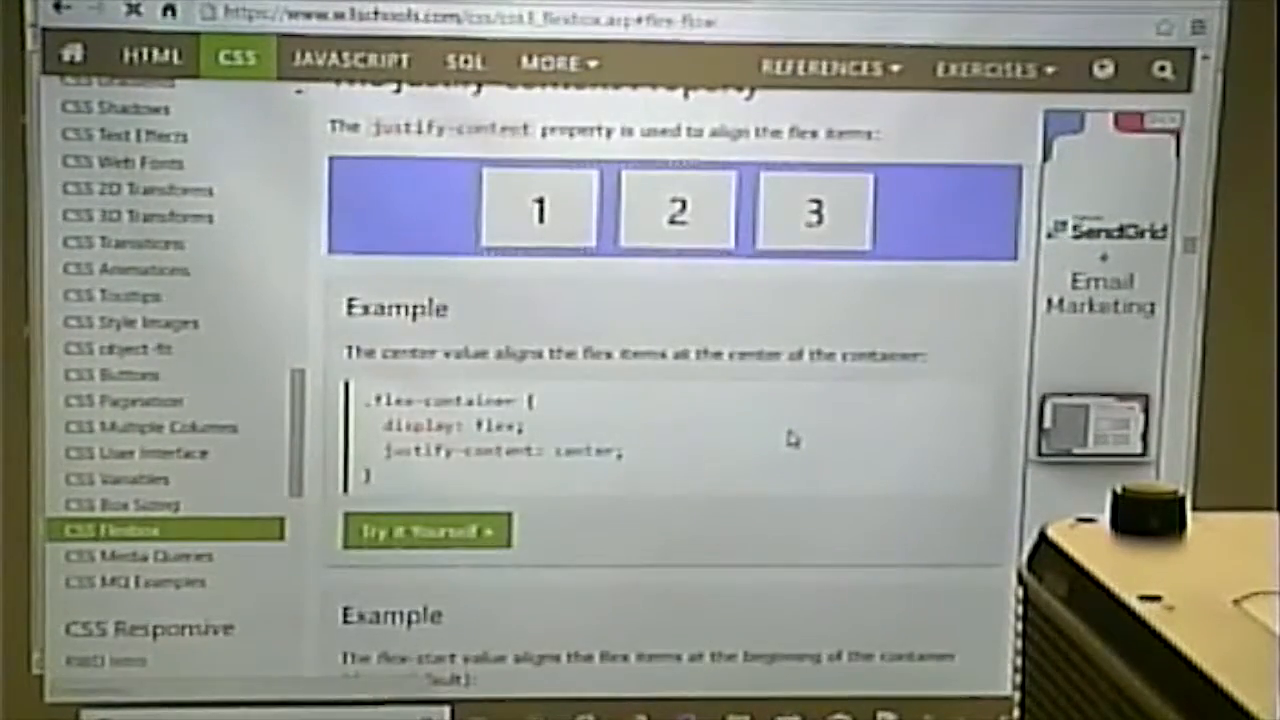
pyautogui.scroll(-3)
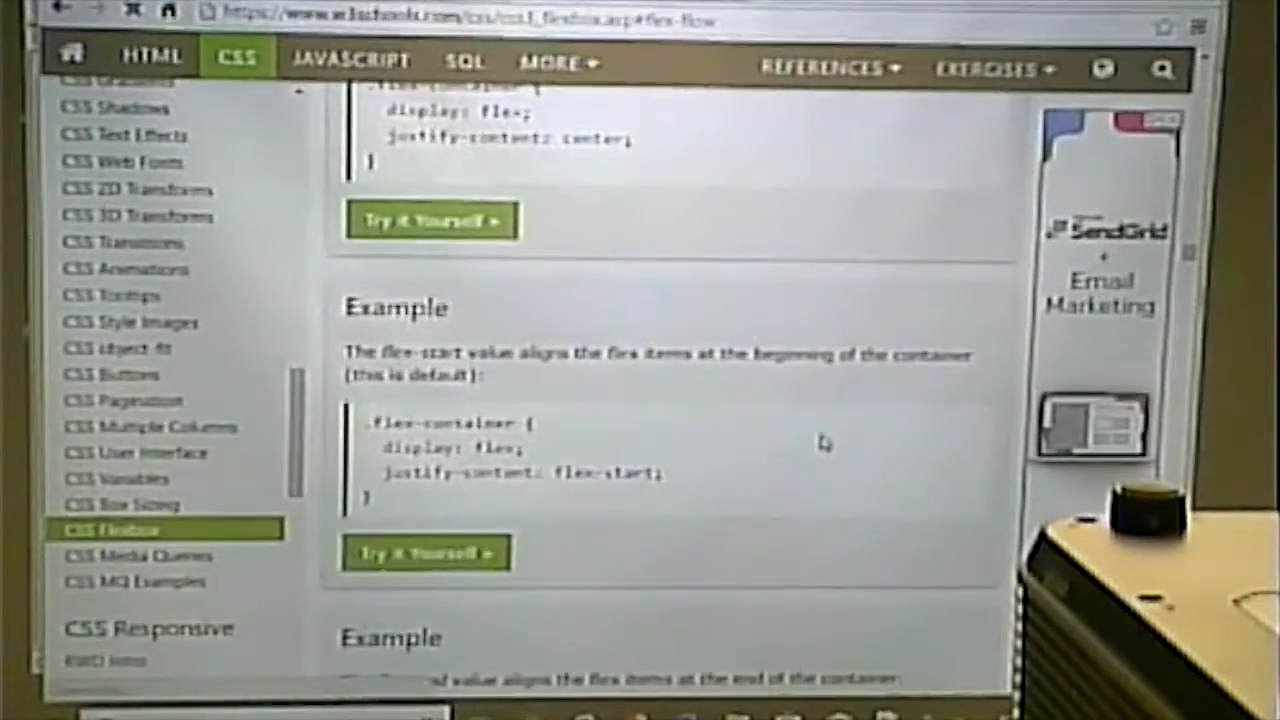
pyautogui.scroll(-3)
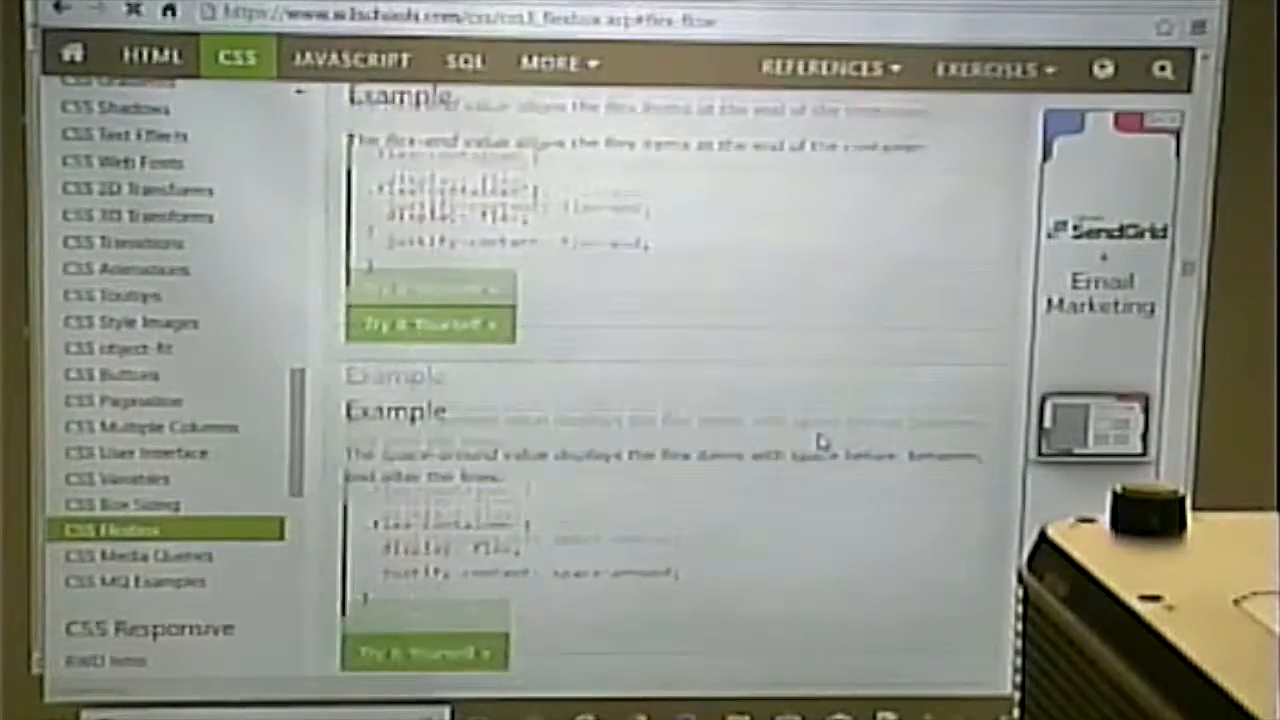
pyautogui.scroll(-3)
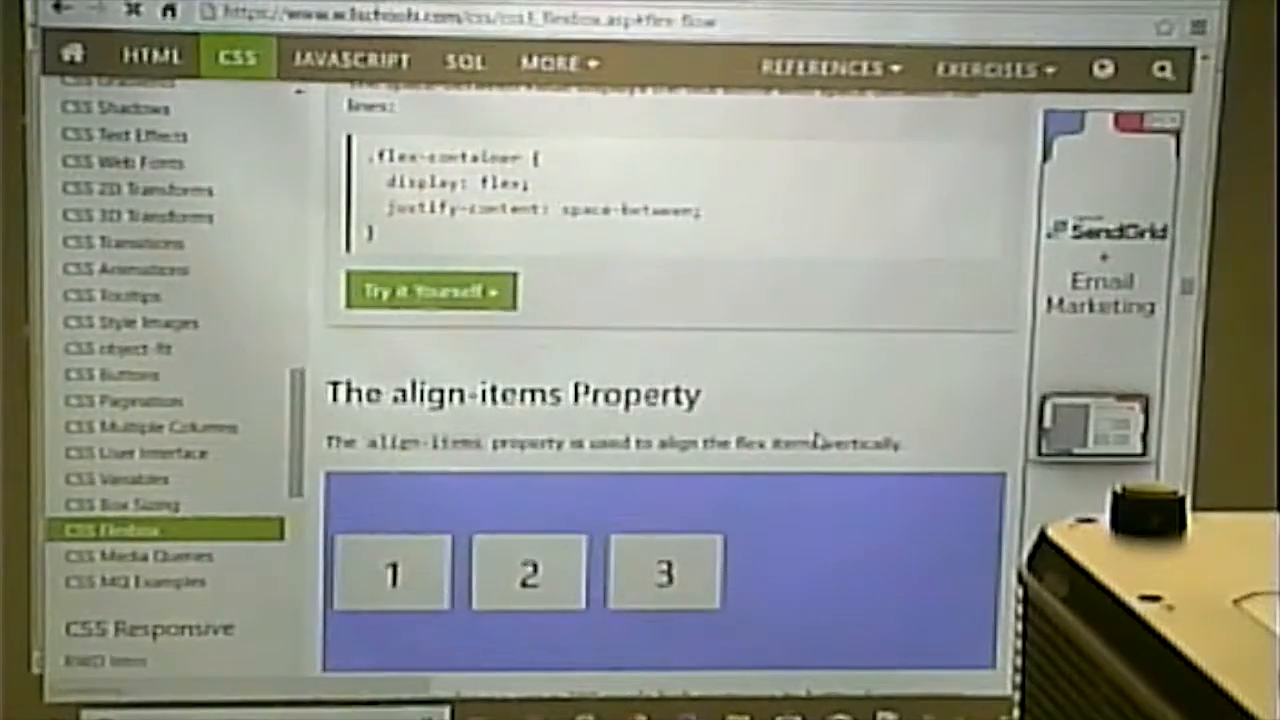
pyautogui.scroll(-3)
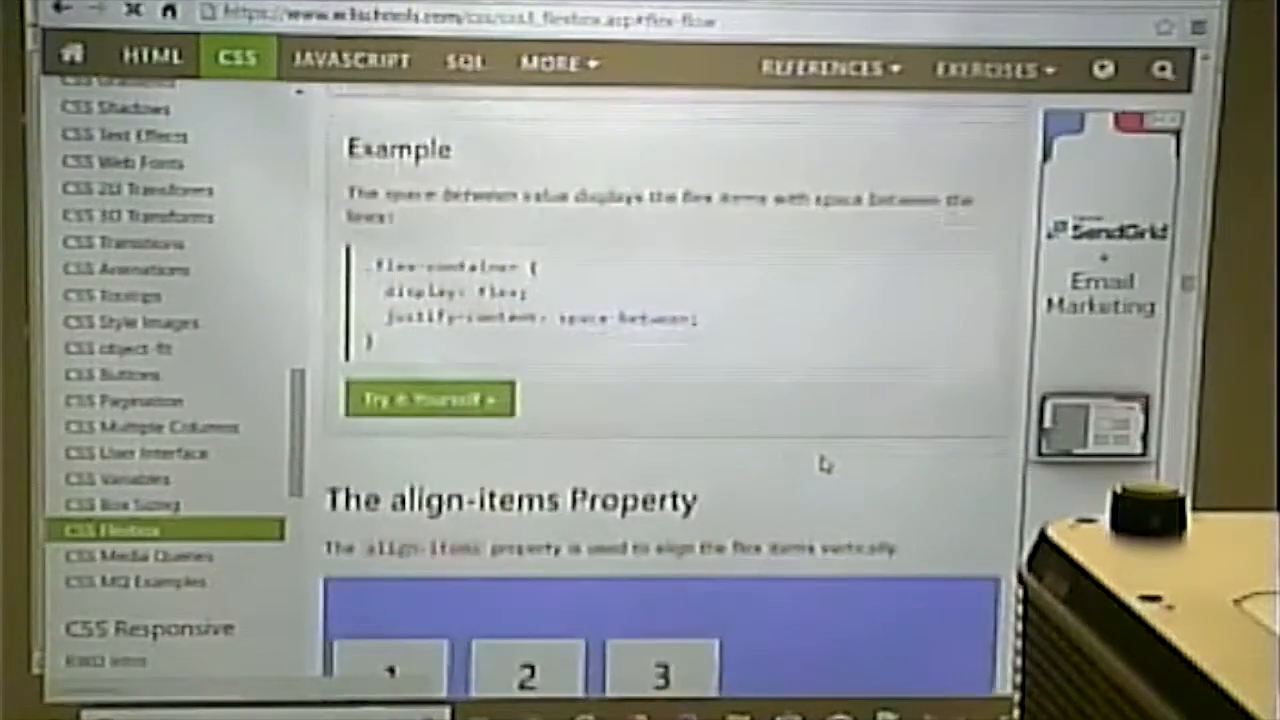
pyautogui.scroll(3)
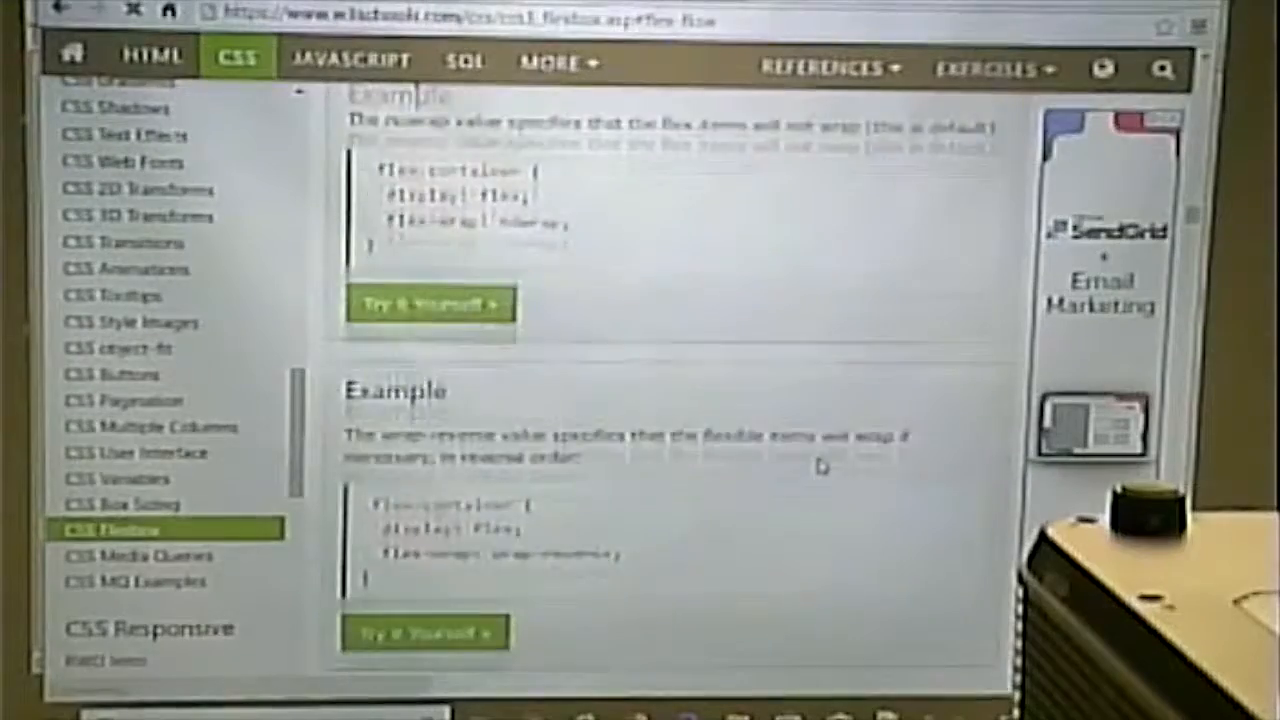
pyautogui.scroll(-3)
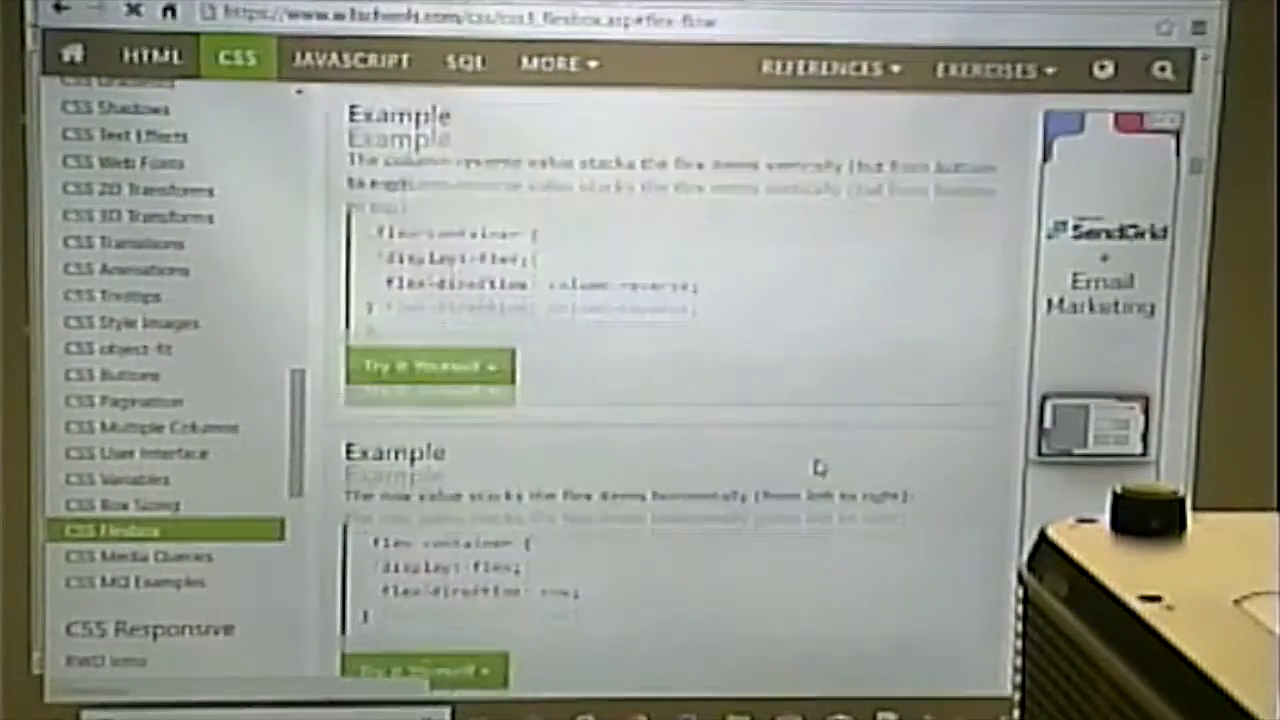
pyautogui.scroll(3)
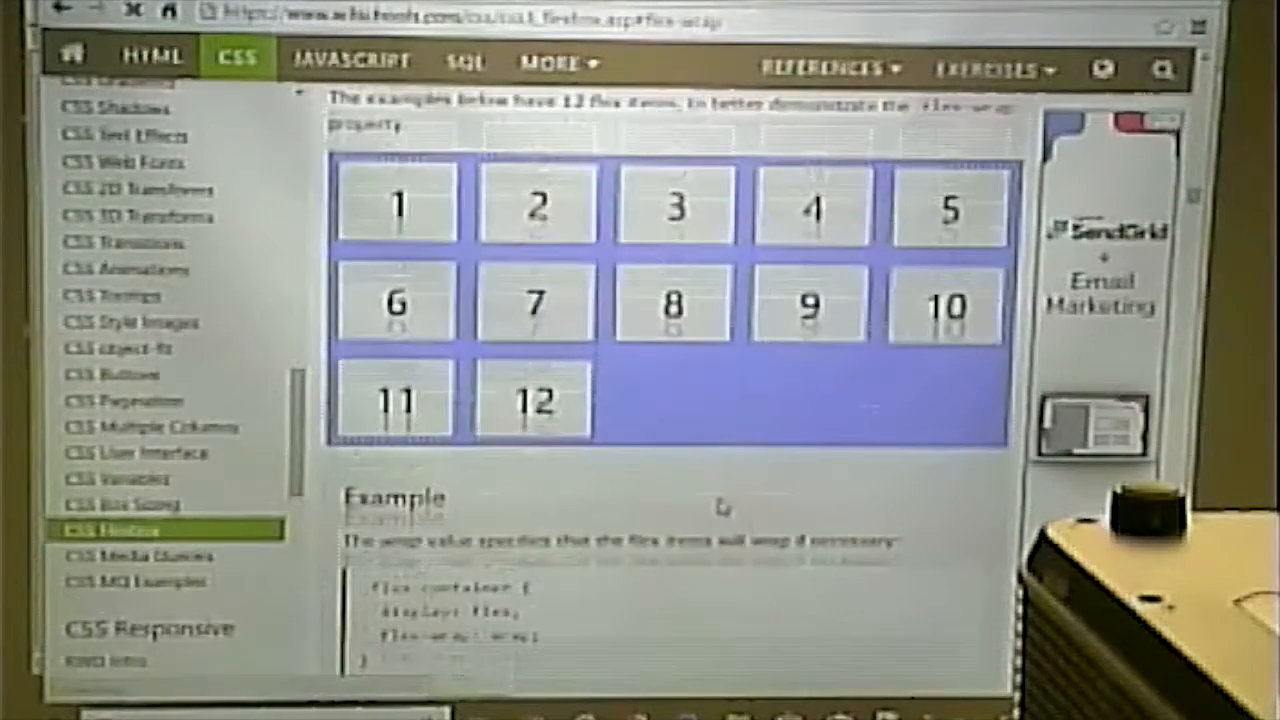
pyautogui.scroll(-3)
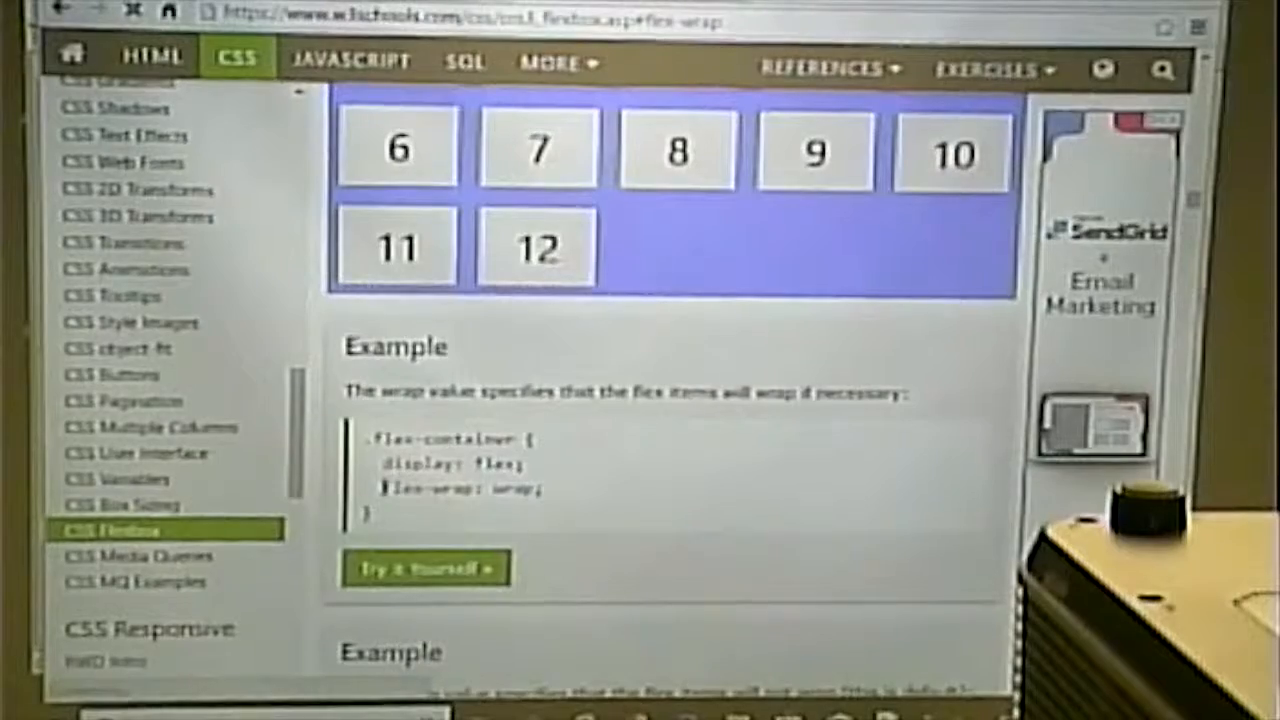
pyautogui.doubleClick(460, 488)
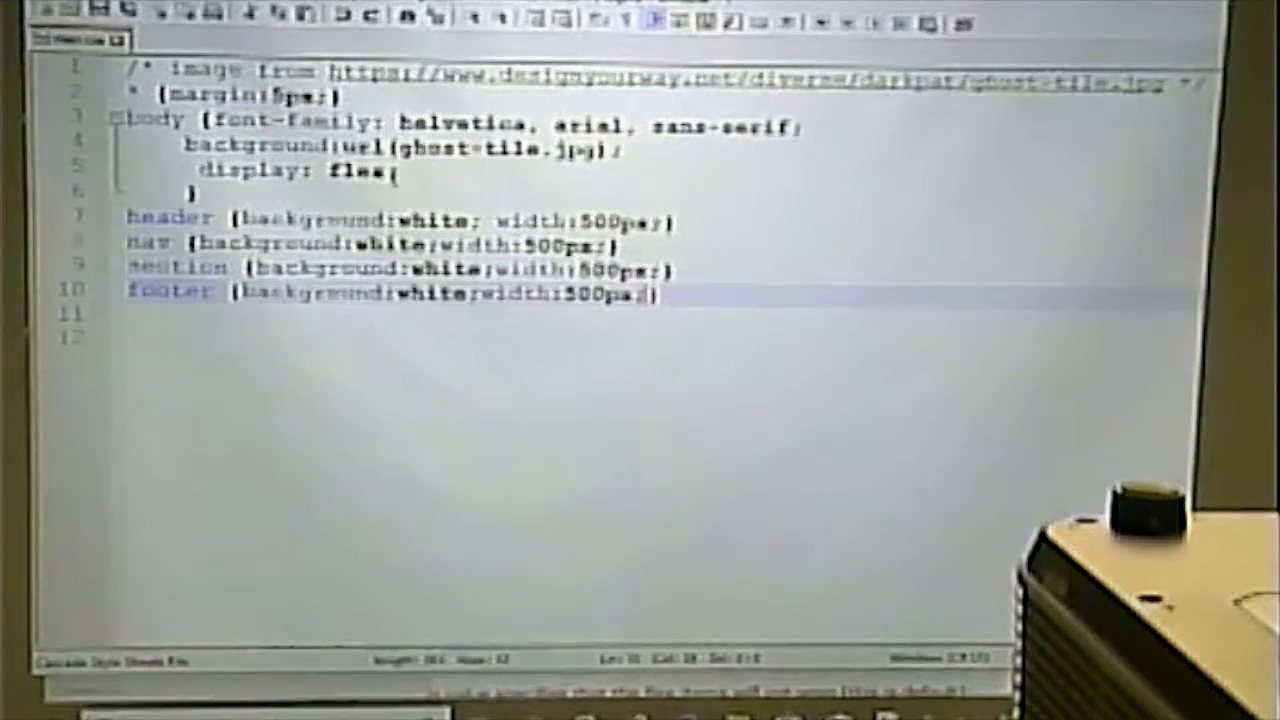
# - Add flex-wrap: wrap; to the body rule and change the header width to 400px
pyautogui.write('flex-wrap: wrap;')
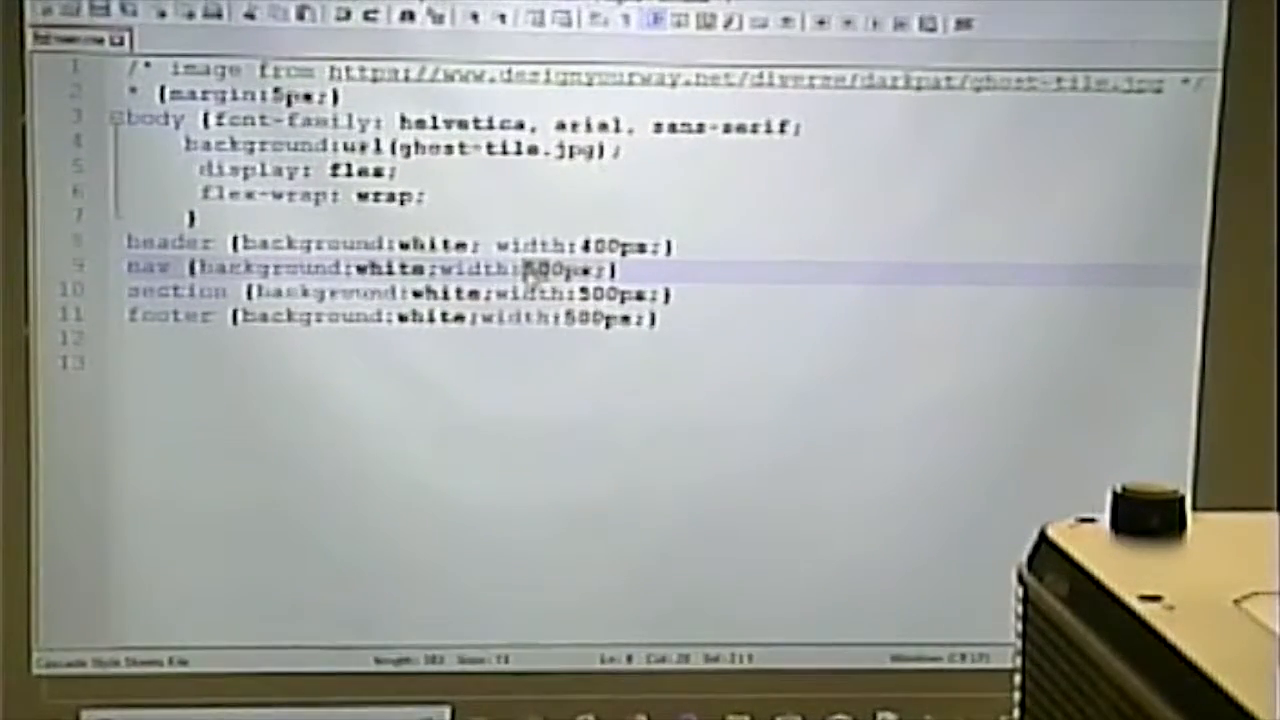
pyautogui.write('400')
pyautogui.click(390, 316)
pyautogui.write('100')
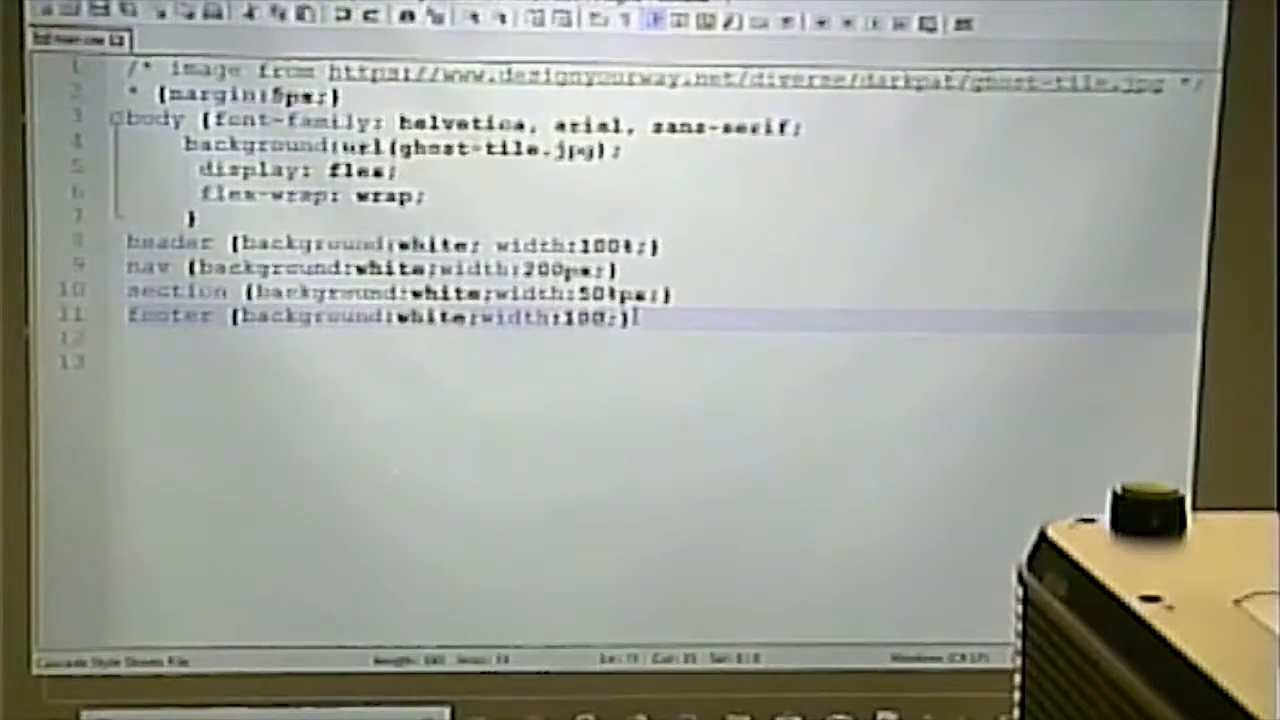
# - Finish the footer rule's width as 100%
pyautogui.write('%')
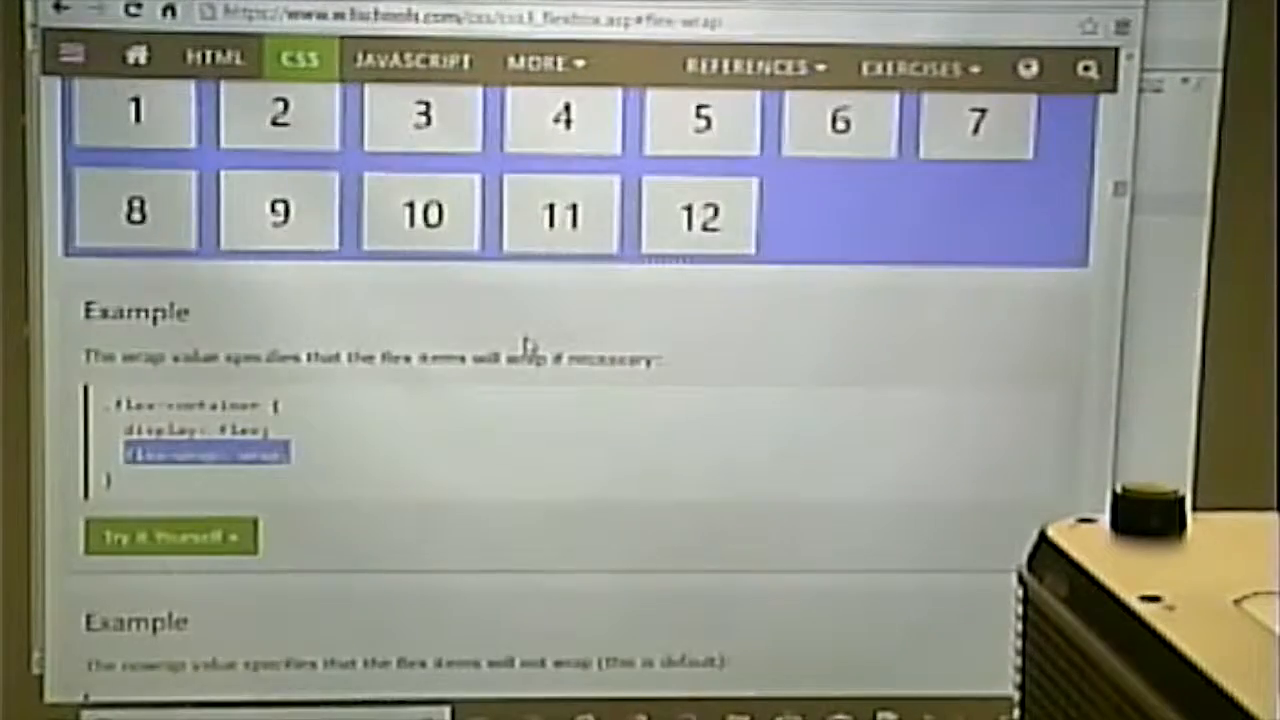
# - Read the flex-wrap examples and run the live nowrap demo keeping all items on one row
pyautogui.scroll(-3)
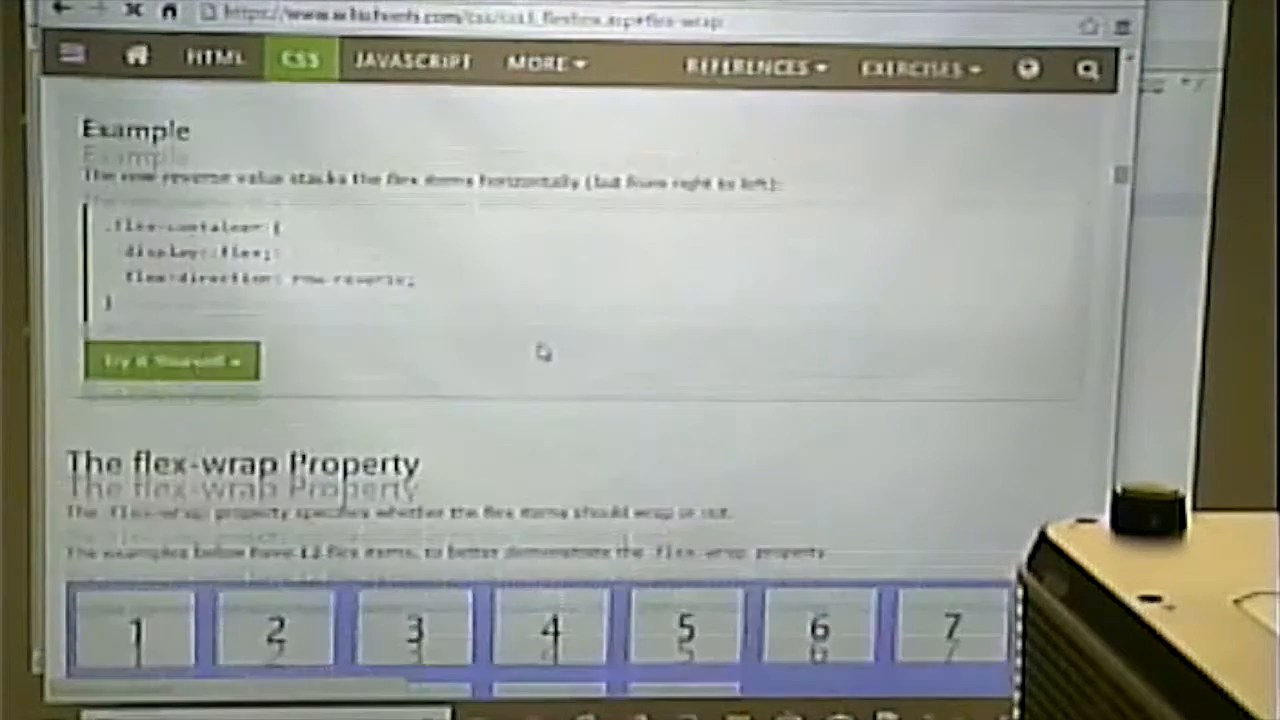
pyautogui.scroll(3)
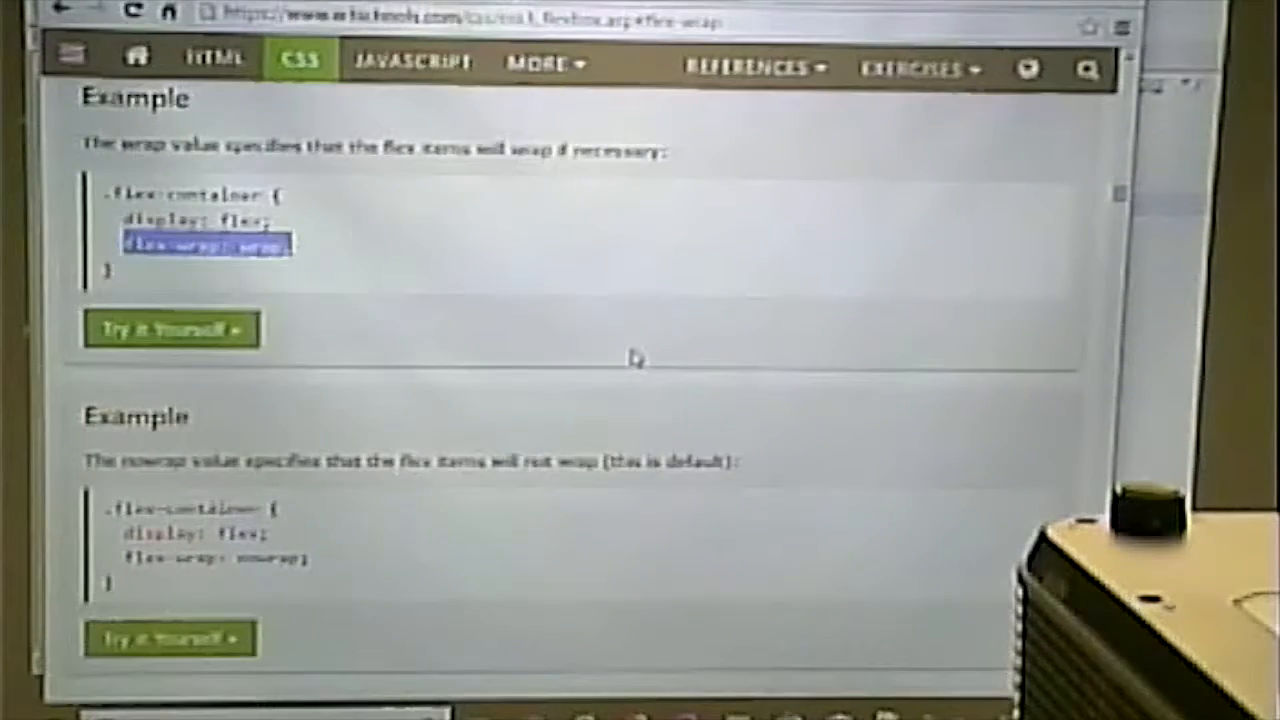
pyautogui.scroll(-3)
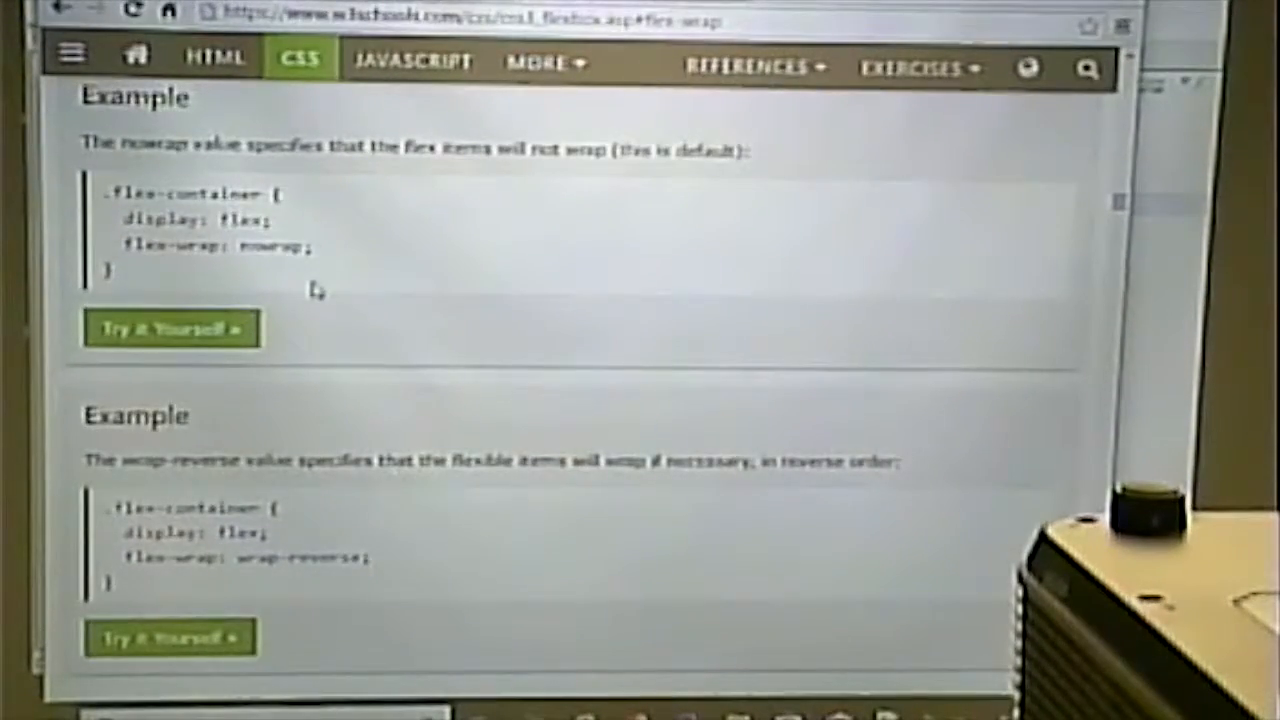
pyautogui.click(170, 328)
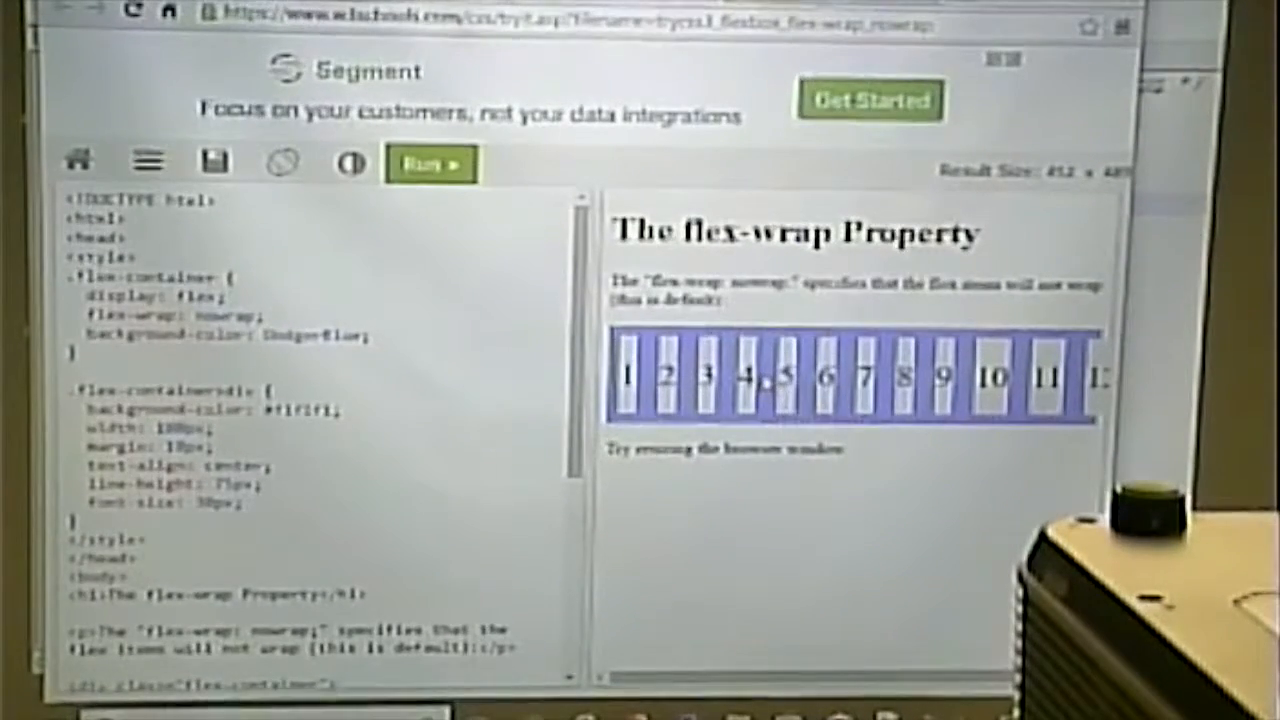
pyautogui.click(428, 162)
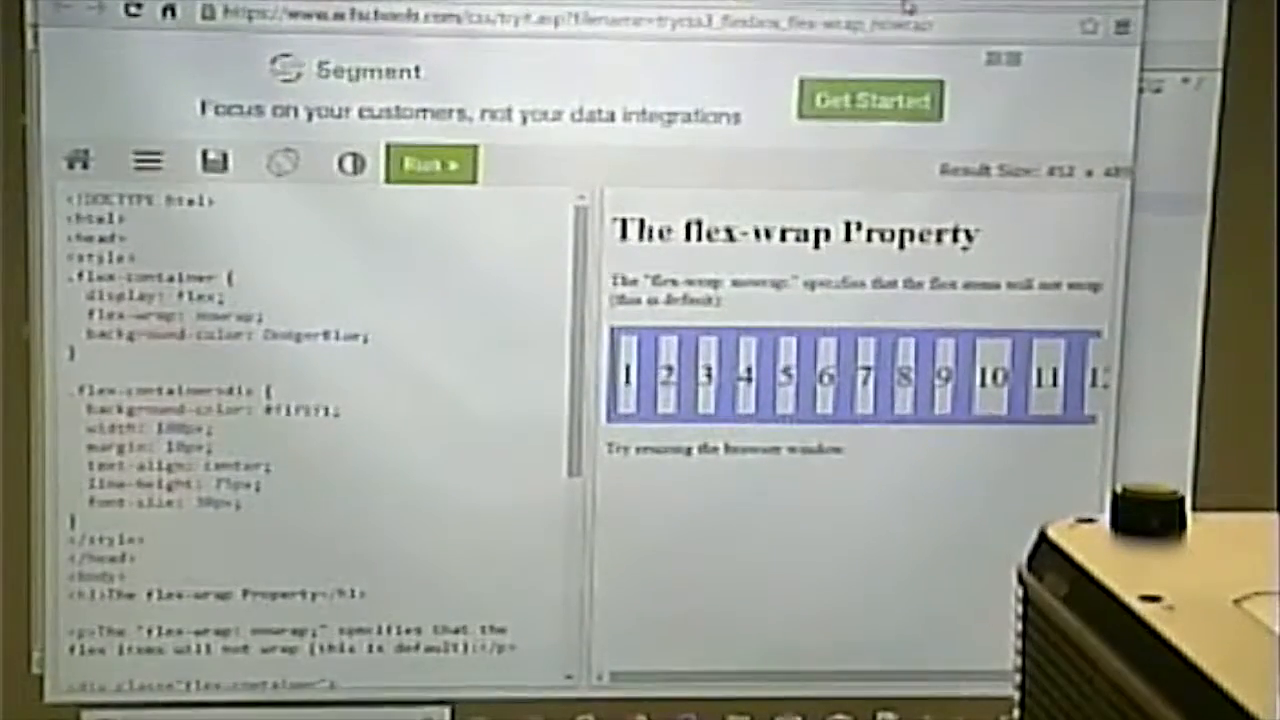
pyautogui.click(428, 164)
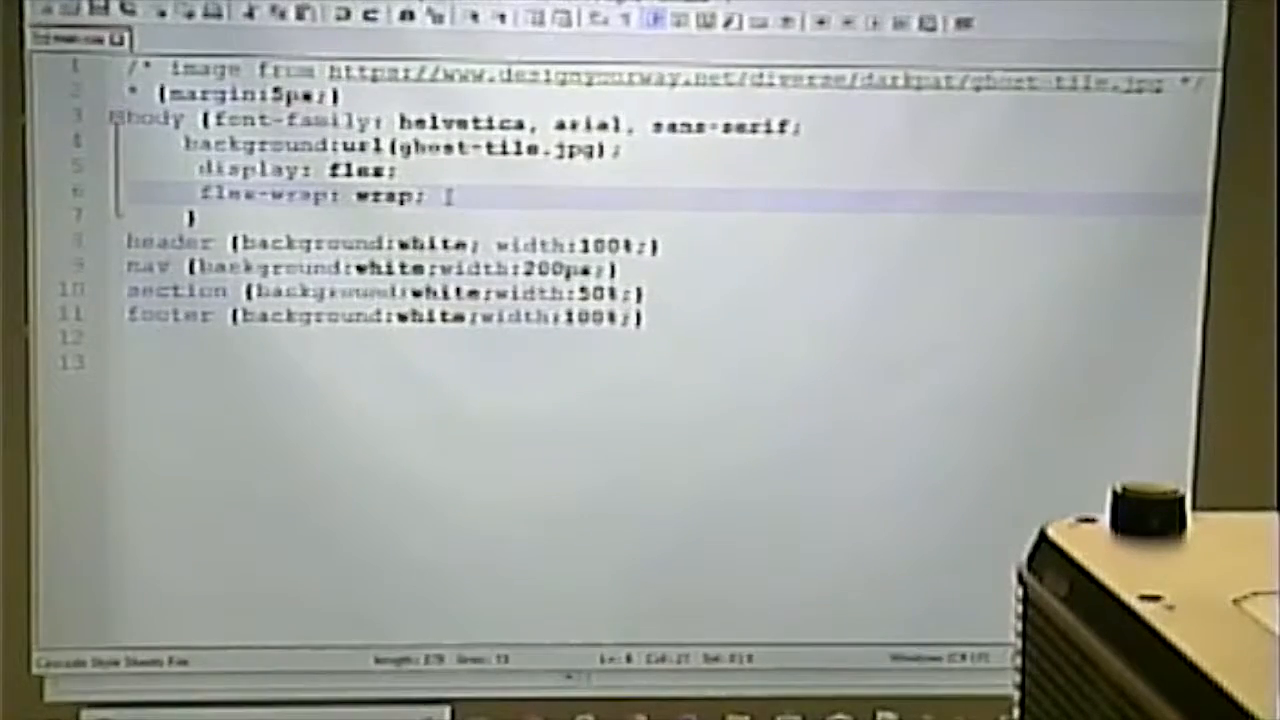
# - Extend the body's flex-wrap value from wrap to wrap-reverse in main.css
pyautogui.write('-rev')
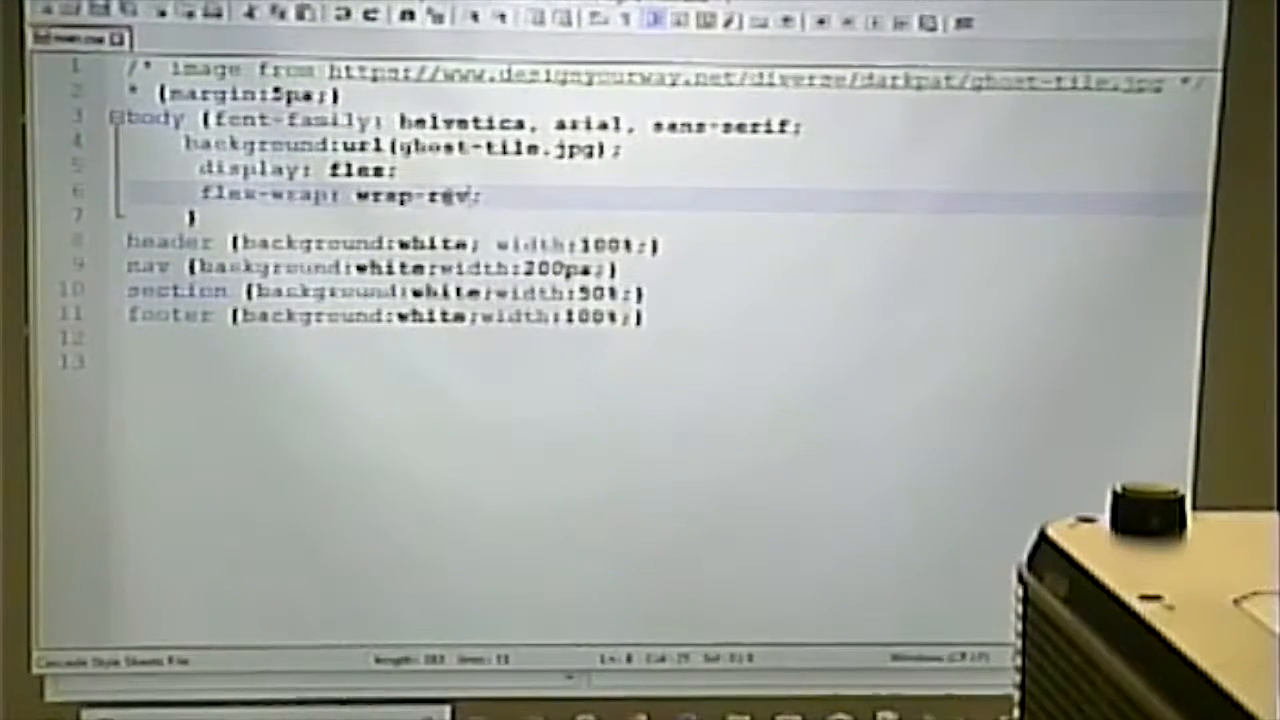
pyautogui.write('erse')
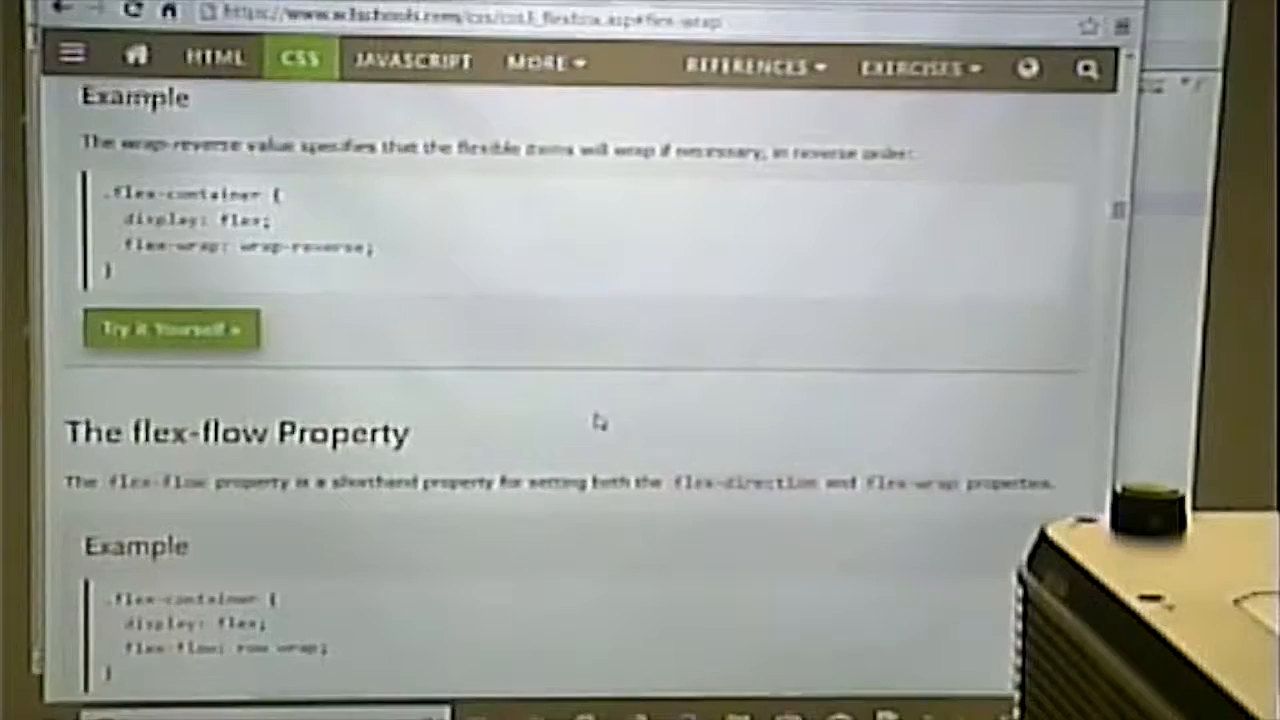
# - Scroll the W3Schools Flexbox page down to the justify-content Property heading
pyautogui.scroll(-3)
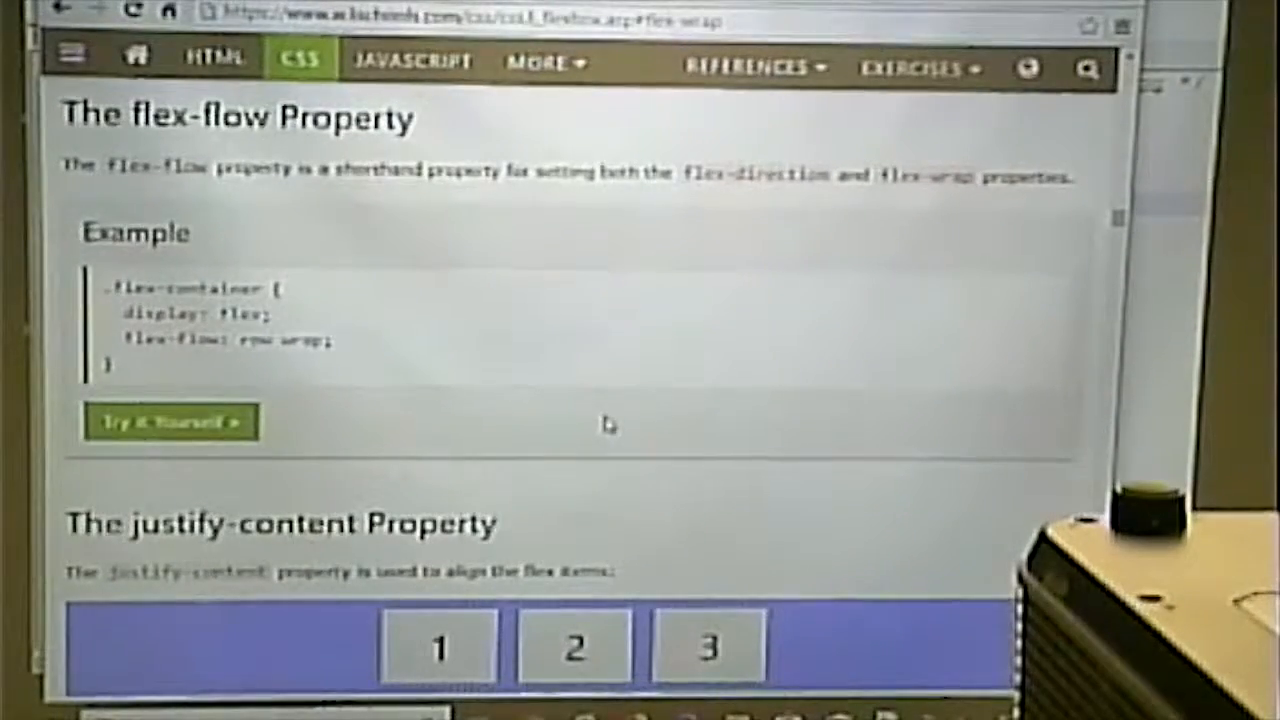
pyautogui.scroll(-3)
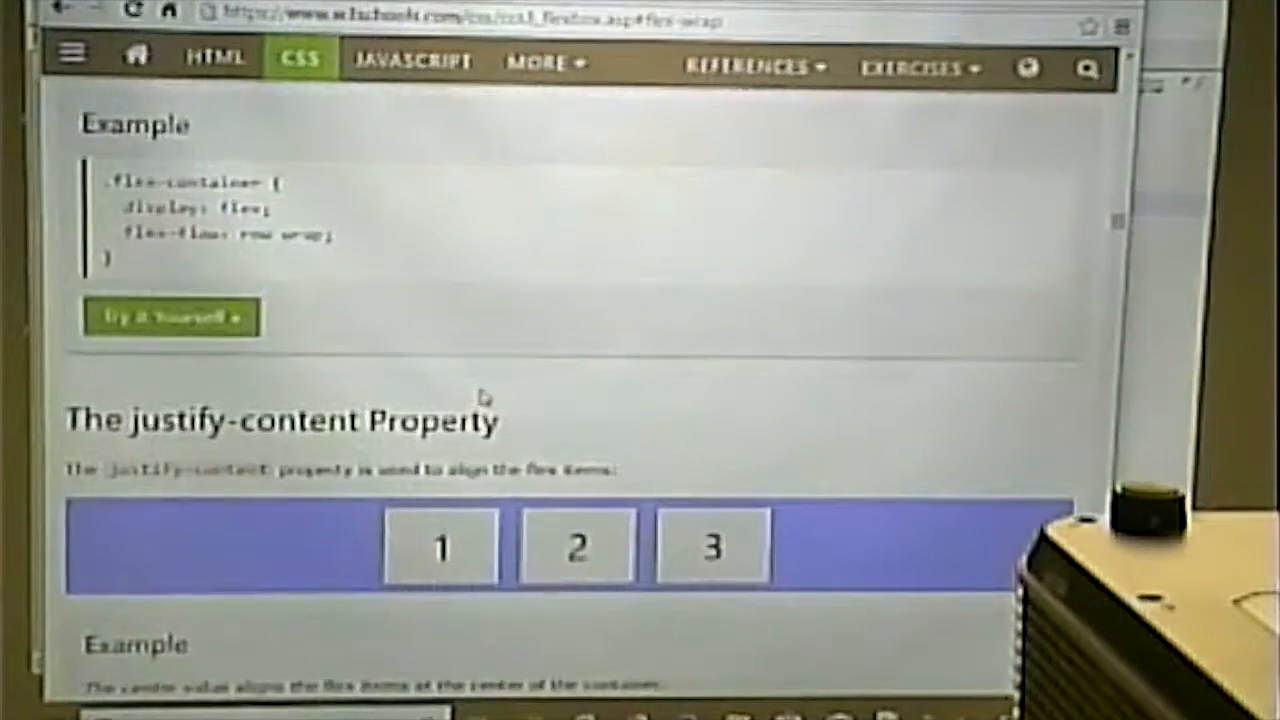
pyautogui.scroll(-3)
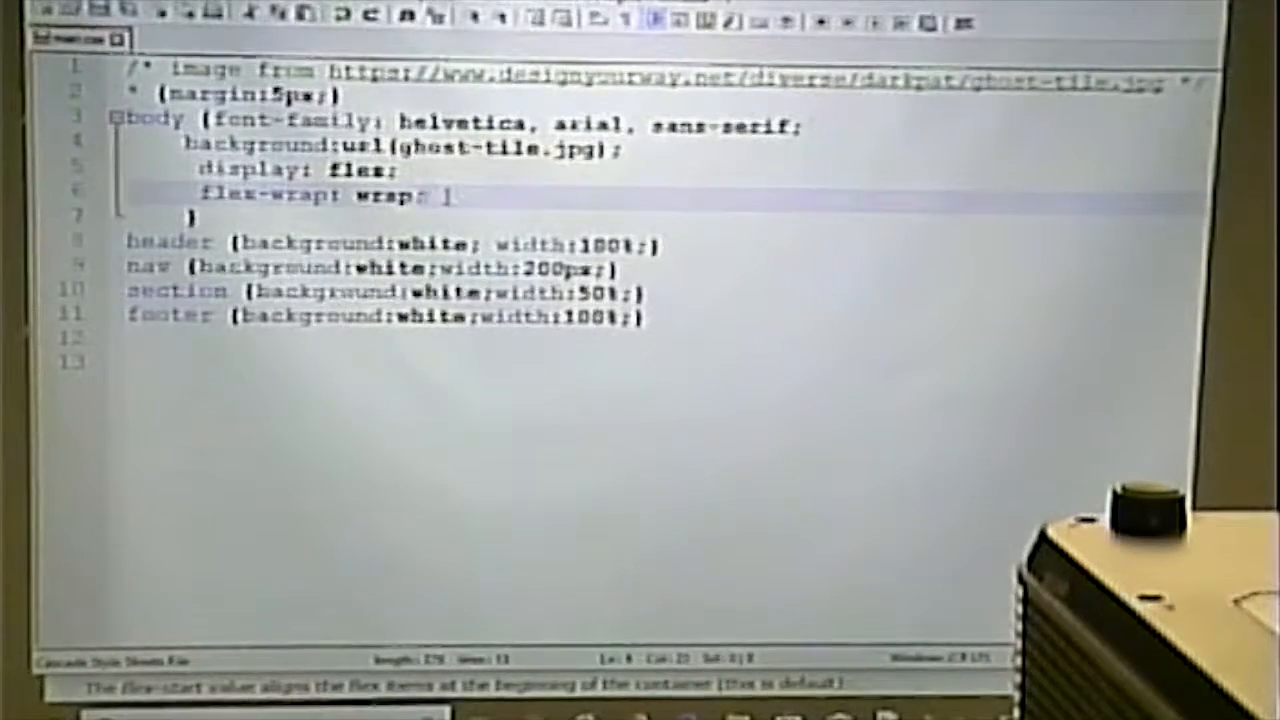
# - Add justify-content: center; on a new line in main.css's body rule
pyautogui.write('justify-content: center;')
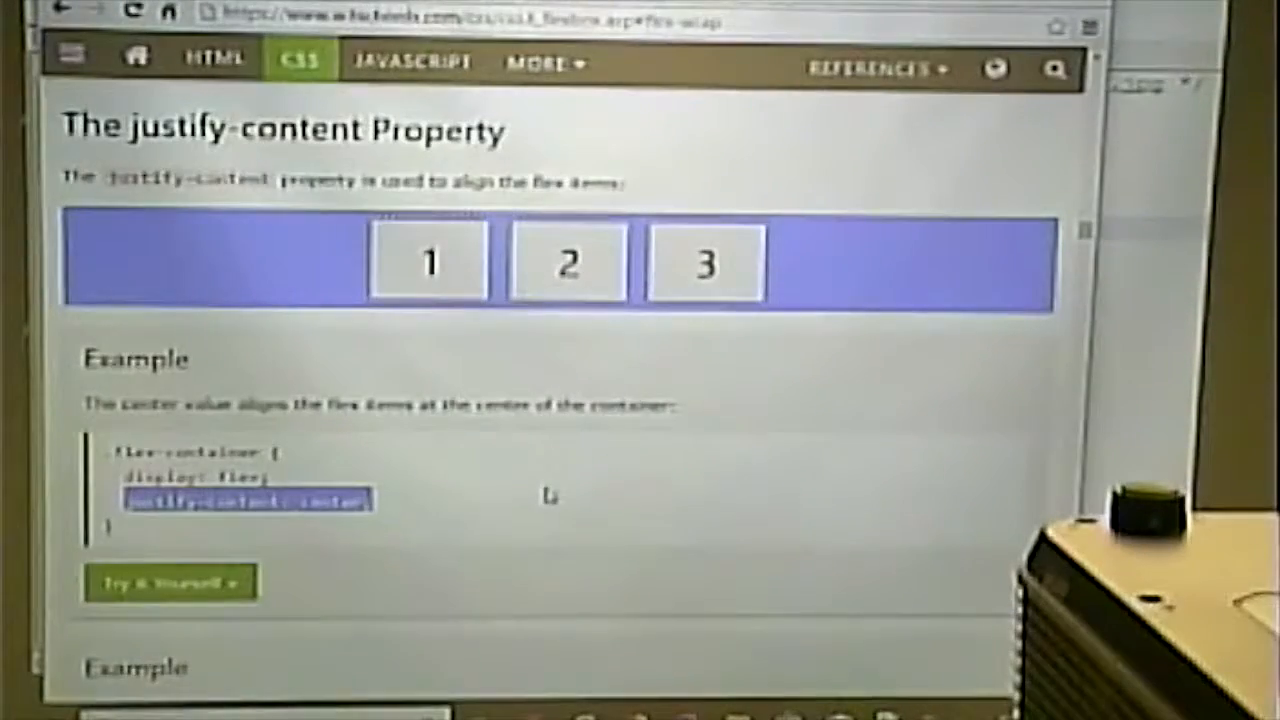
# - Scroll through the center, flex-start and flex-end examples and select the flex-end value
pyautogui.scroll(-3)
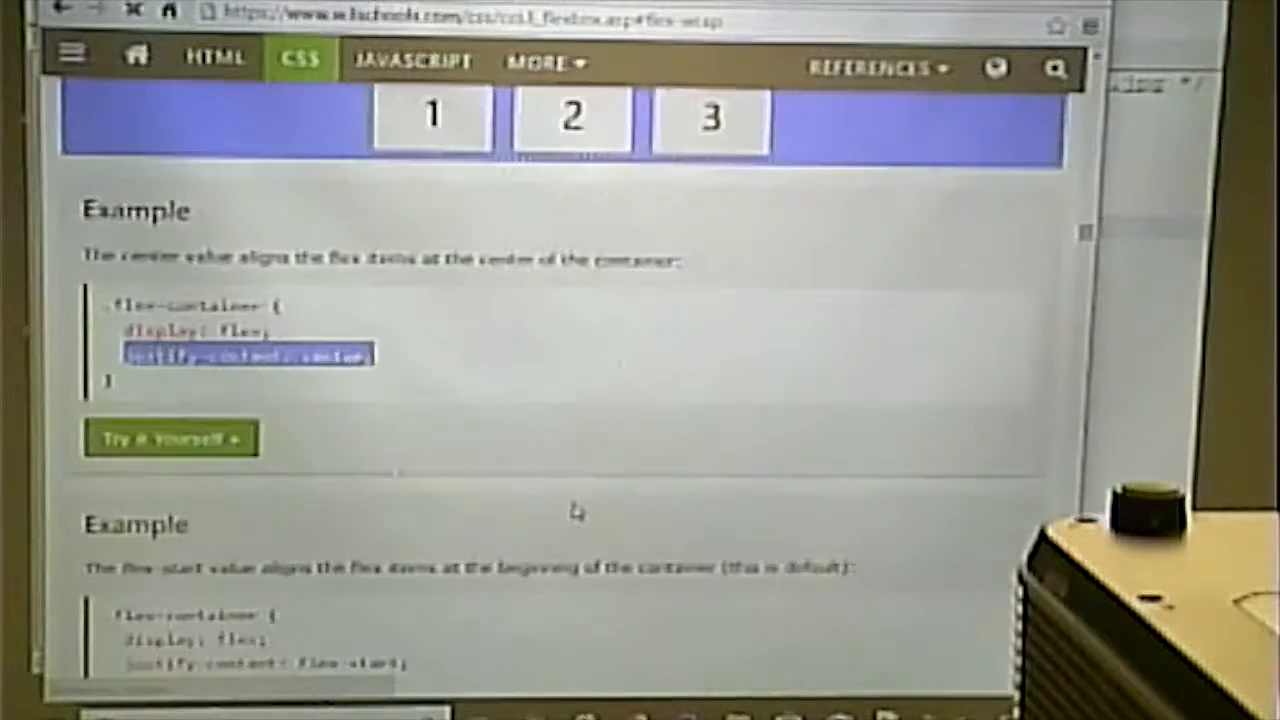
pyautogui.scroll(-3)
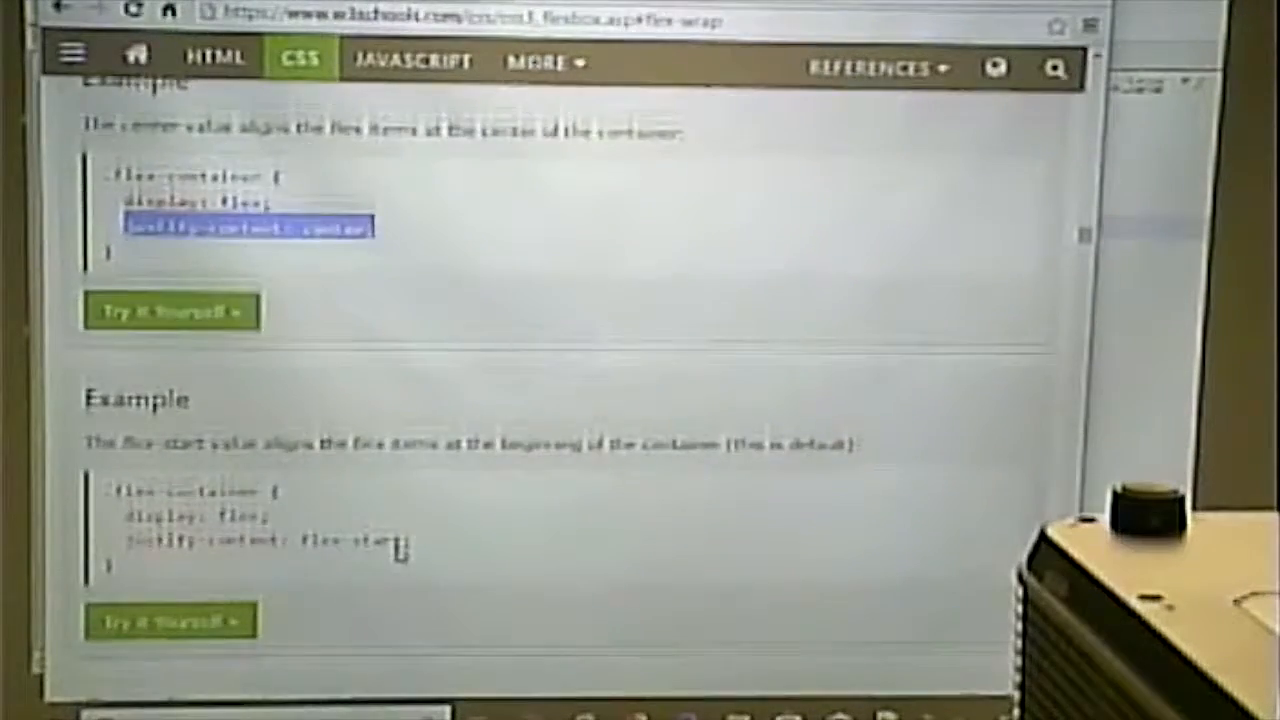
pyautogui.scroll(-3)
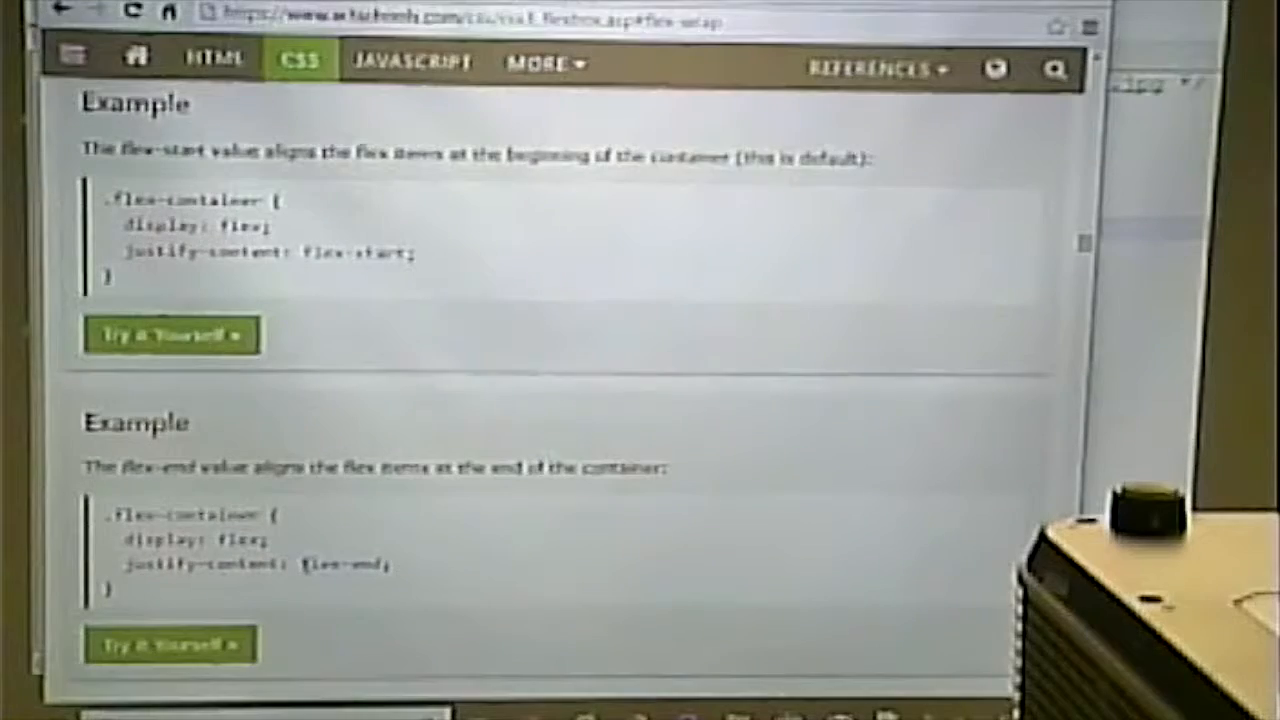
pyautogui.doubleClick(340, 564)
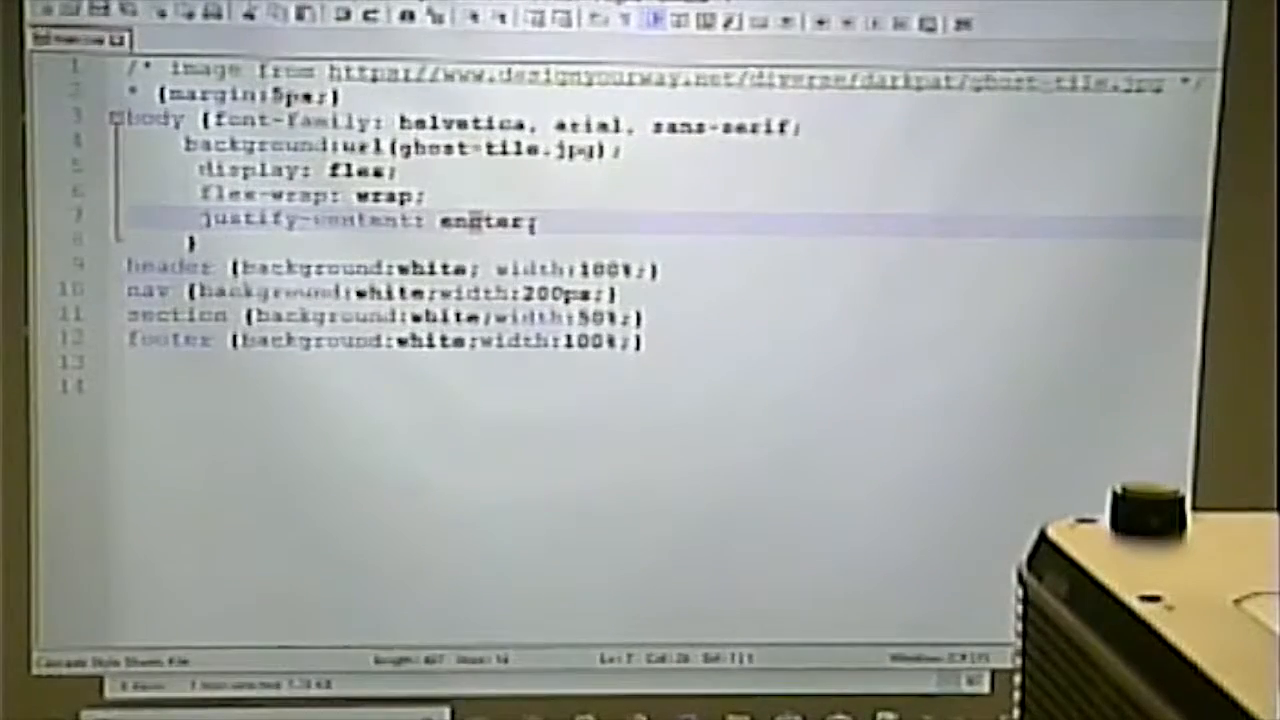
# - Replace the body's justify-content value center with flex-end in main.css
pyautogui.doubleClick(484, 220)
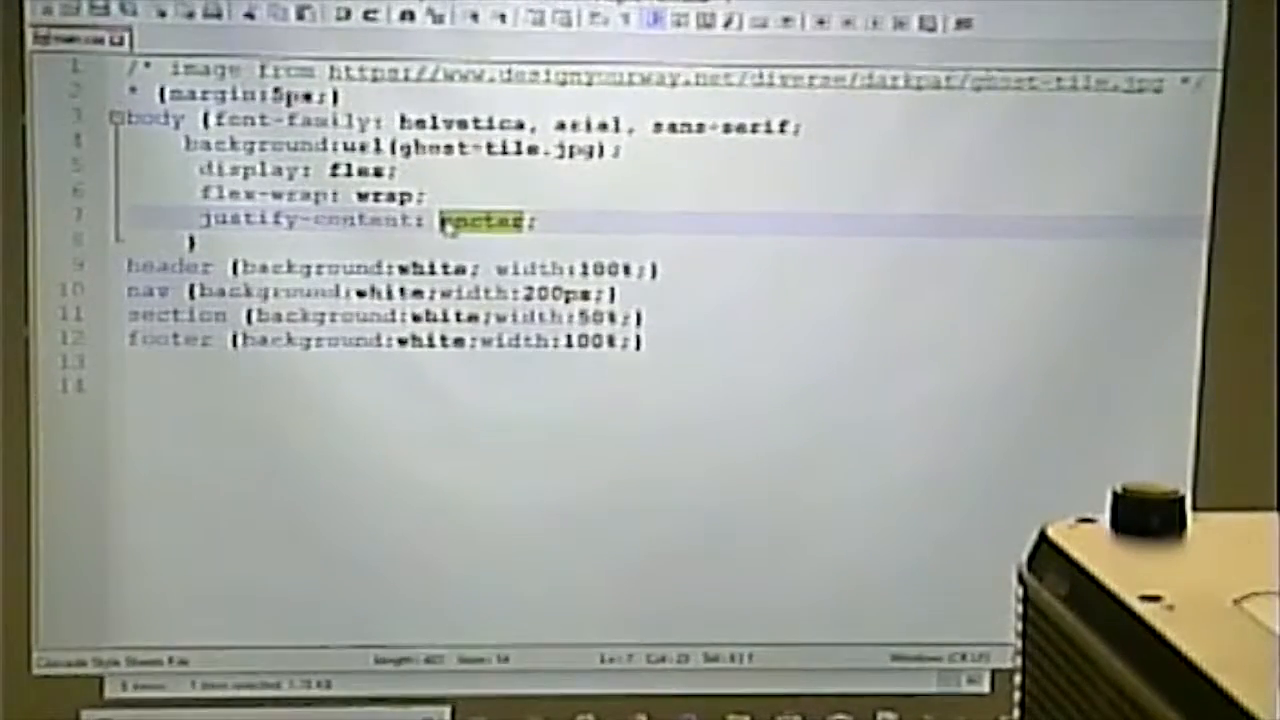
pyautogui.write('flex-end')
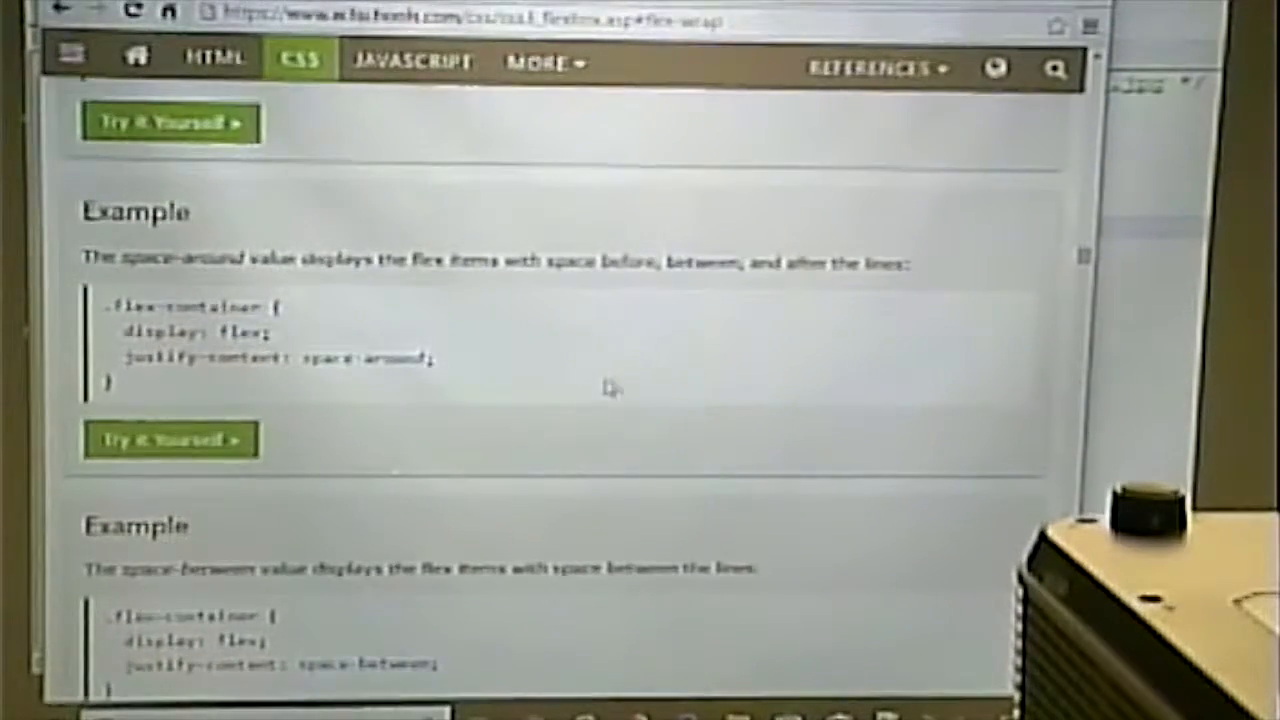
# - Scroll to the space-around and space-between examples and select a value near the align-items heading
pyautogui.scroll(-3)
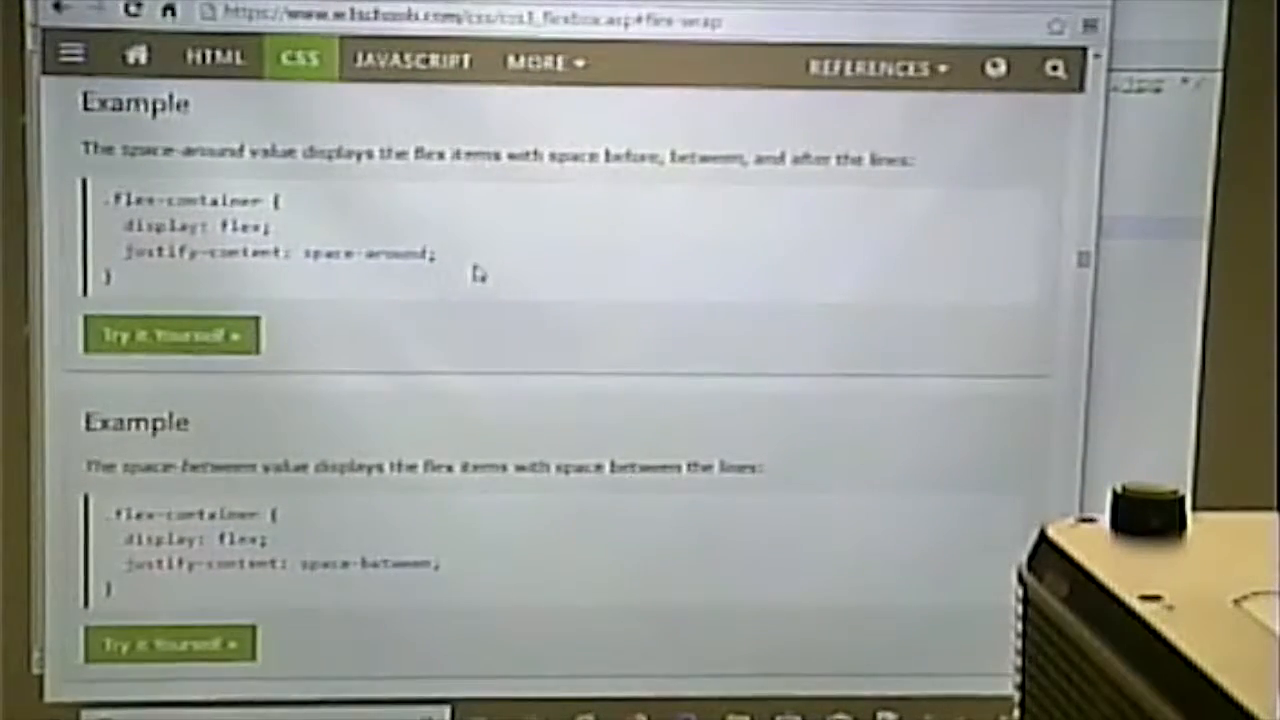
pyautogui.scroll(-3)
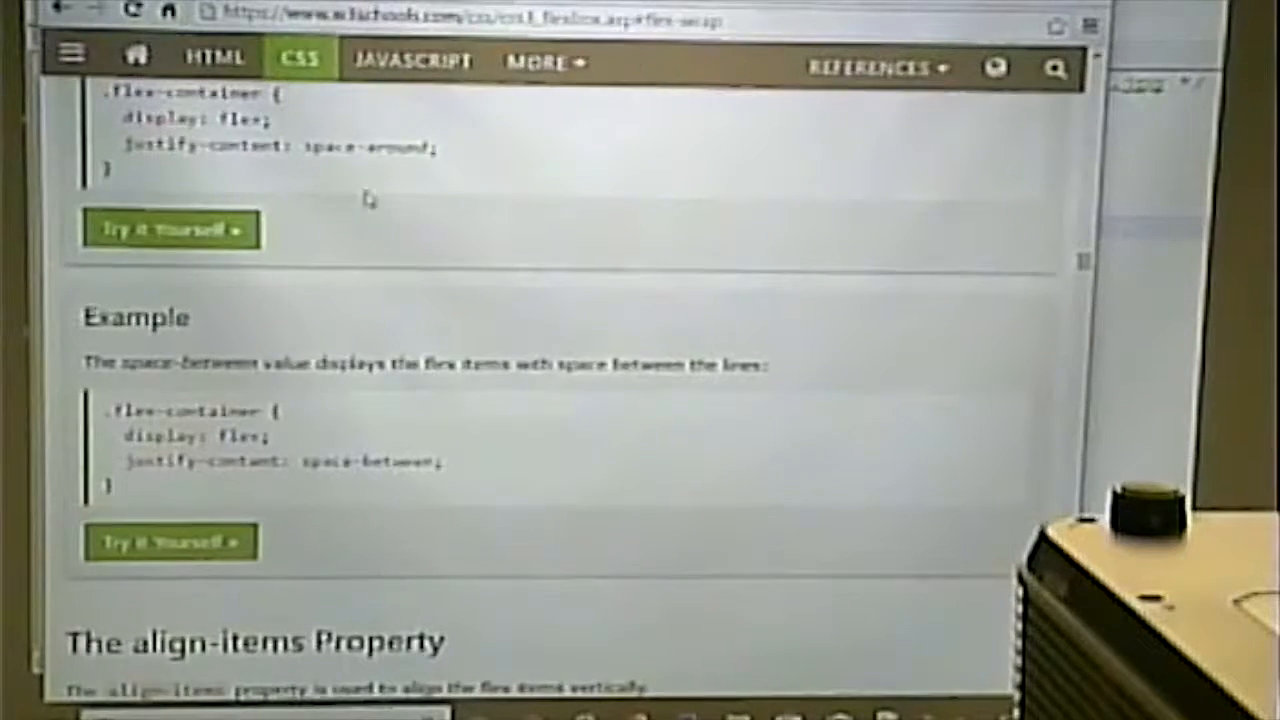
pyautogui.doubleClick(376, 148)
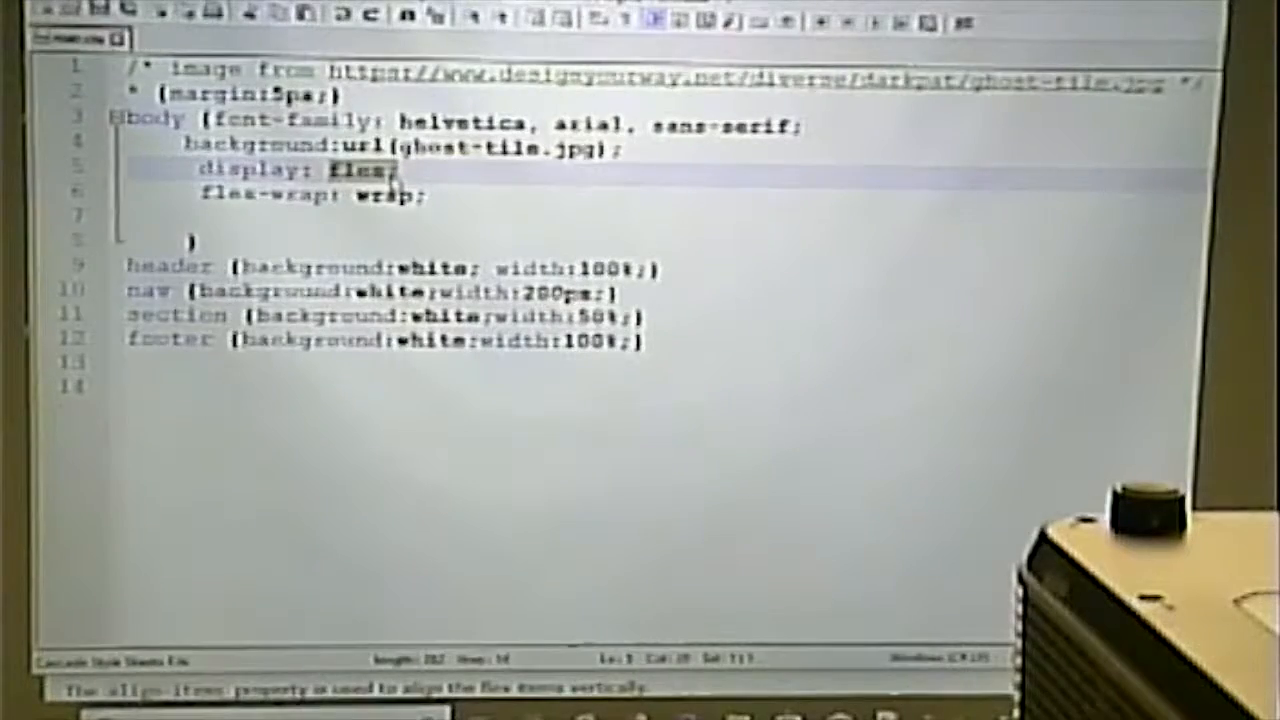
# - Write a justify-content line in the body rule and set its value to space-around
pyautogui.write('space-around')
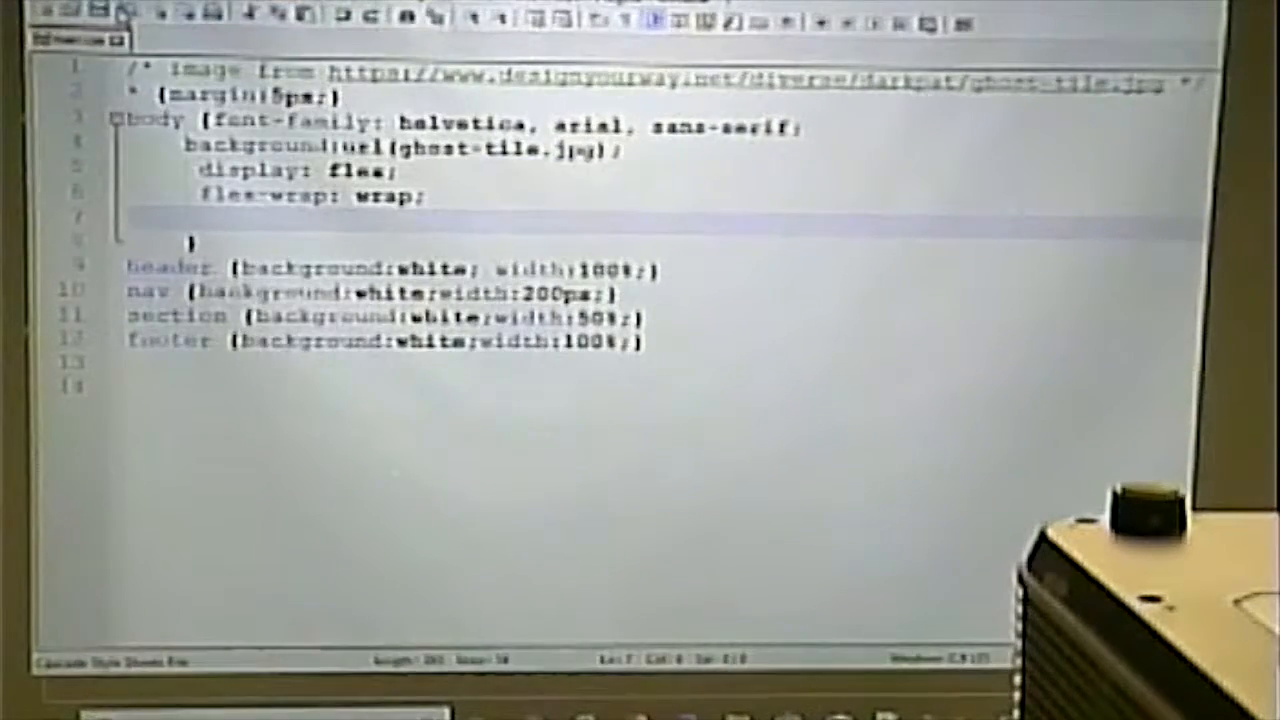
pyautogui.write('justify-content: flex-end;')
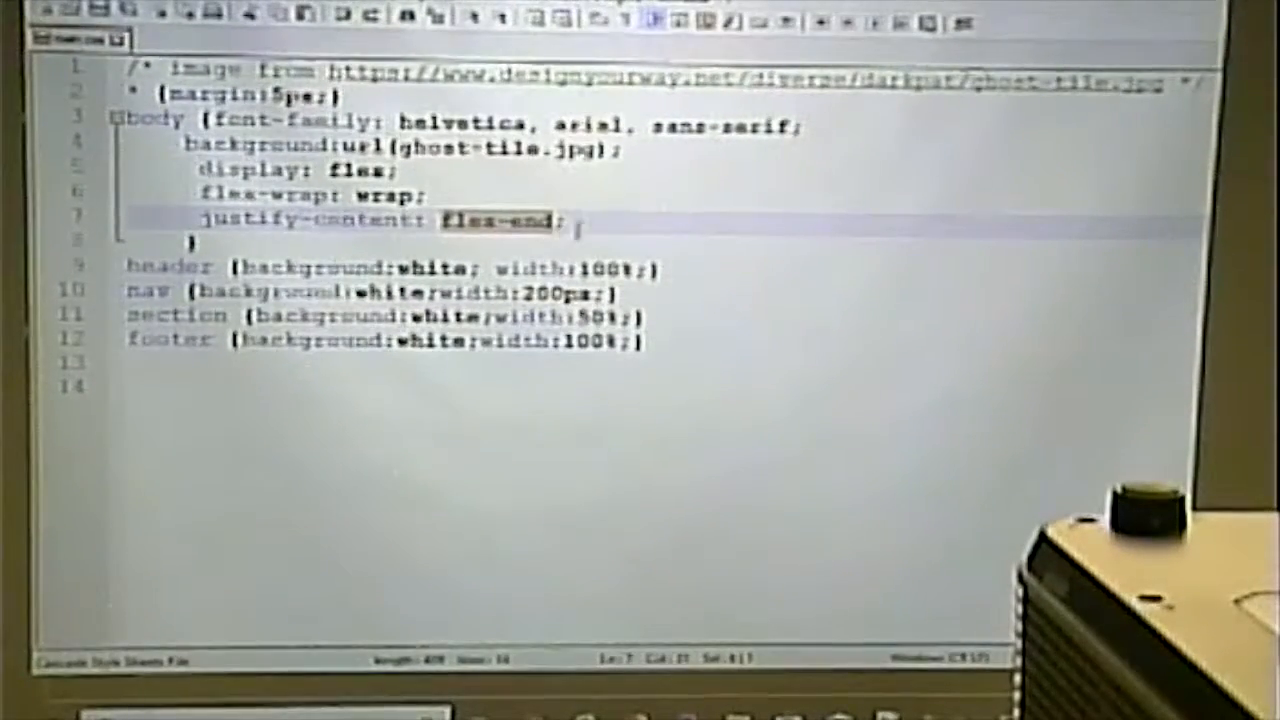
pyautogui.write('space')
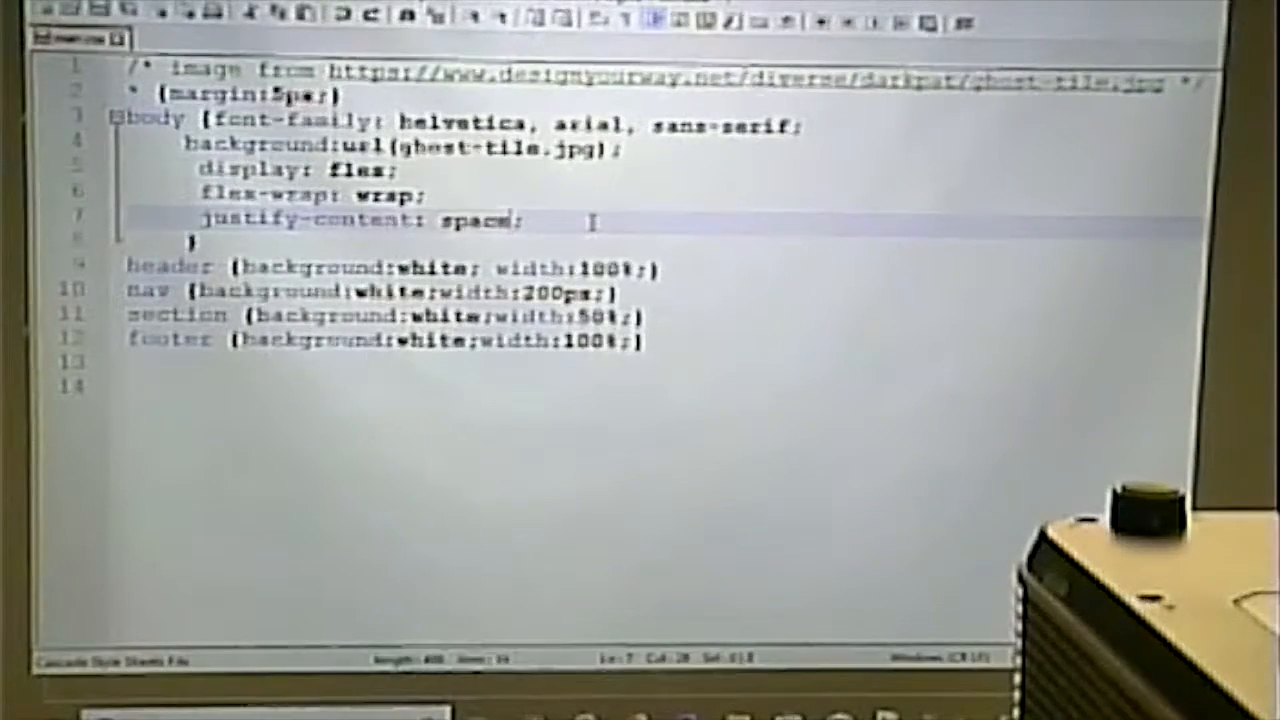
pyautogui.write('-around')
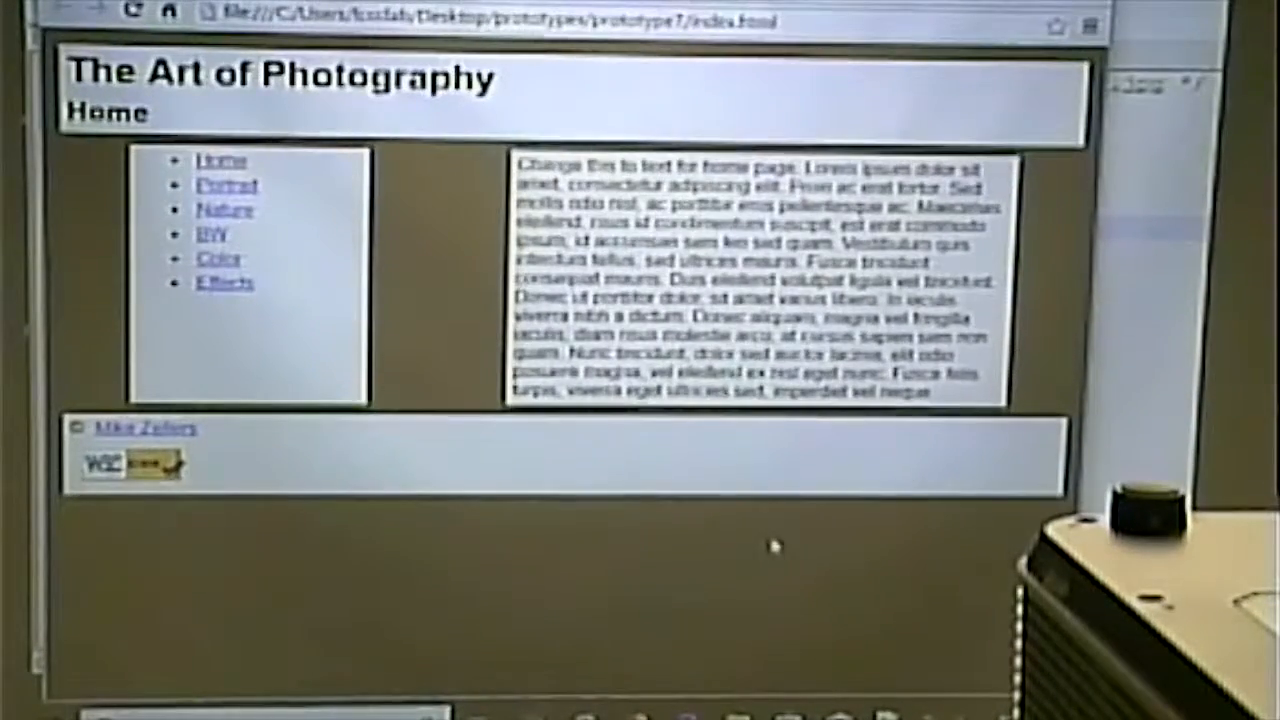
pyautogui.moveTo(904, 584)
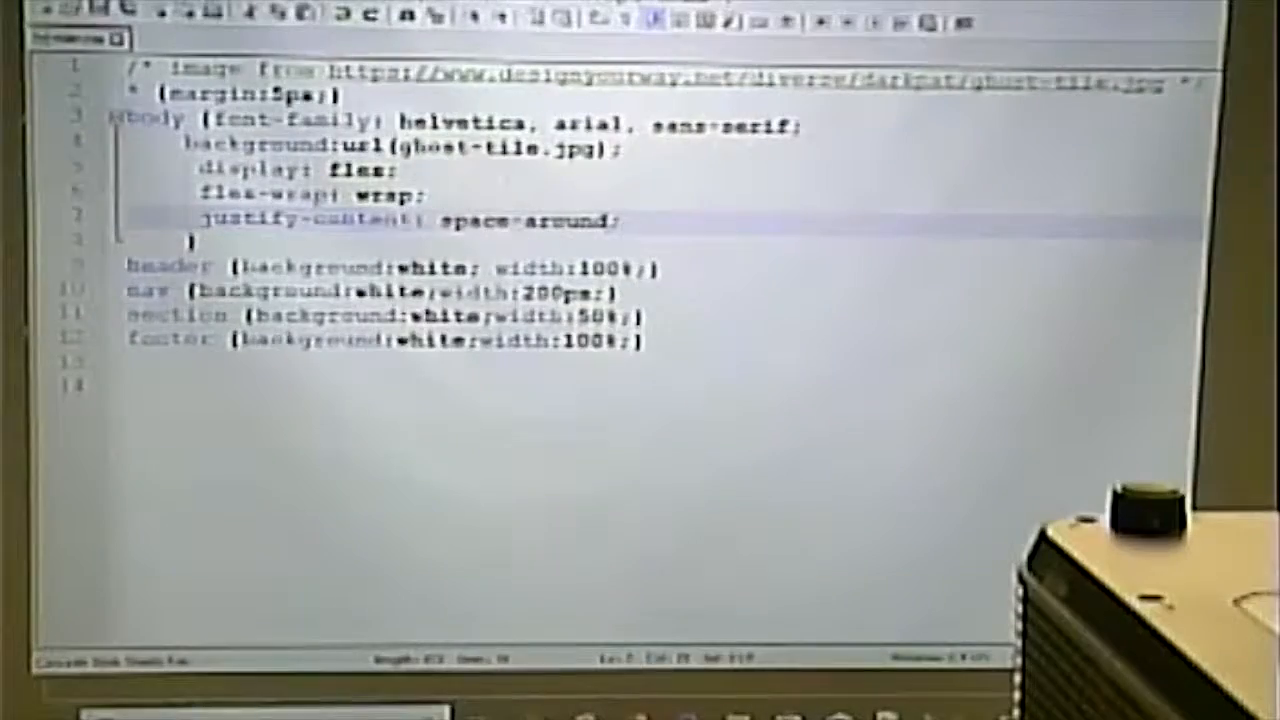
pyautogui.doubleClick(530, 220)
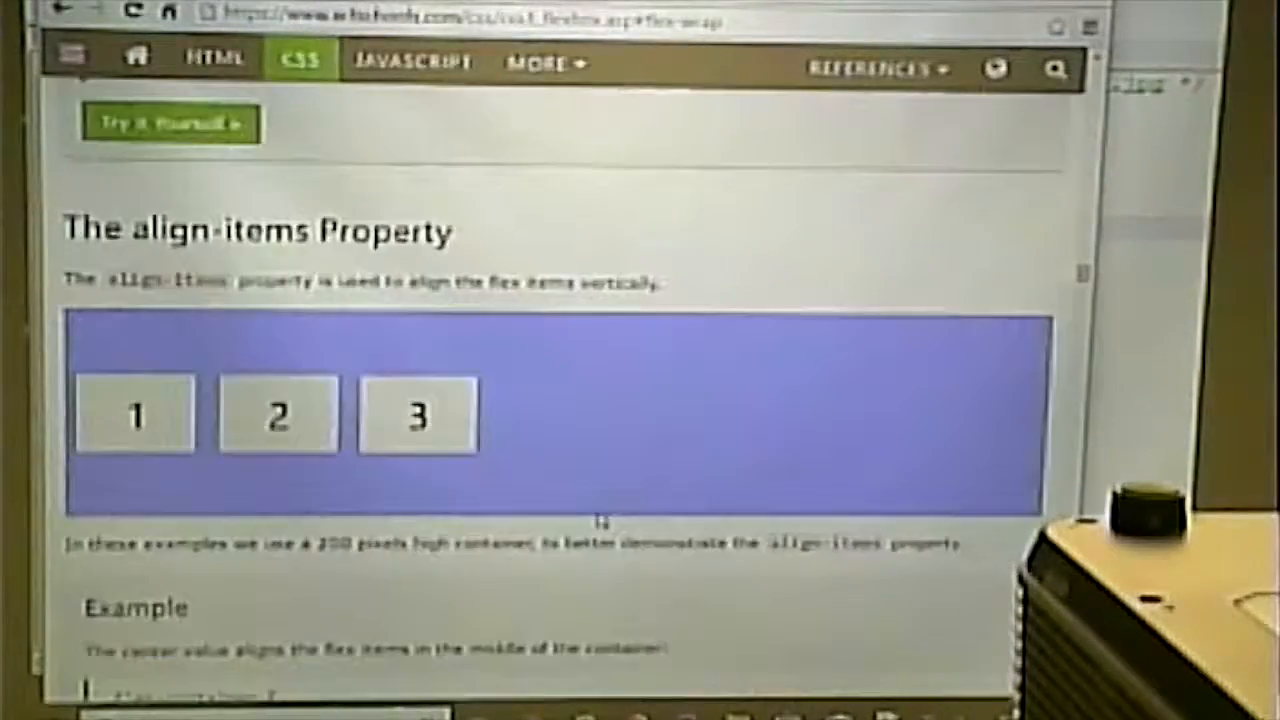
# - Scroll past the align-items examples and follow the flex-direction link to its vertical-stacking example
pyautogui.scroll(-3)
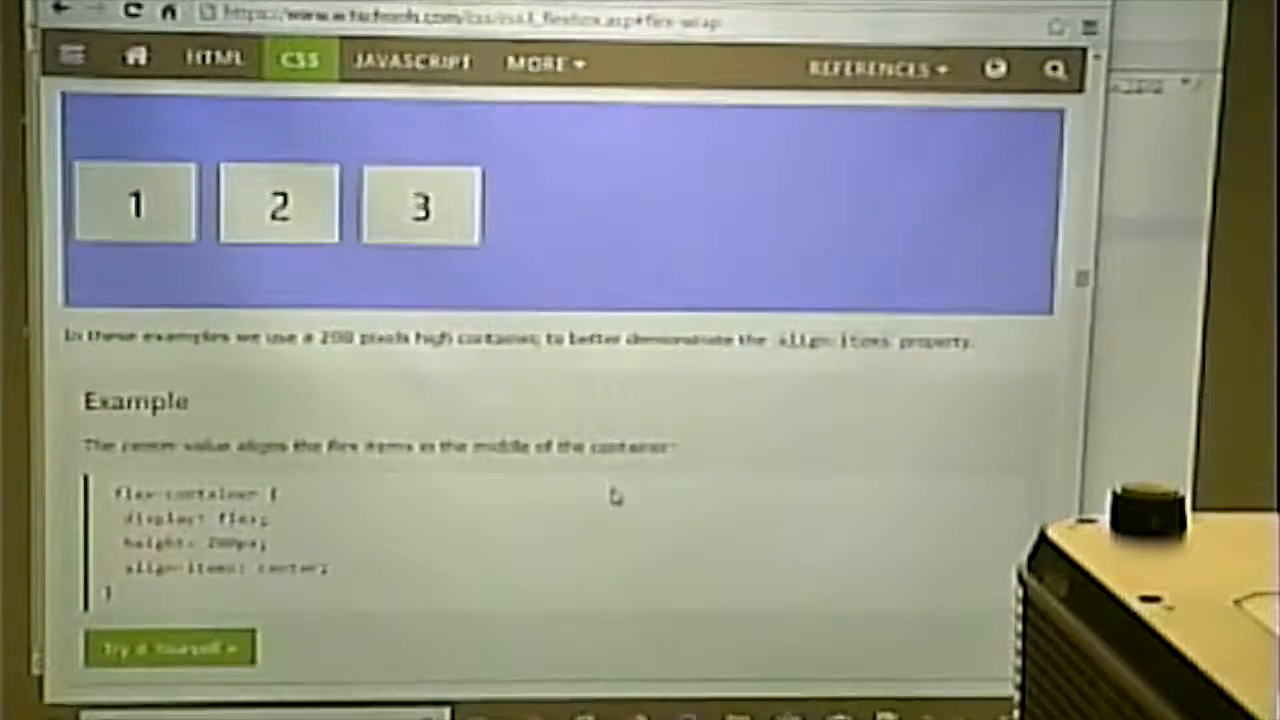
pyautogui.scroll(-3)
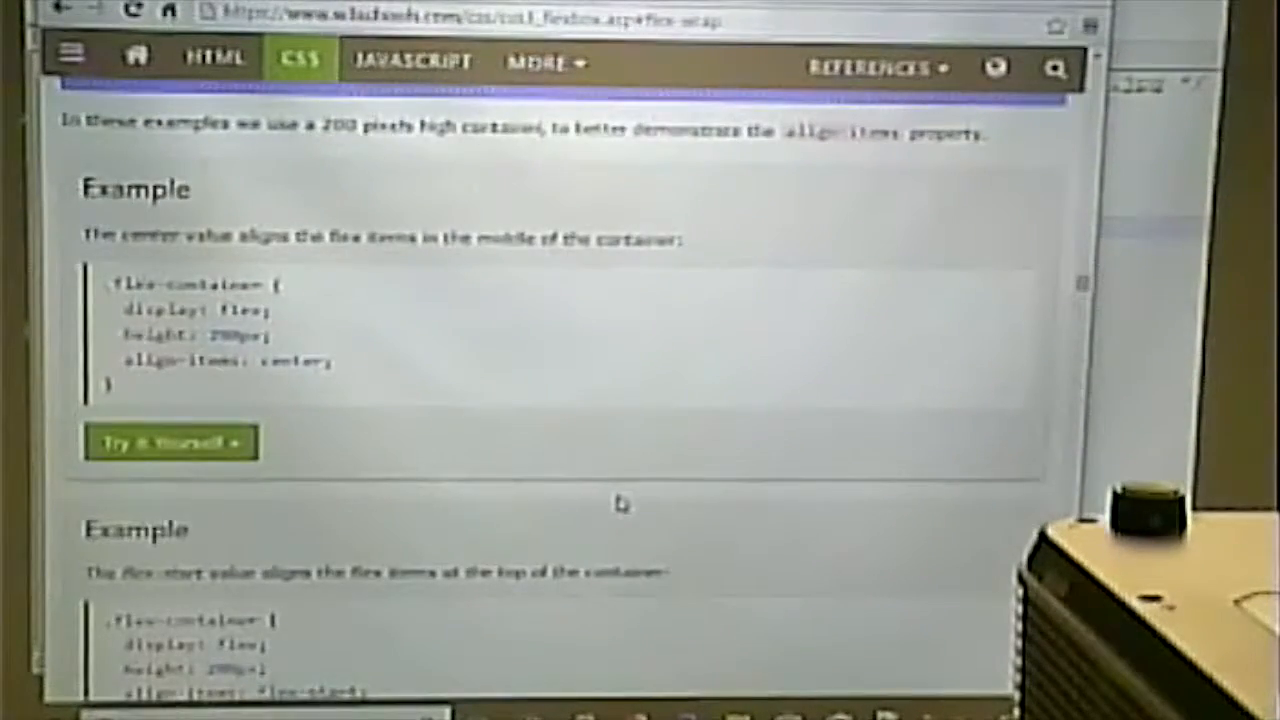
pyautogui.scroll(-3)
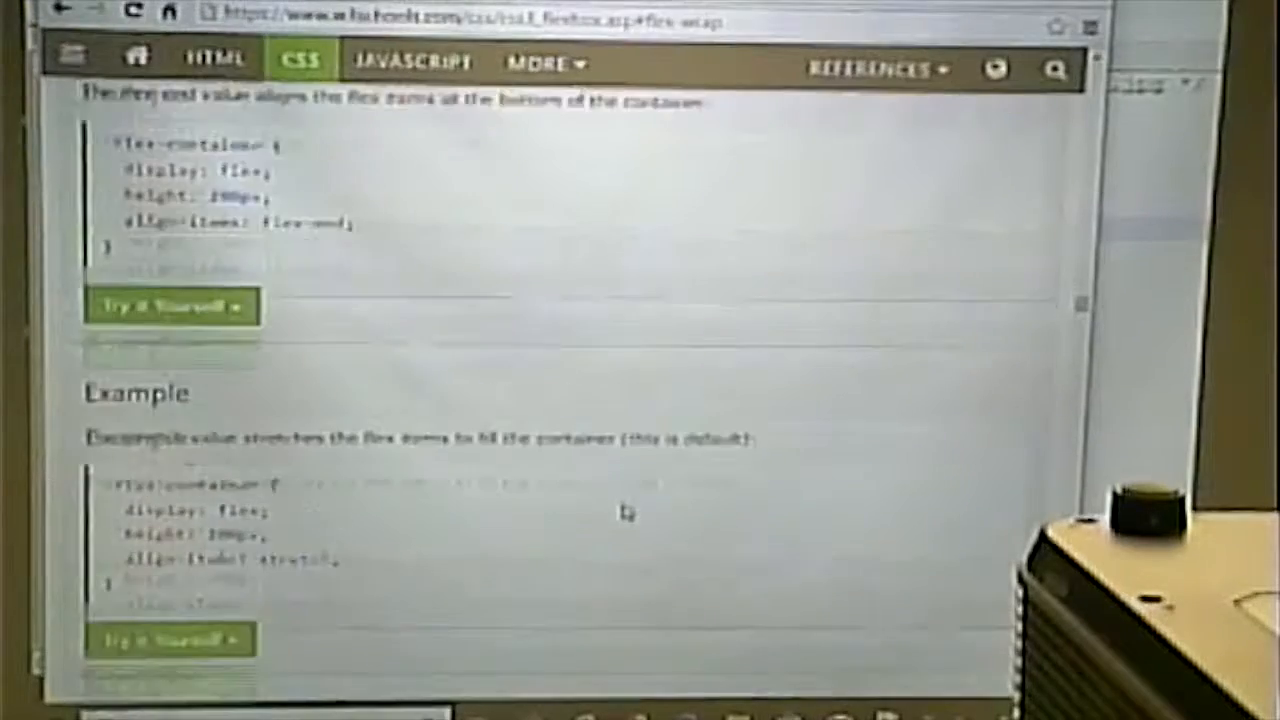
pyautogui.scroll(-3)
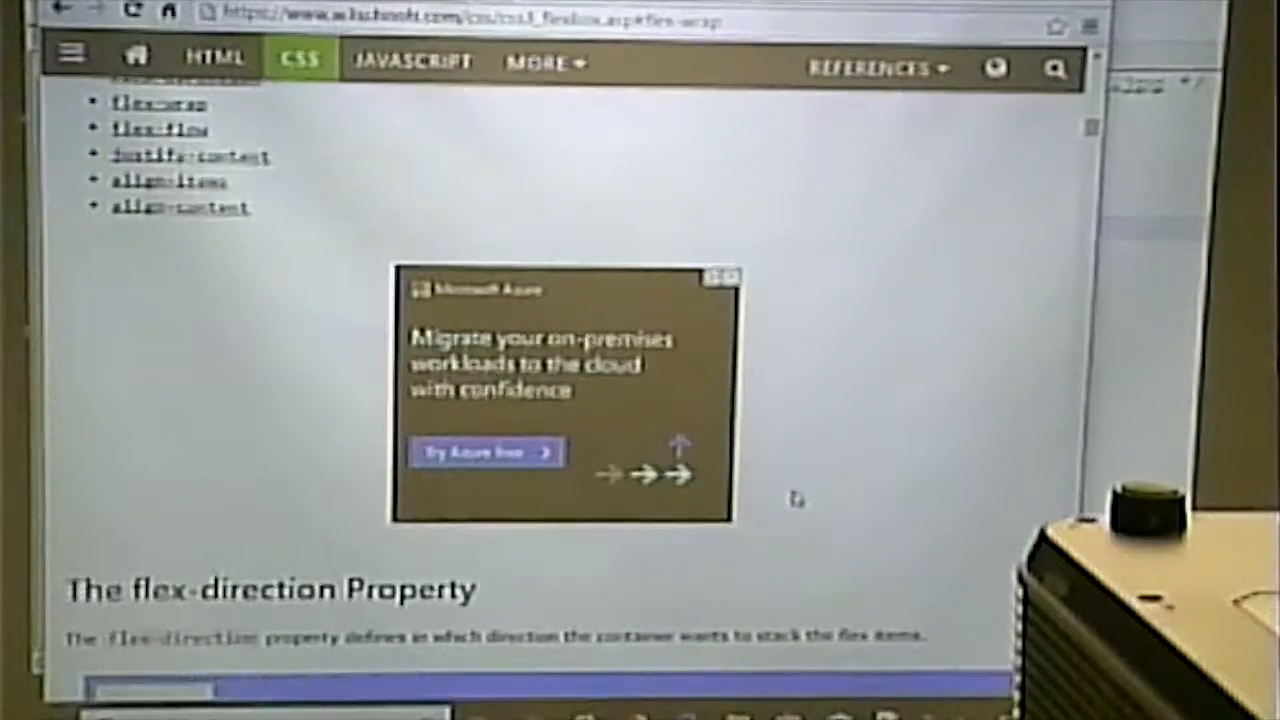
pyautogui.scroll(3)
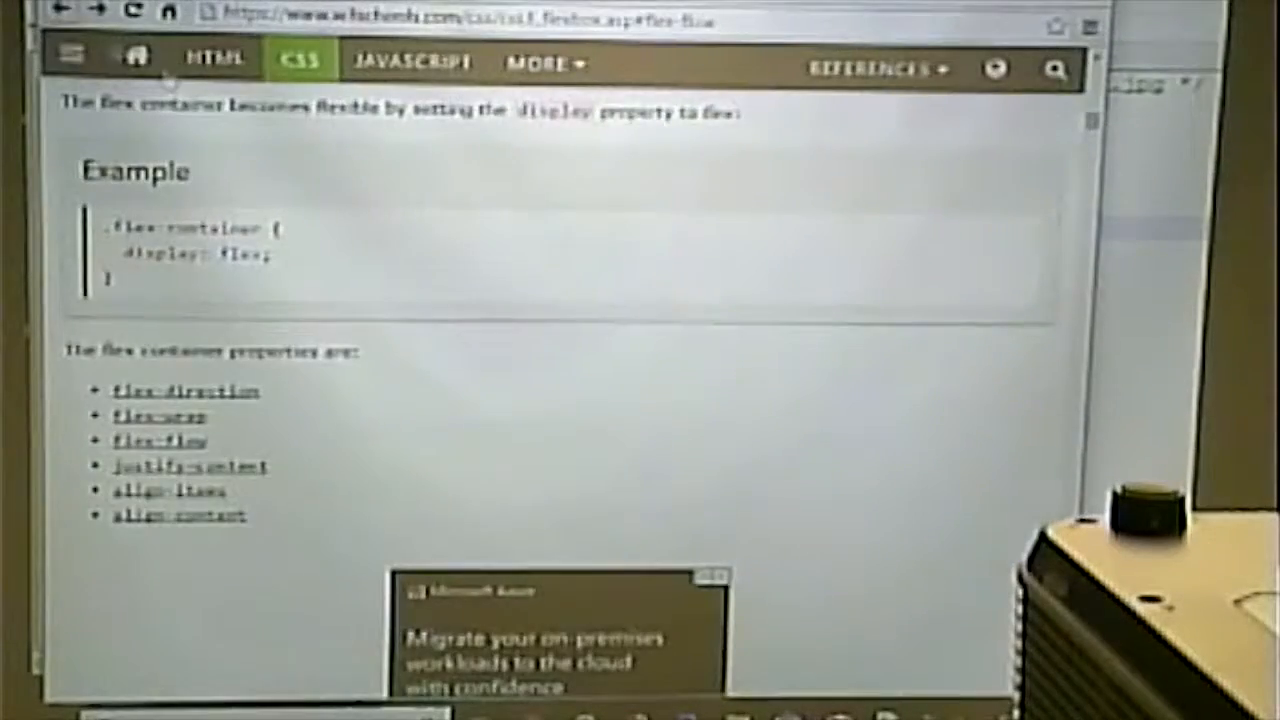
pyautogui.click(182, 390)
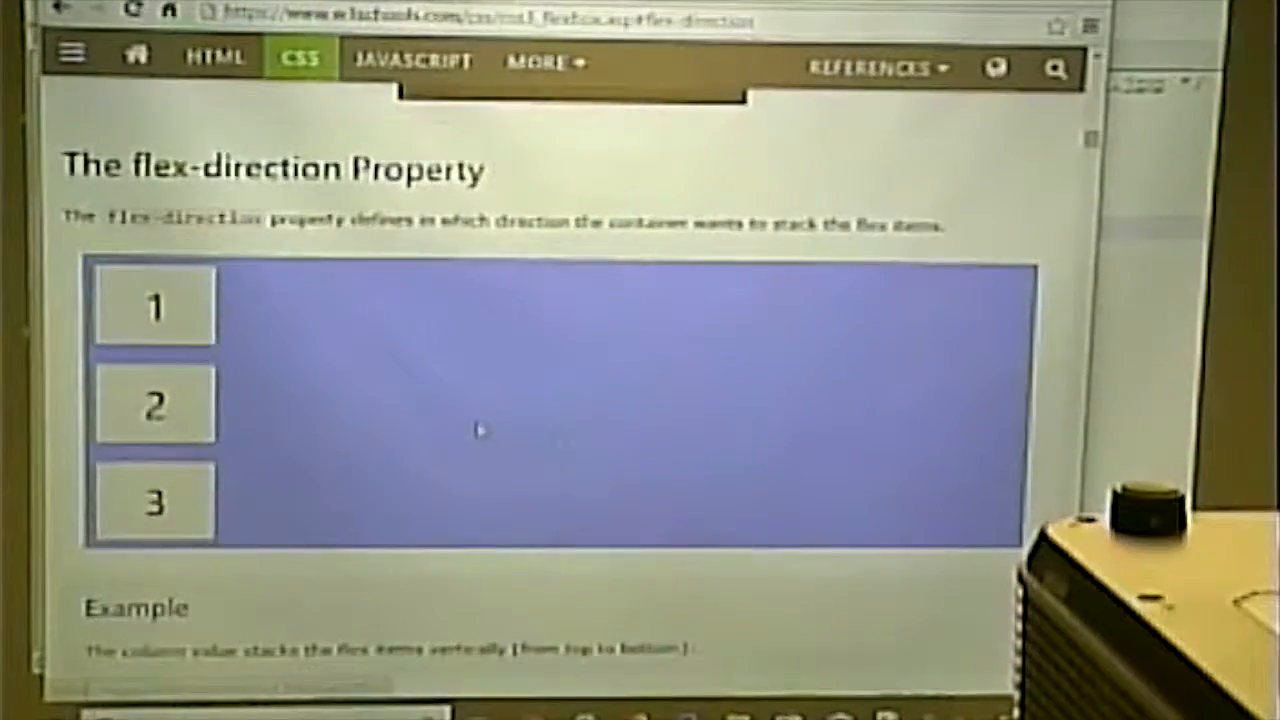
pyautogui.scroll(-3)
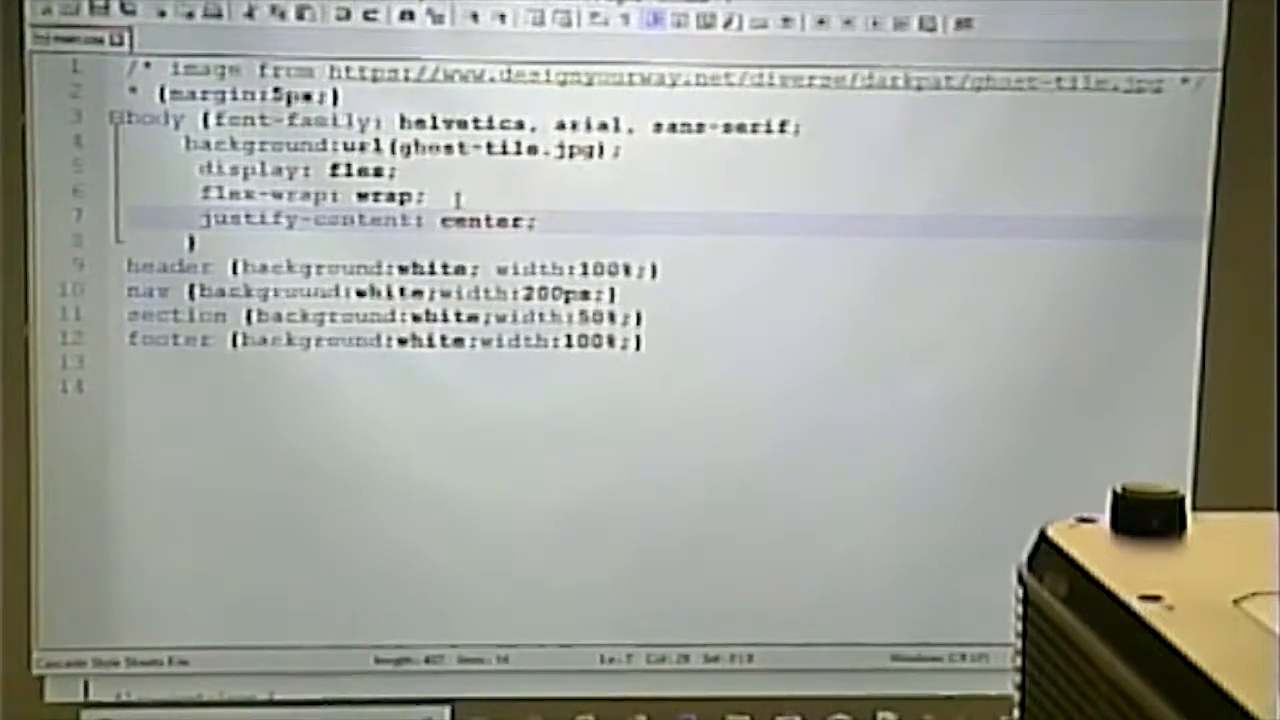
# - Insert flex-direction: column; after flex-wrap: wrap; in the body rule and select the column value
pyautogui.write('fo')
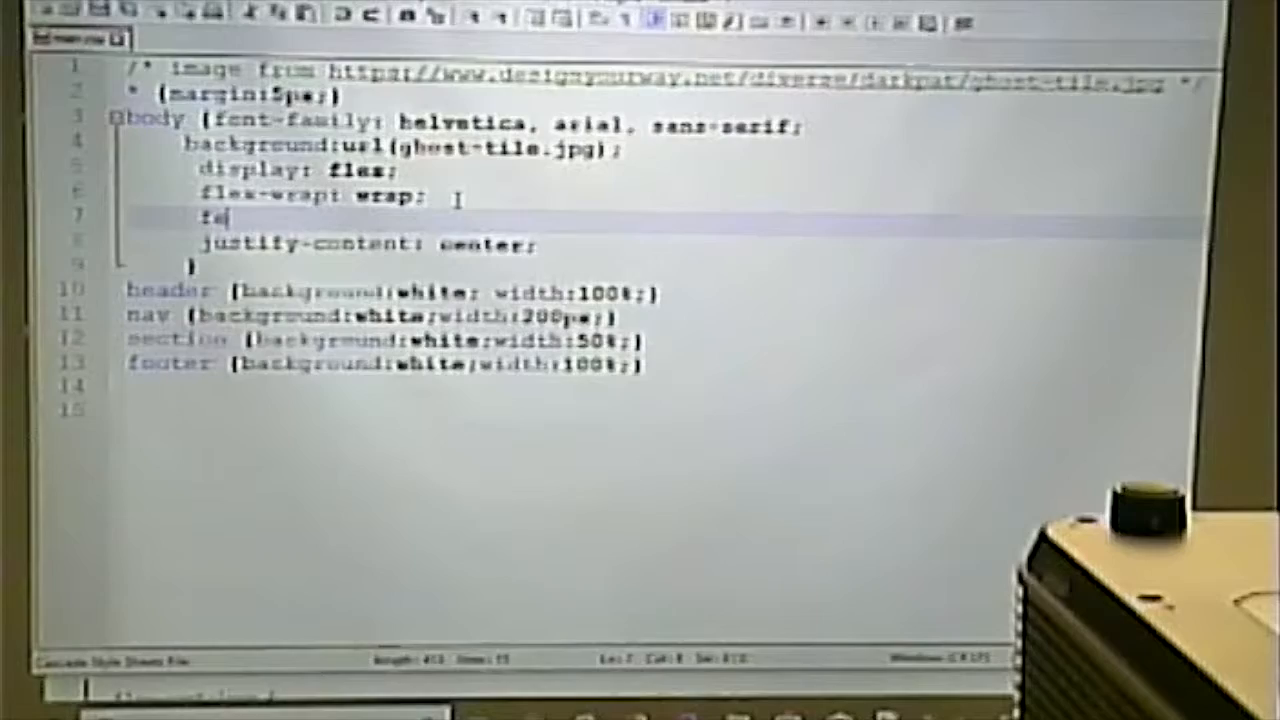
pyautogui.write('lex-direction:')
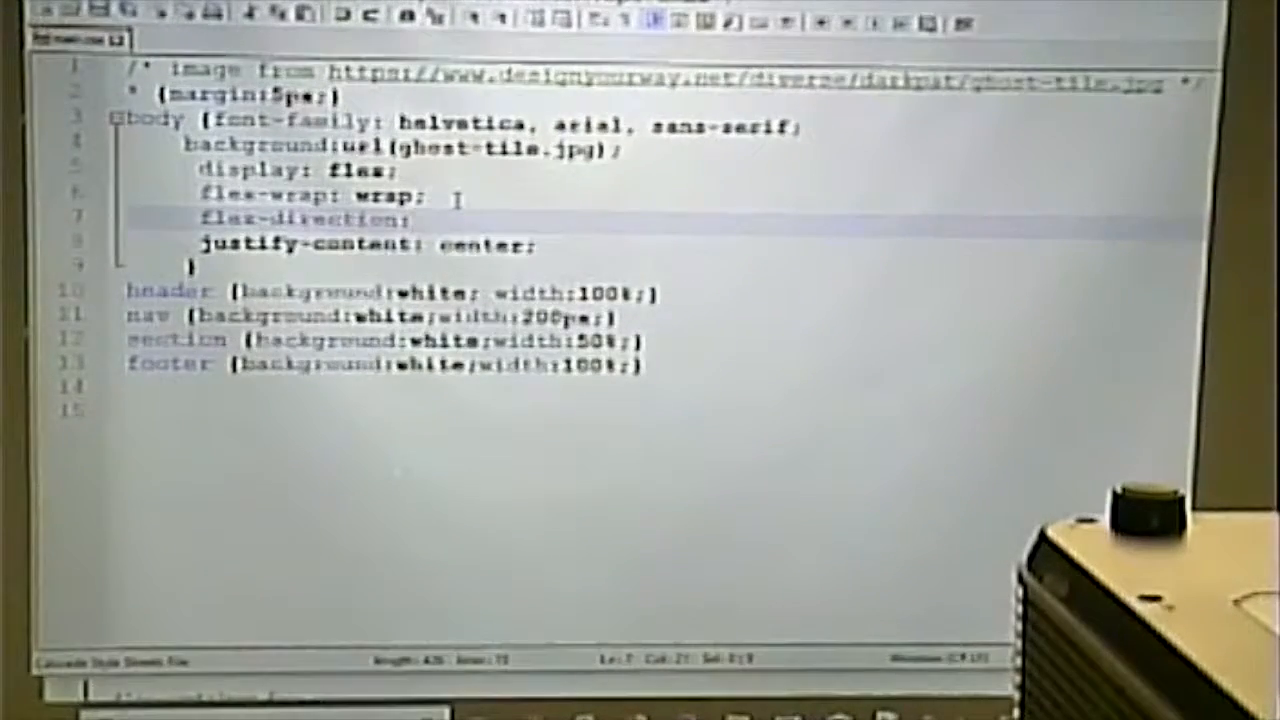
pyautogui.write('column;')
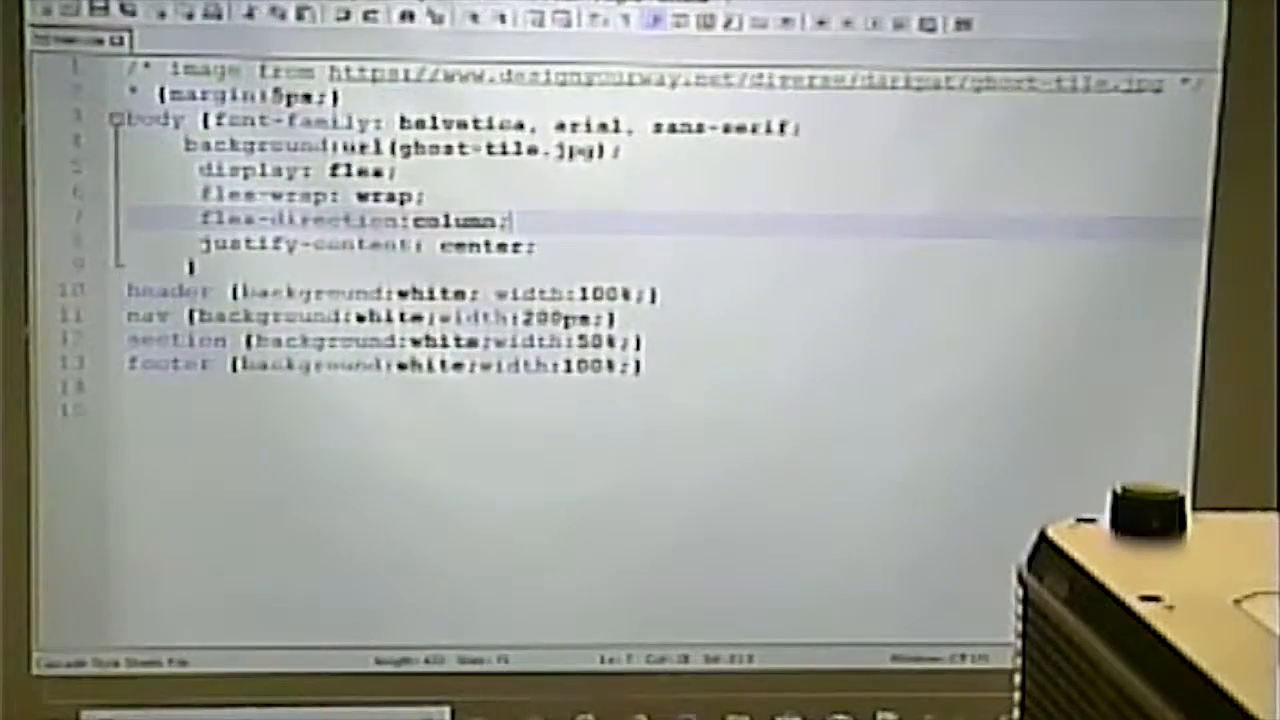
pyautogui.doubleClick(456, 220)
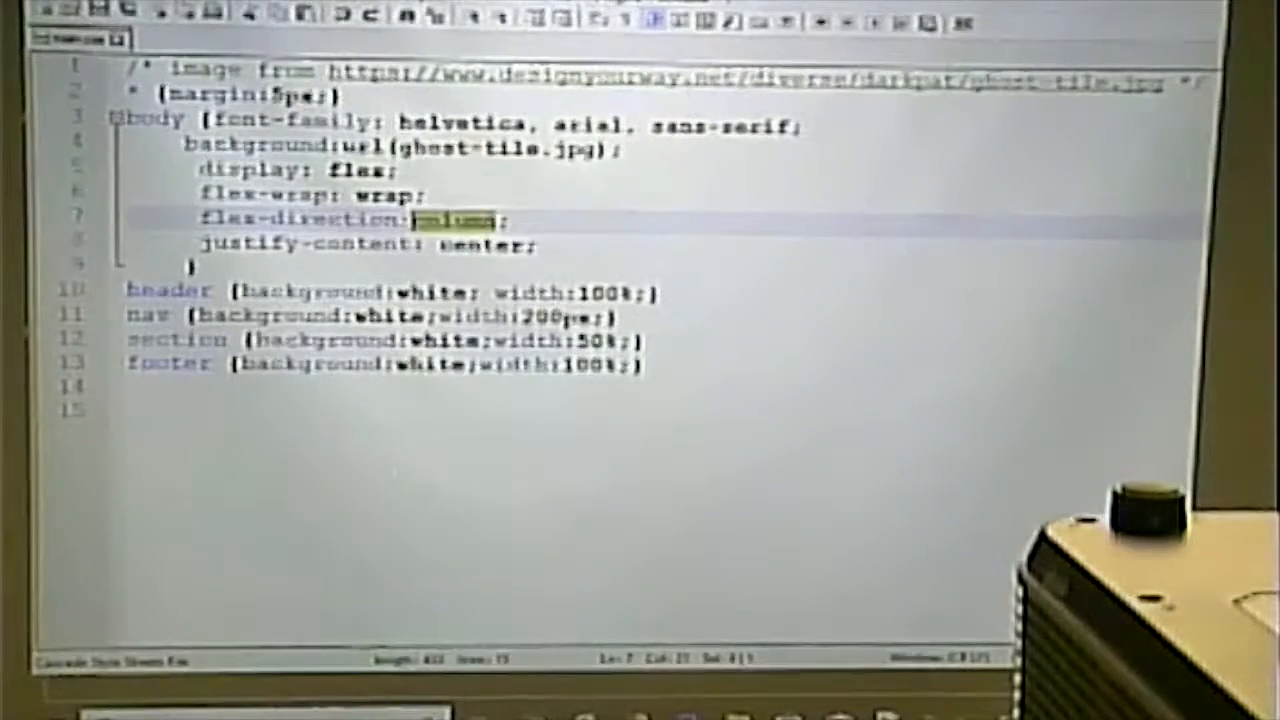